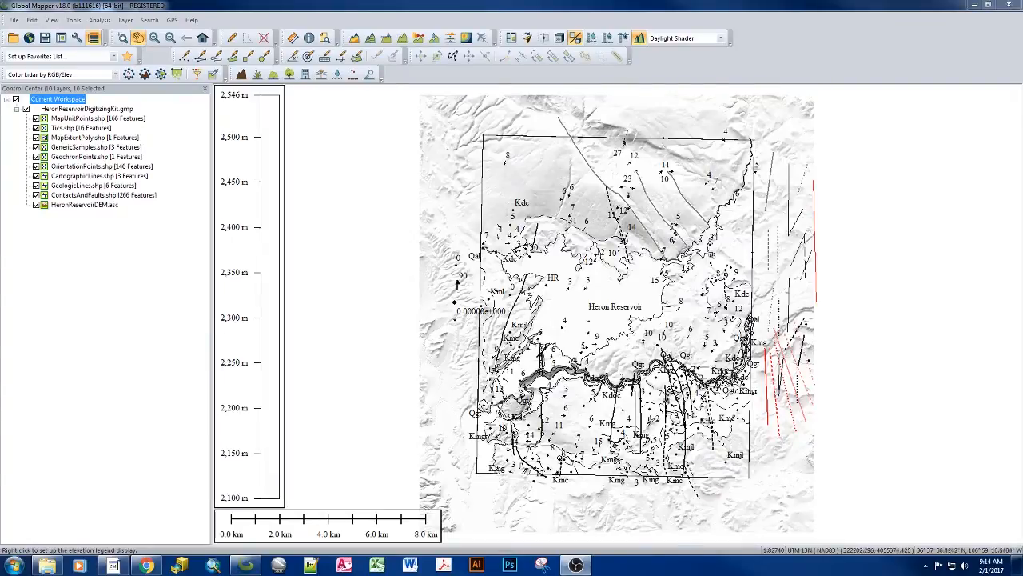
{"action": "mouse_move", "coordinate": [138, 379]}
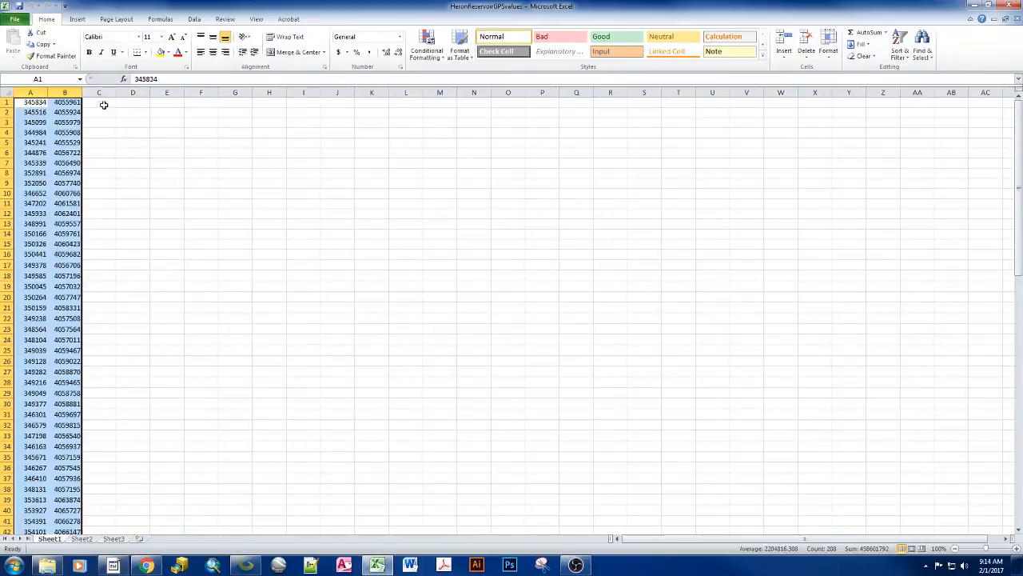
Select the first empty cell in column C beside the coordinate columns.
{"action": "left_click", "coordinate": [99, 103]}
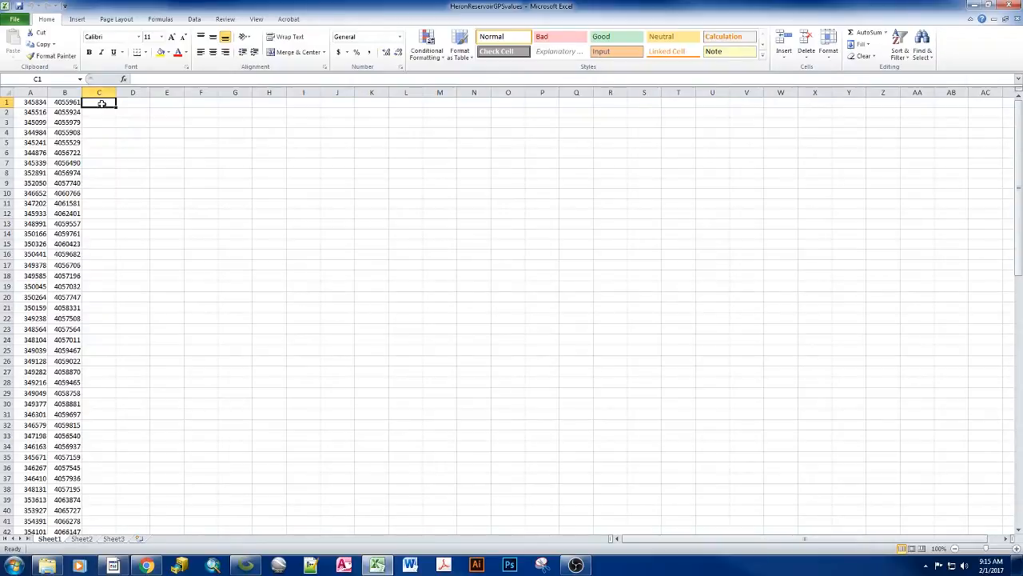
{"action": "mouse_move", "coordinate": [102, 376]}
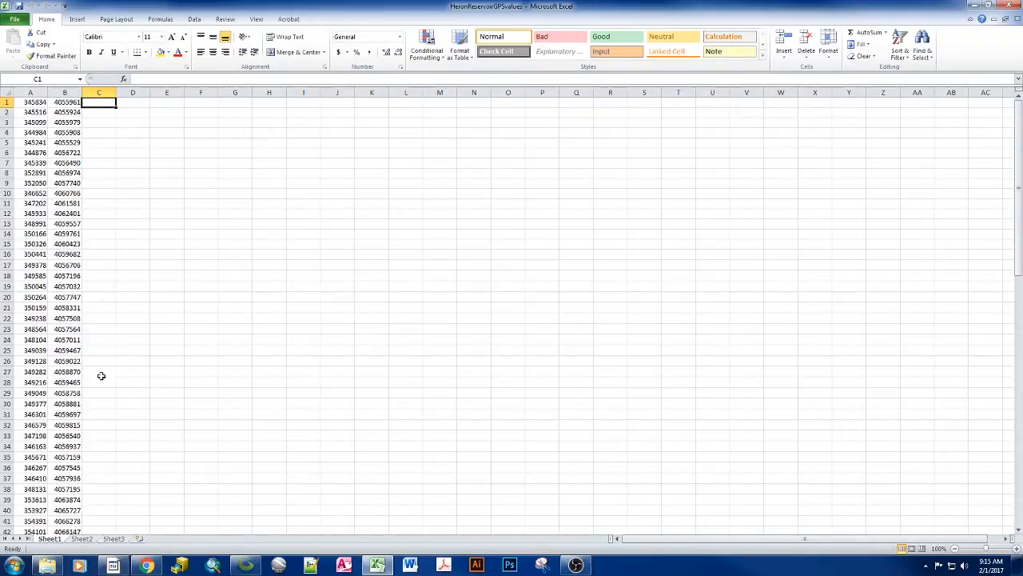
{"action": "mouse_move", "coordinate": [103, 416]}
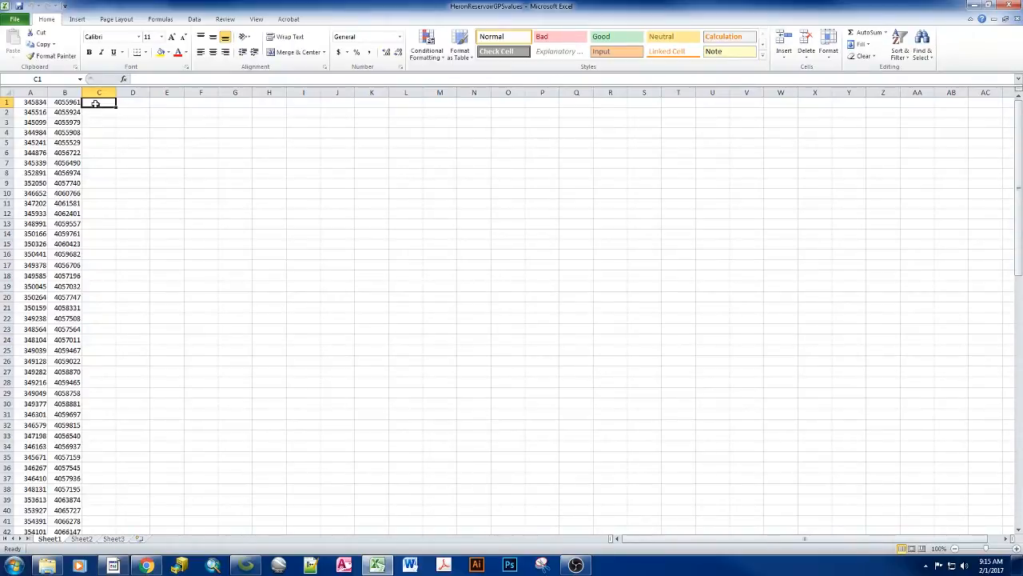
Enter point ID labels in column C for the first two coordinate rows.
{"action": "type", "text": "SD0001"}
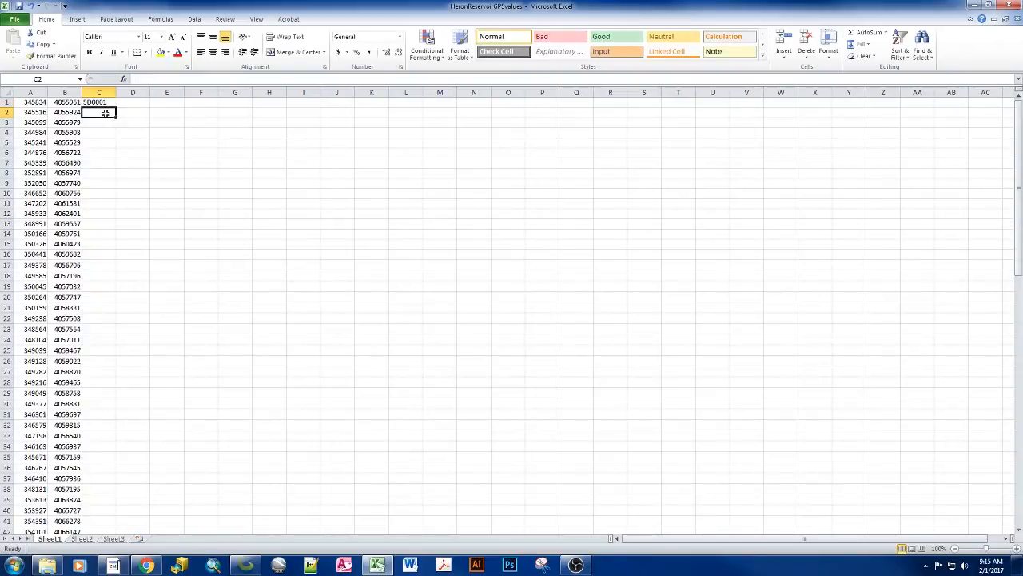
{"action": "type", "text": "FS"}
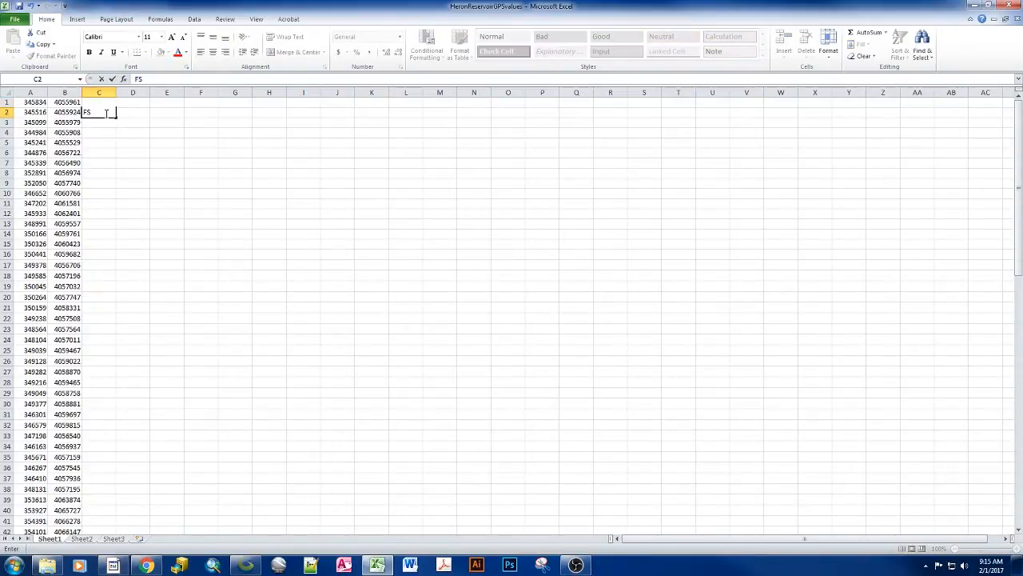
{"action": "type", "text": "0001"}
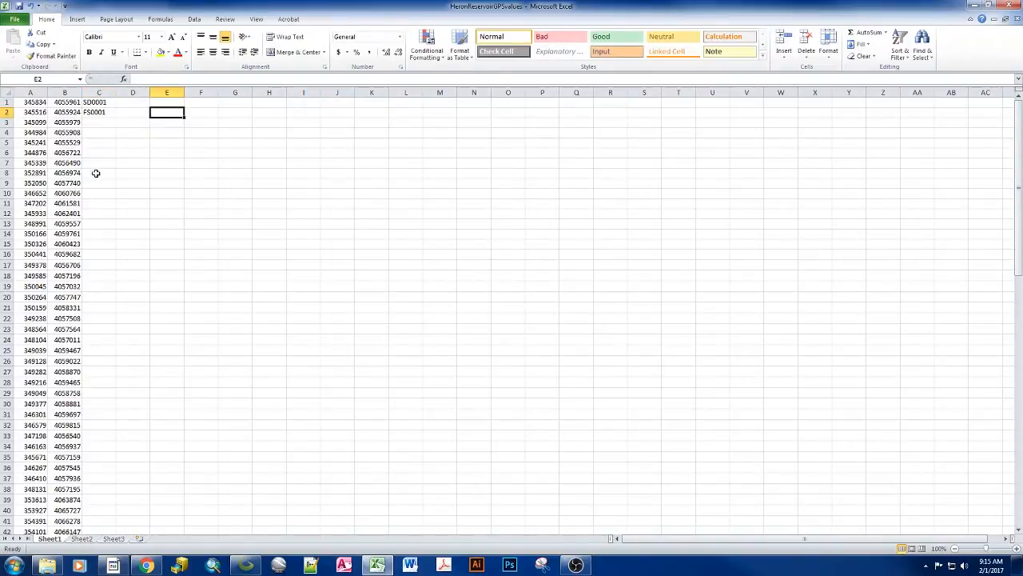
{"action": "mouse_move", "coordinate": [96, 164]}
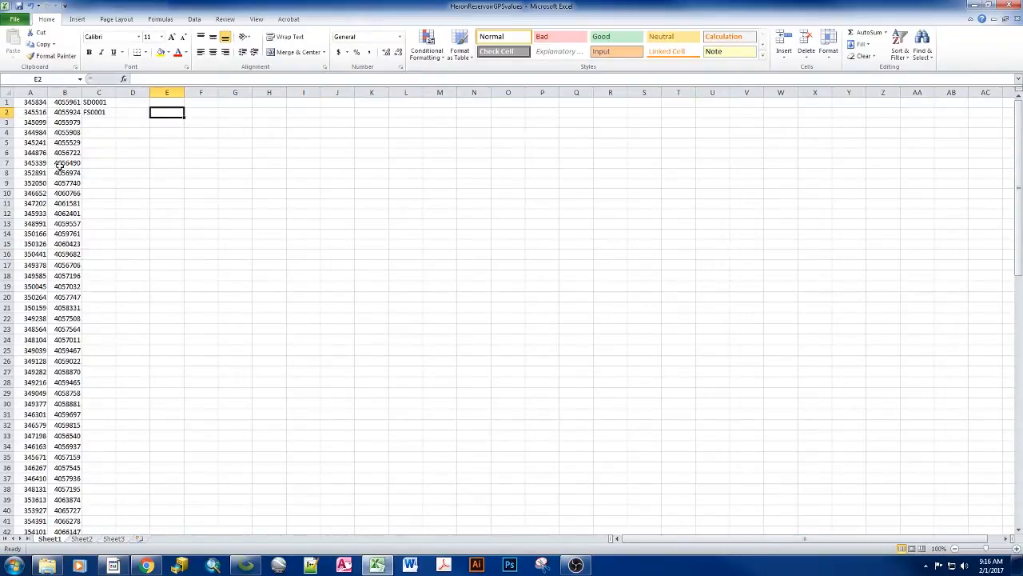
{"action": "mouse_move", "coordinate": [57, 208]}
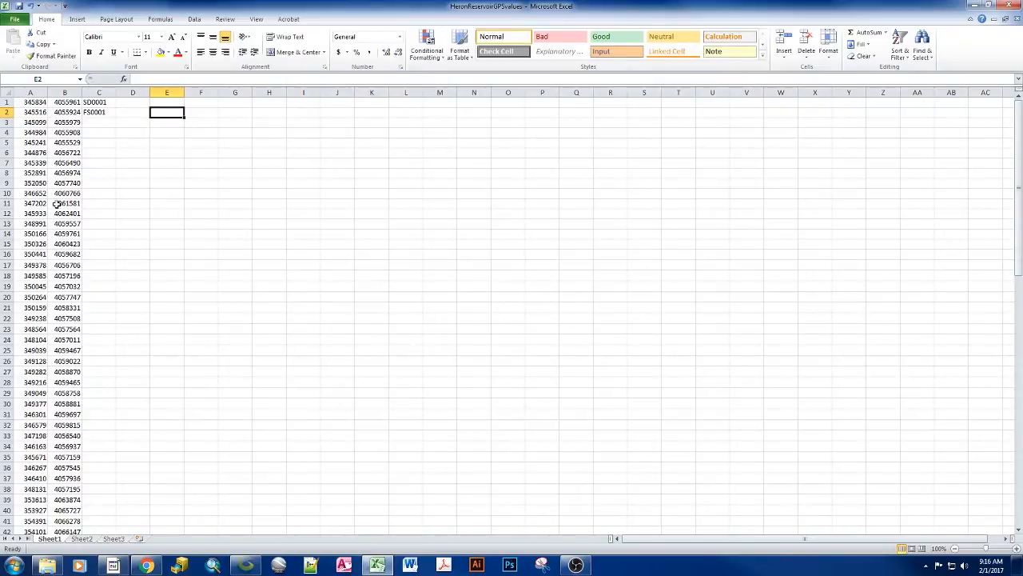
{"action": "mouse_move", "coordinate": [116, 214]}
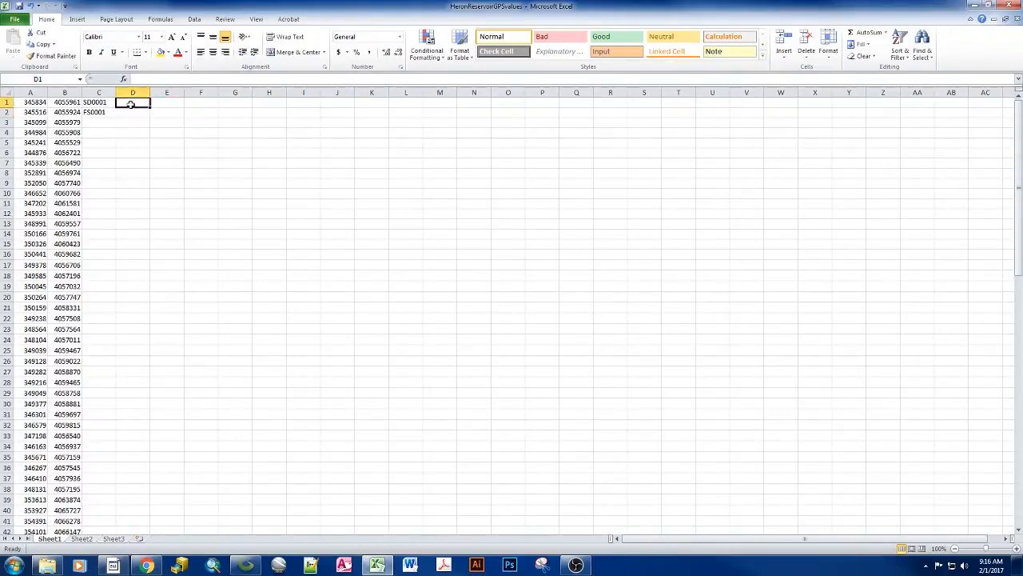
{"action": "mouse_move", "coordinate": [144, 208]}
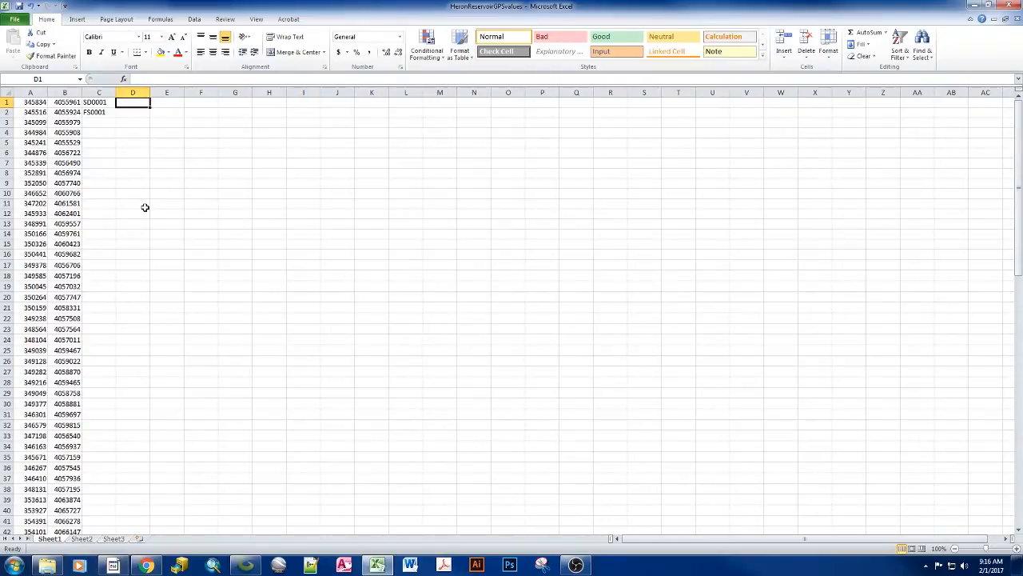
Enter the numeric values beside the first point ID in row 1.
{"action": "type", "text": "150"}
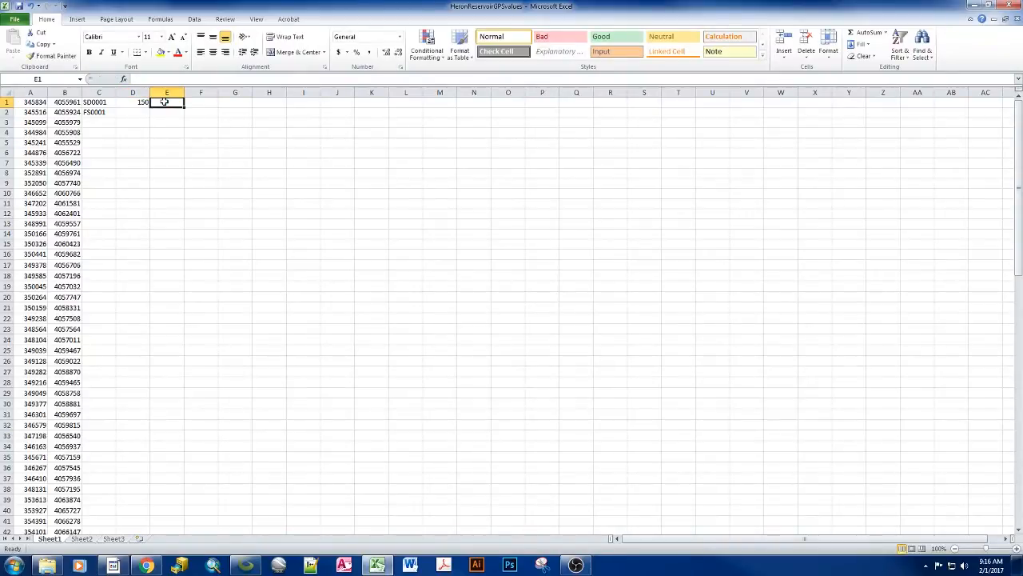
{"action": "type", "text": "2"}
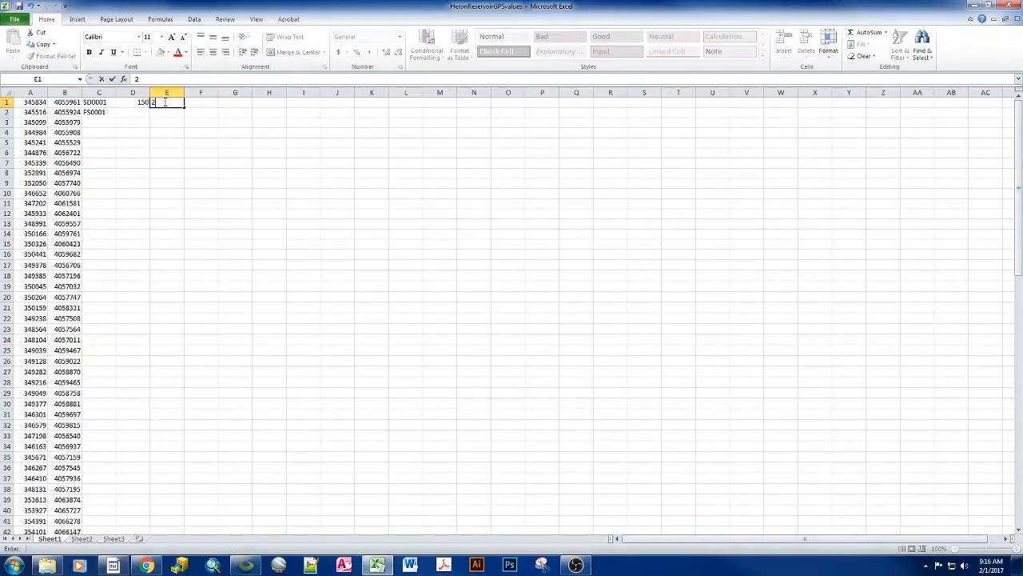
{"action": "type", "text": "5"}
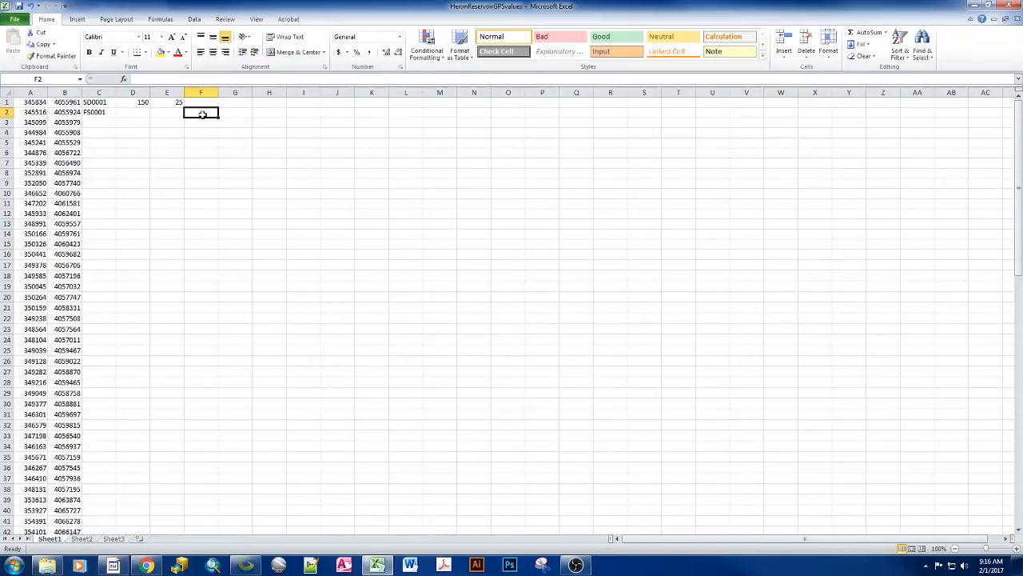
Enter the basalt sample label 'BasaltPLM170201' in row 2.
{"action": "type", "text": "Basal"}
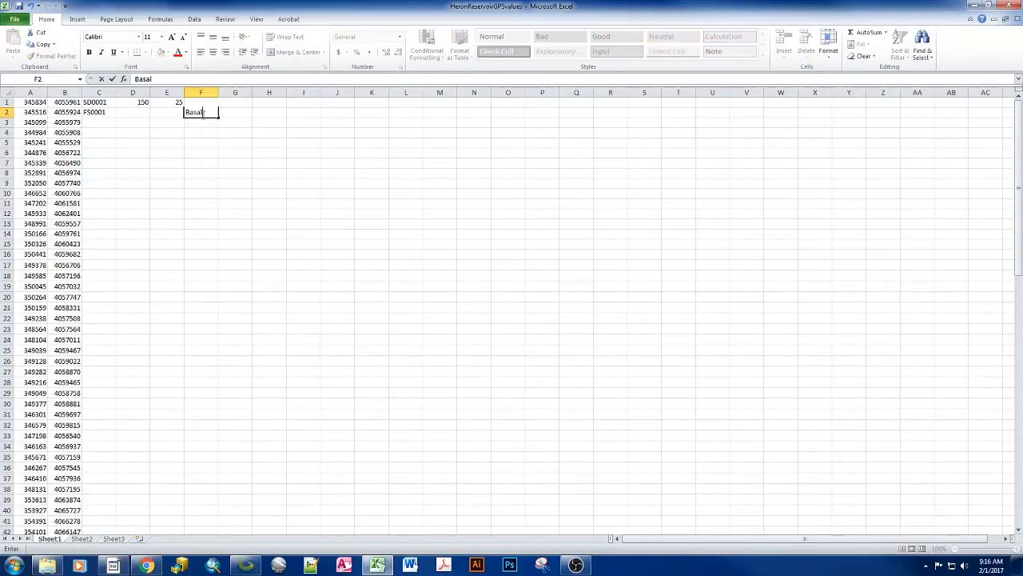
{"action": "type", "text": "t"}
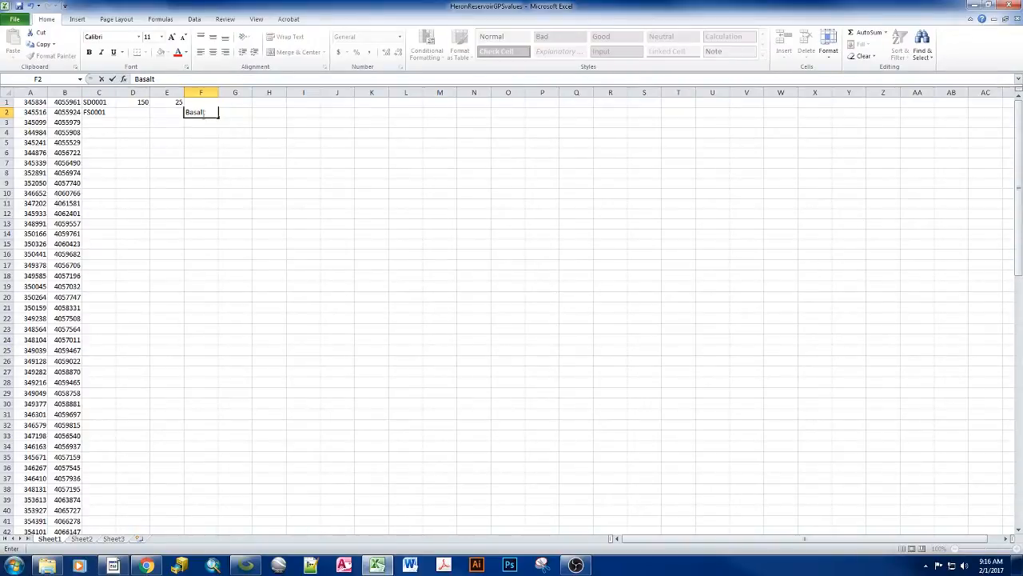
{"action": "type", "text": "PLM"}
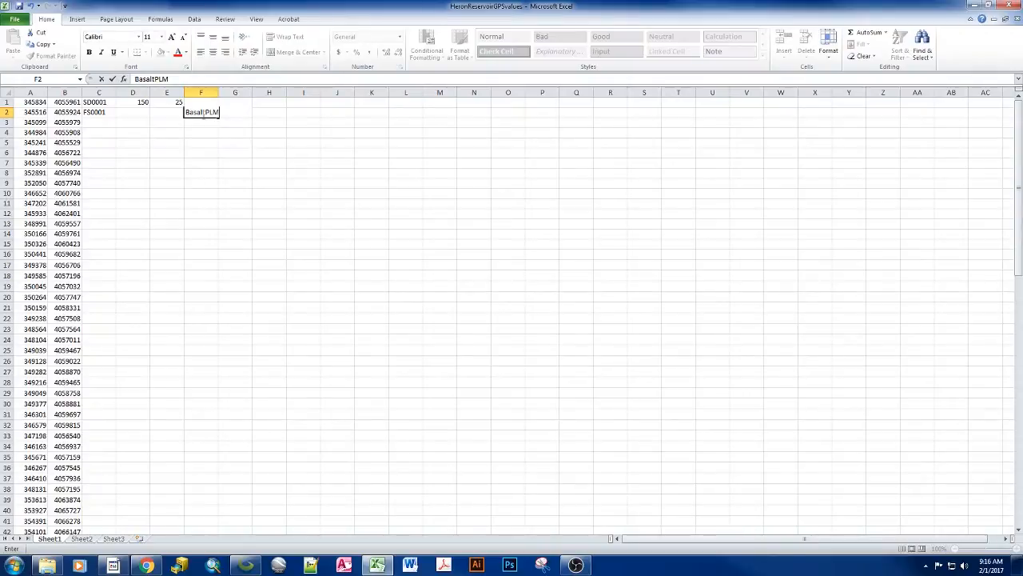
{"action": "type", "text": "17"}
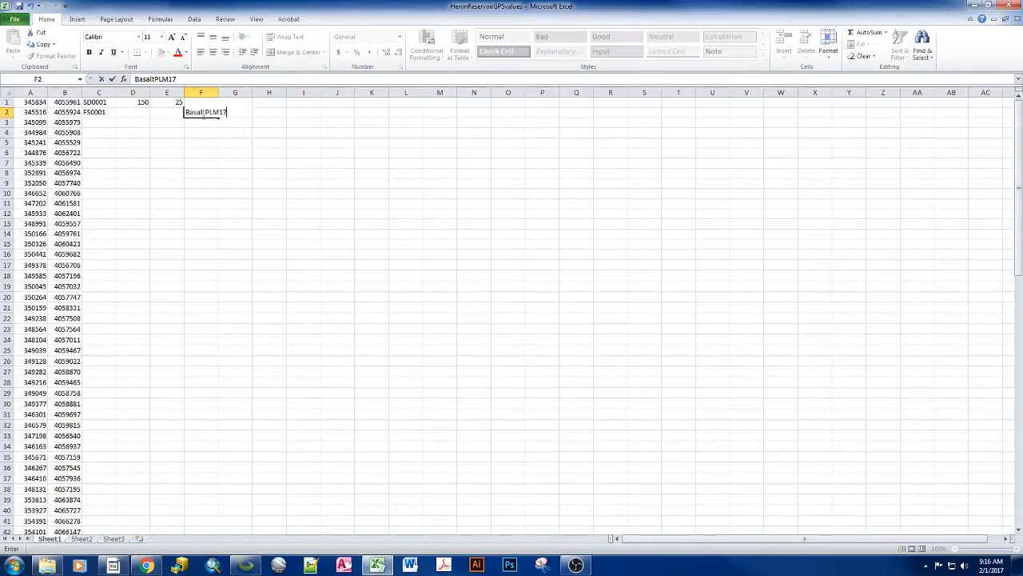
{"action": "type", "text": "0"}
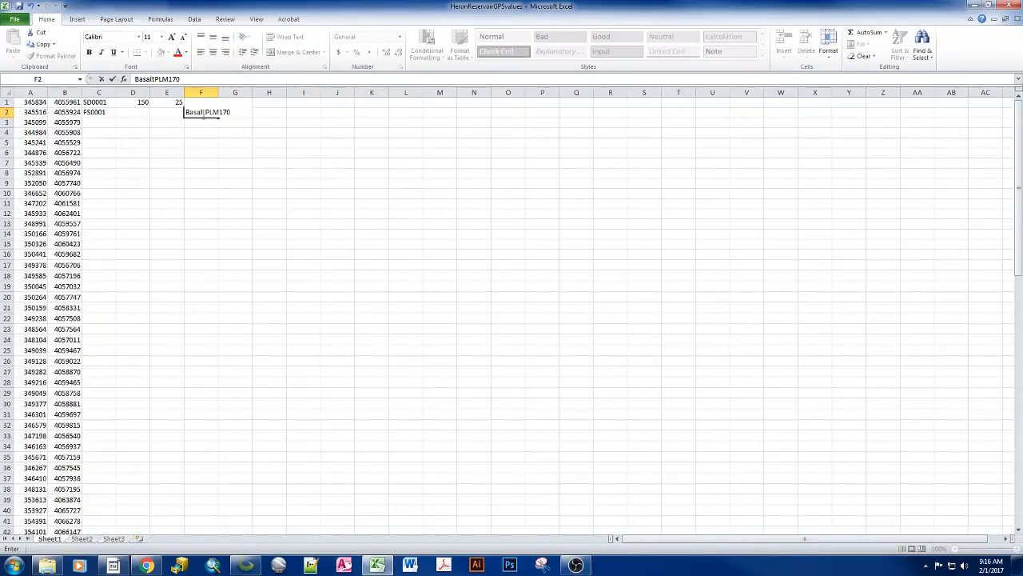
{"action": "type", "text": "201"}
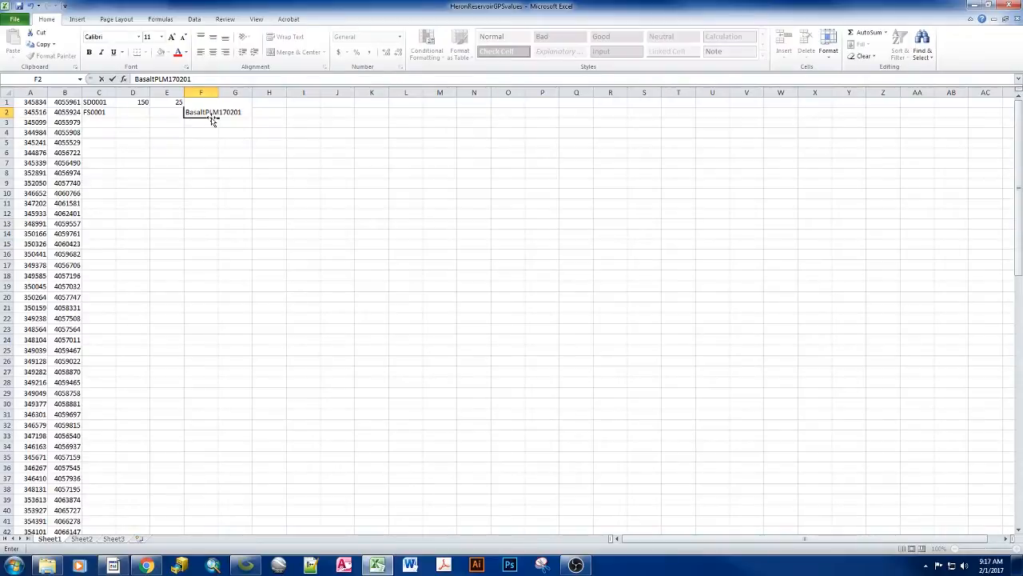
{"action": "mouse_move", "coordinate": [228, 133]}
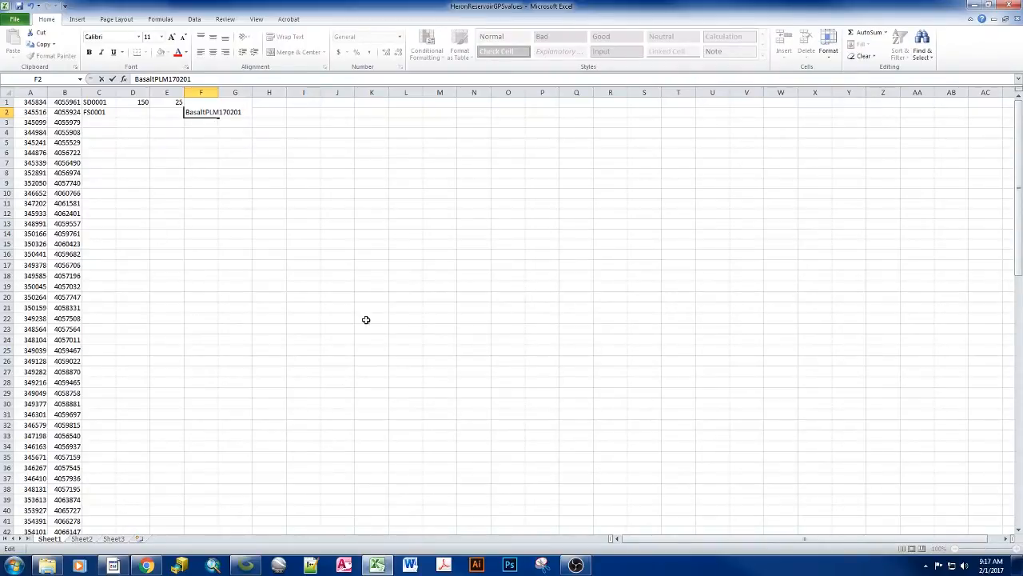
{"action": "mouse_move", "coordinate": [320, 251]}
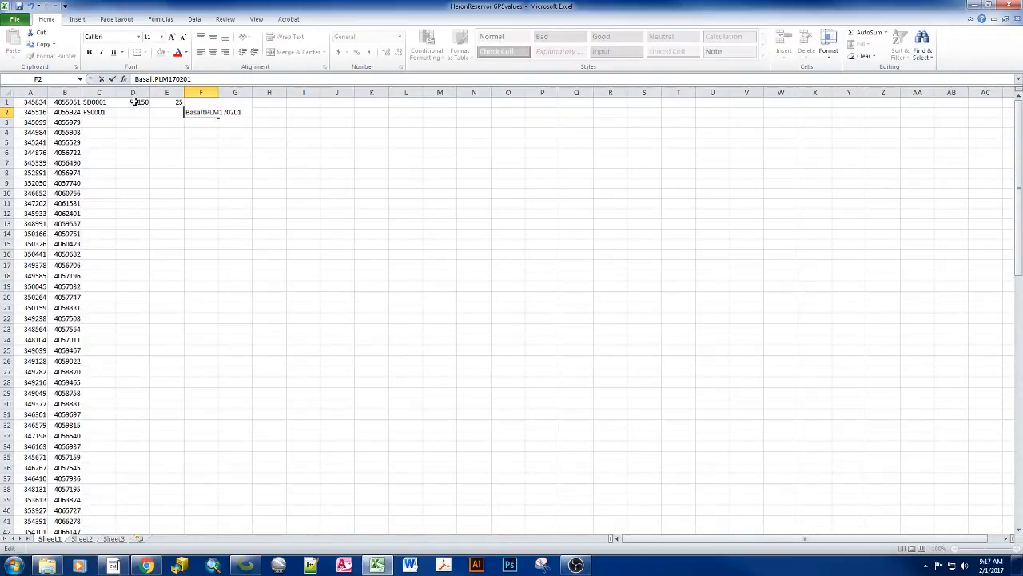
Clear the extra row-1 values and review the first easting, northing and point ID cells.
{"action": "left_click", "coordinate": [133, 102]}
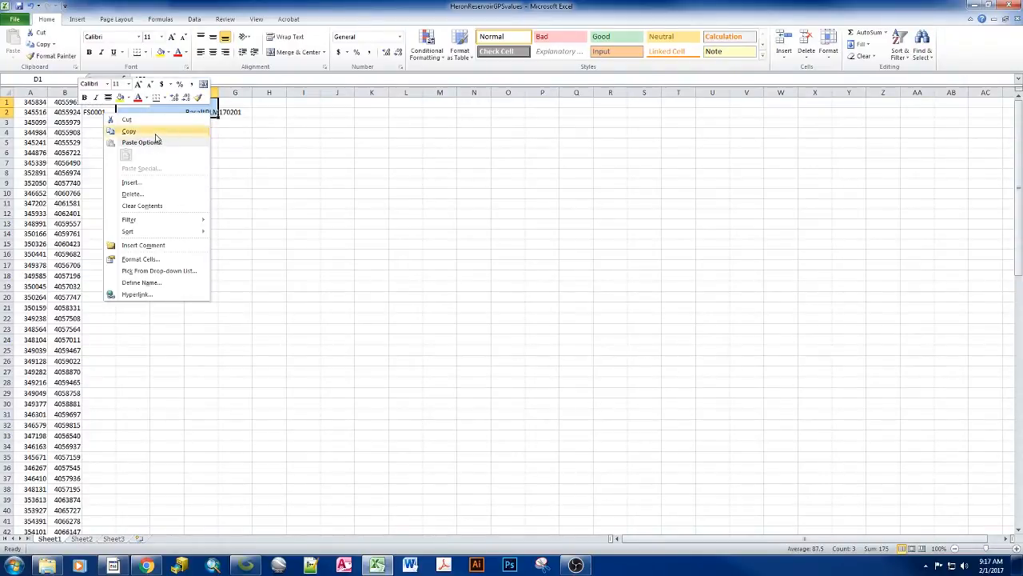
{"action": "left_click", "coordinate": [128, 131]}
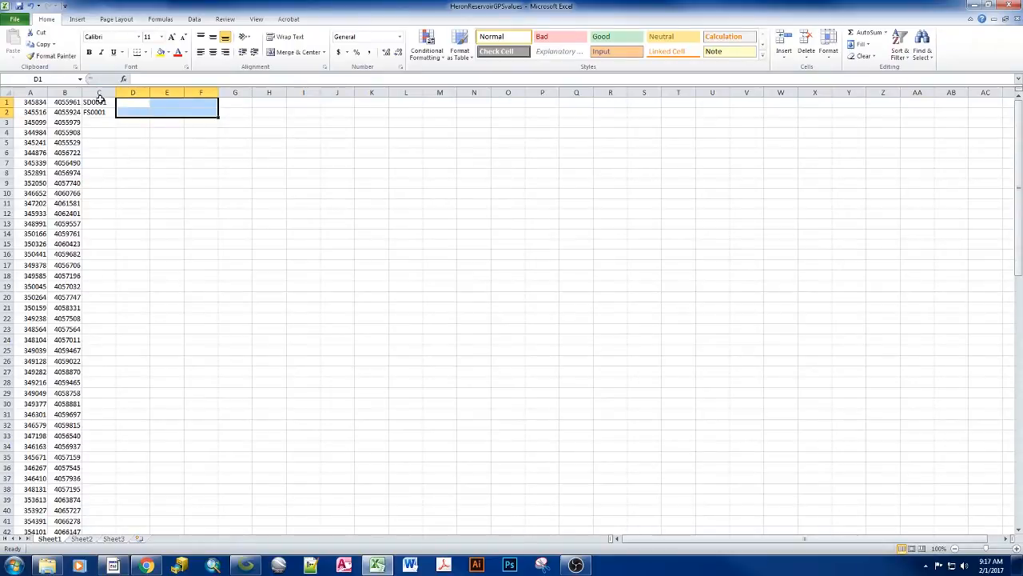
{"action": "mouse_move", "coordinate": [108, 265]}
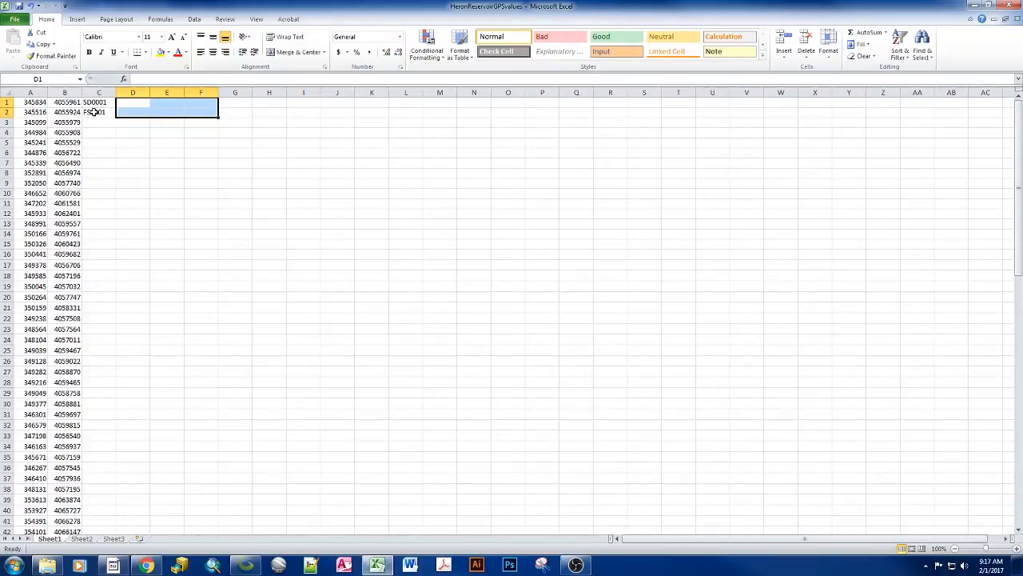
{"action": "left_click", "coordinate": [32, 102]}
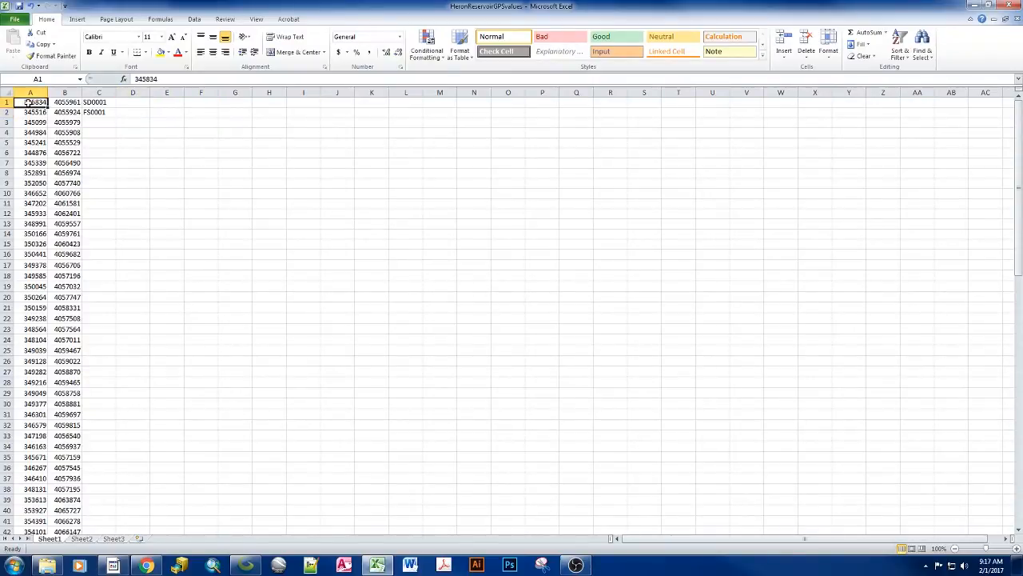
{"action": "left_click", "coordinate": [83, 103]}
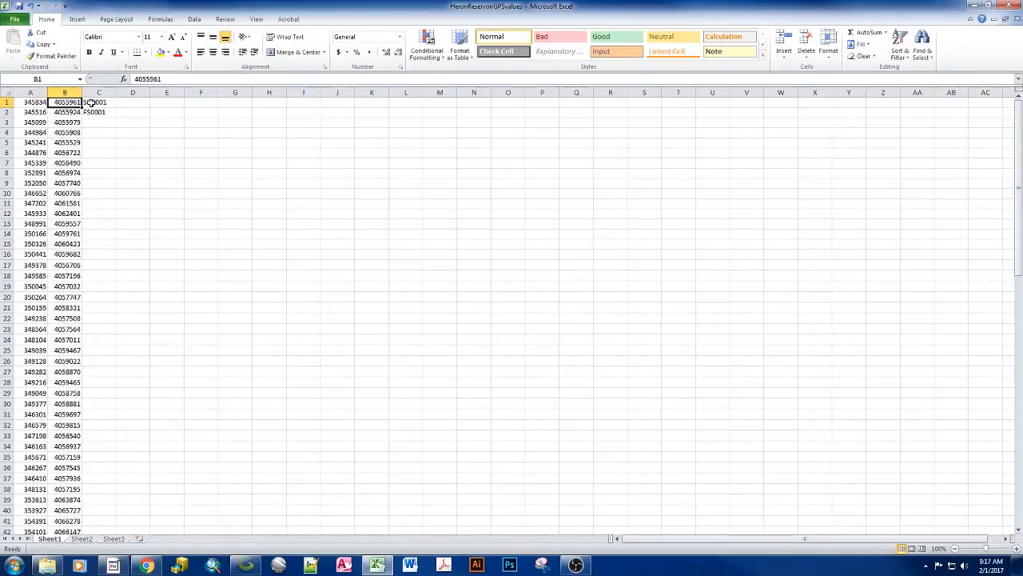
{"action": "left_click", "coordinate": [99, 102]}
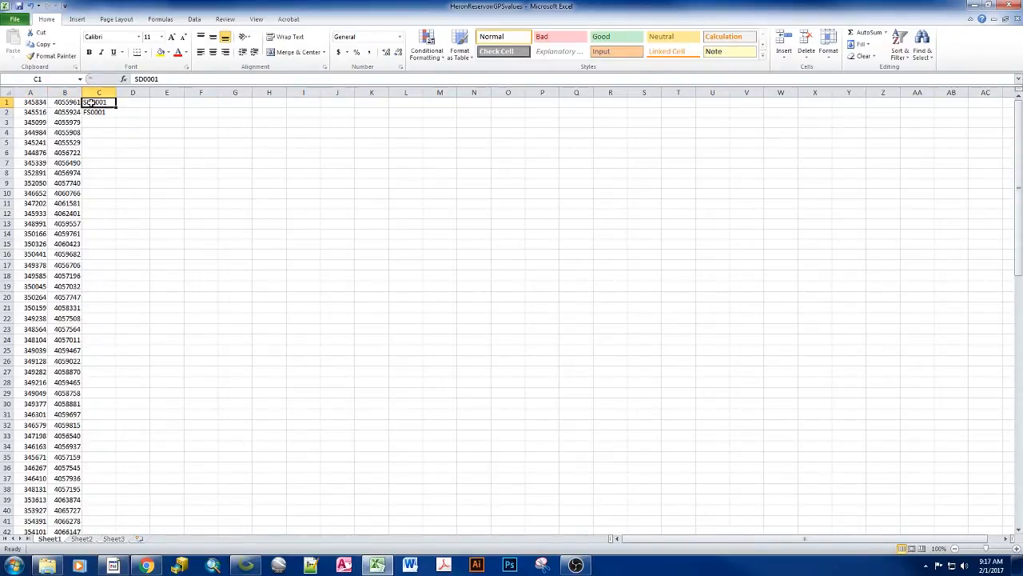
{"action": "double_click", "coordinate": [99, 102]}
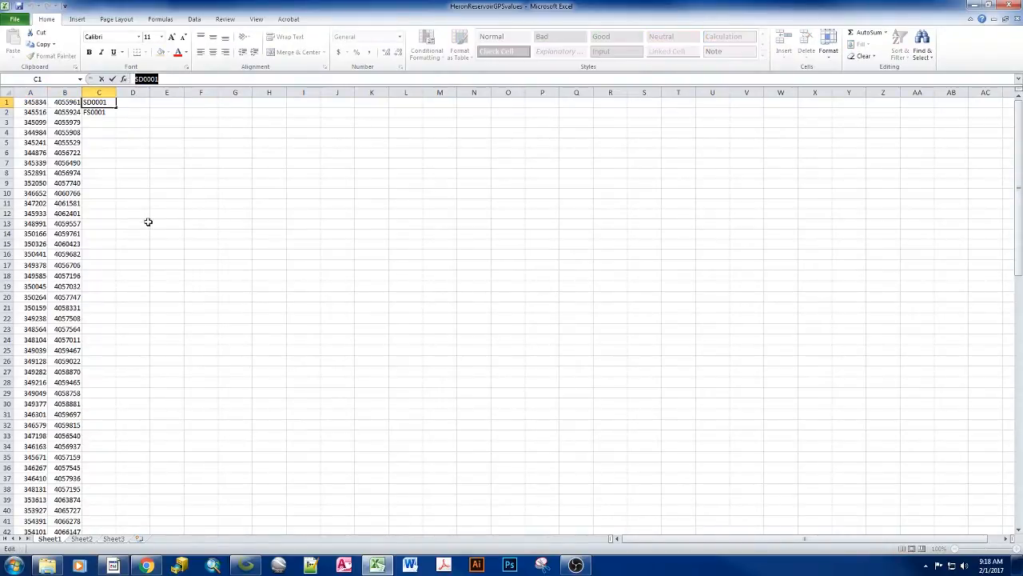
{"action": "mouse_move", "coordinate": [100, 302]}
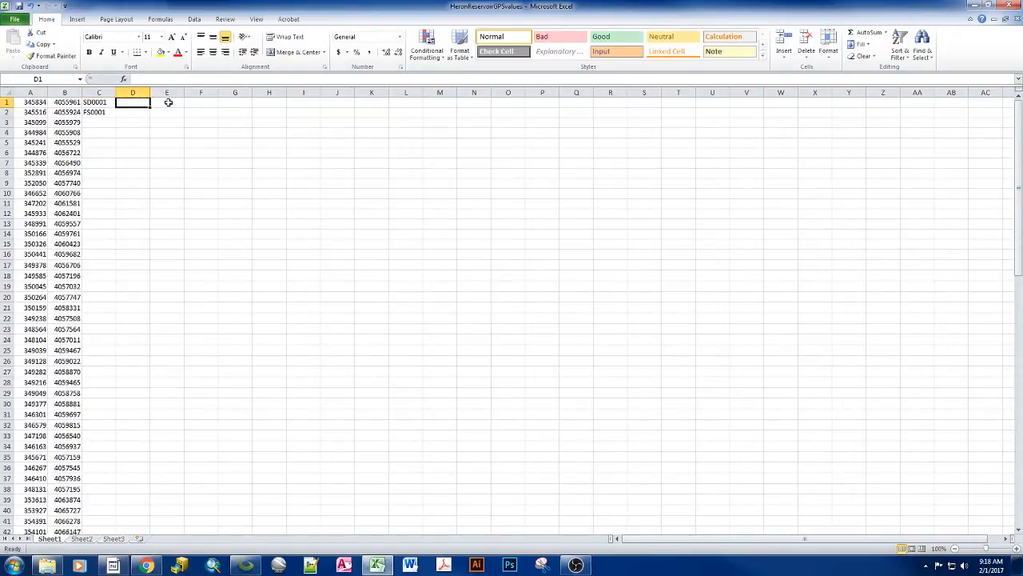
Select all of column C and bring up options to remove its stray values.
{"action": "left_click", "coordinate": [201, 103]}
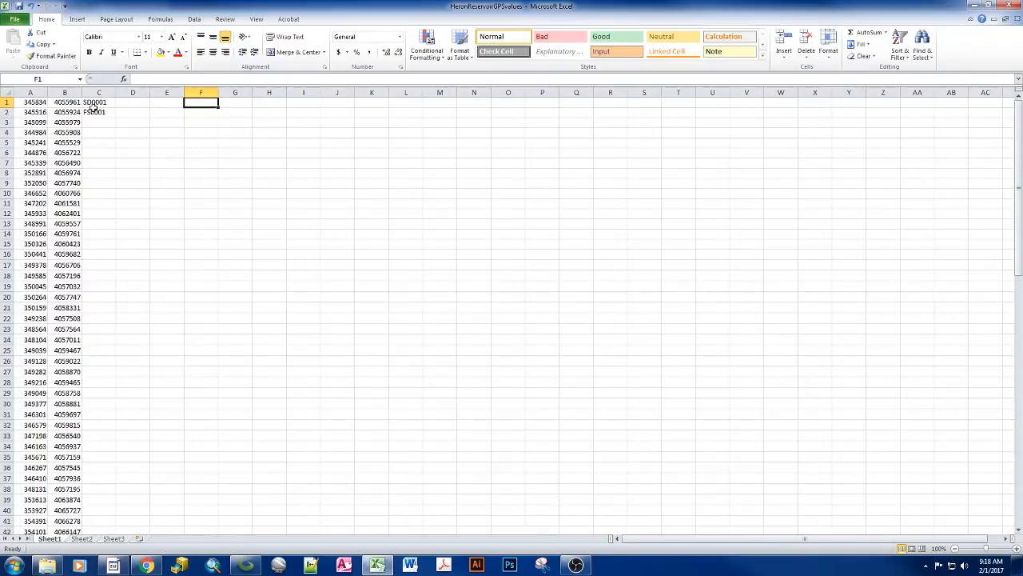
{"action": "left_click", "coordinate": [99, 131]}
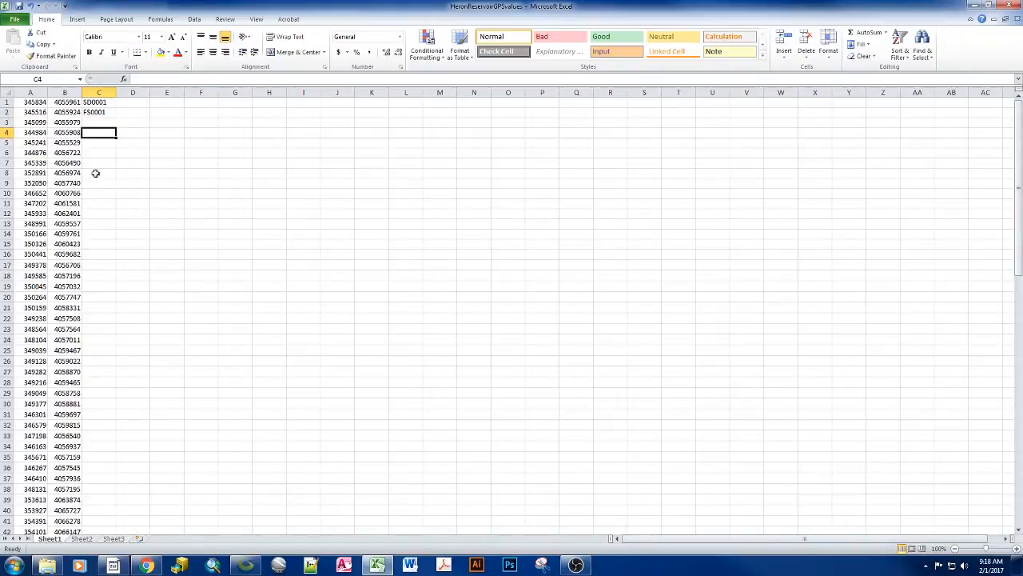
{"action": "mouse_move", "coordinate": [99, 206]}
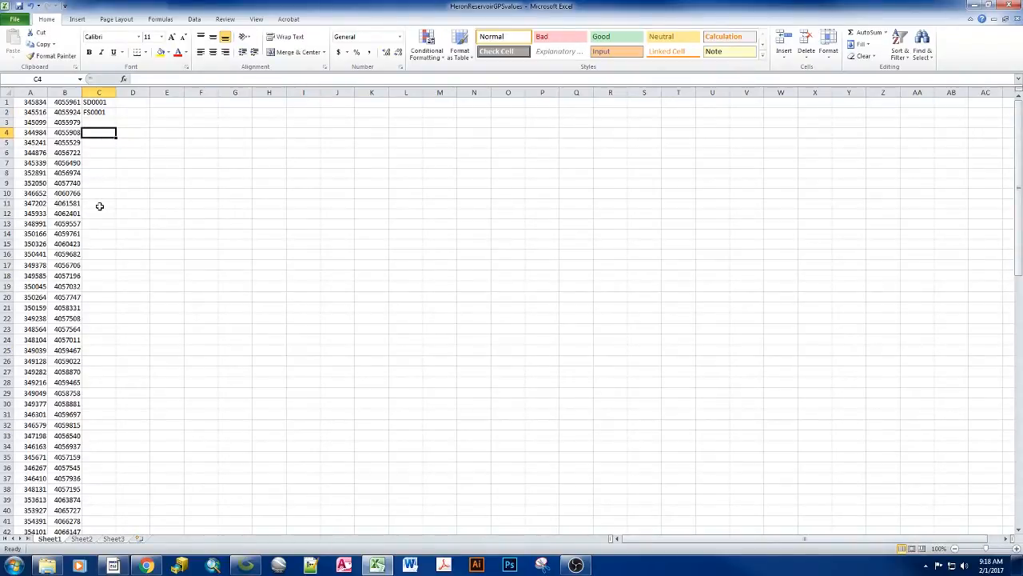
{"action": "left_click", "coordinate": [102, 93]}
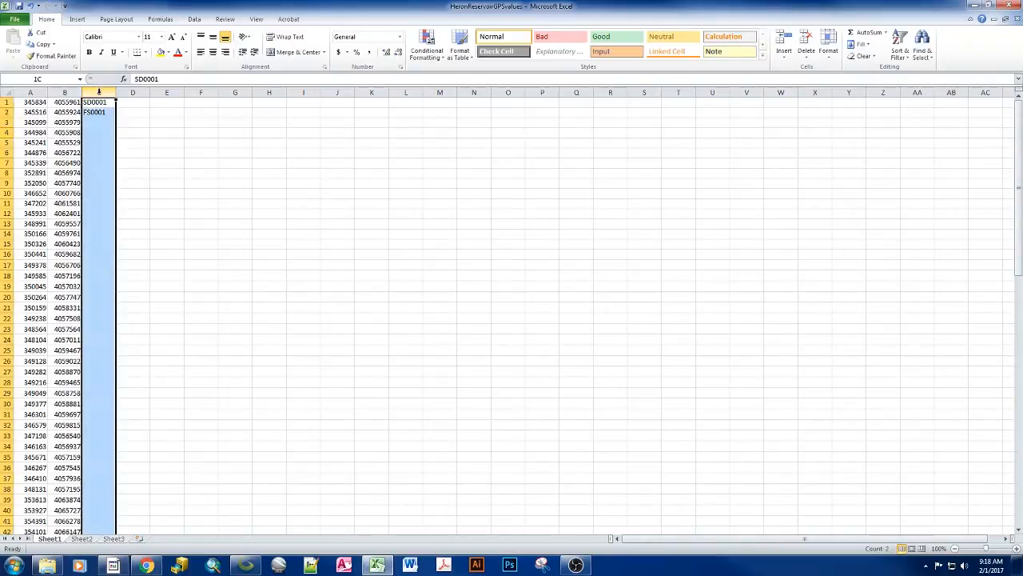
{"action": "right_click", "coordinate": [100, 103]}
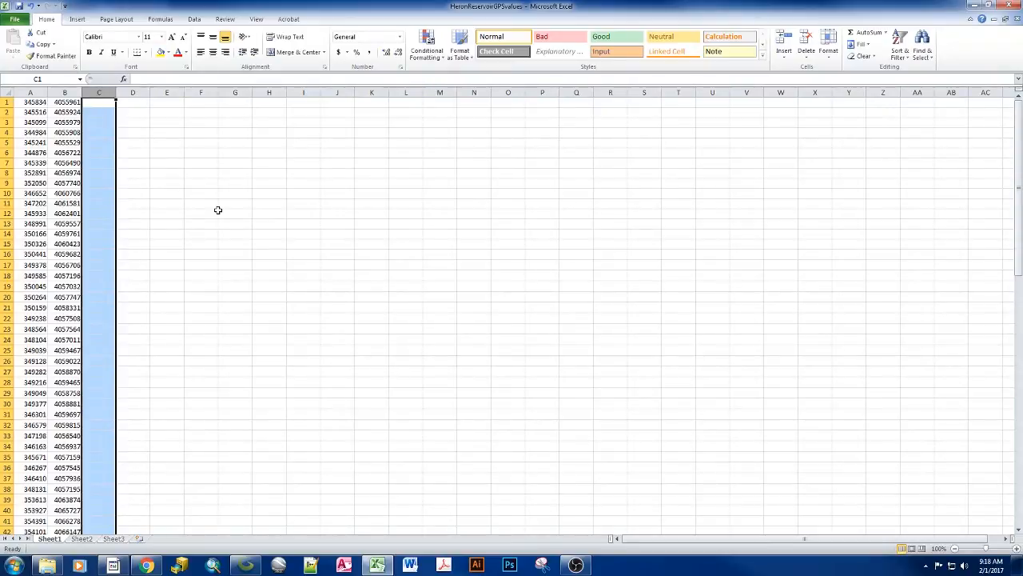
{"action": "mouse_move", "coordinate": [112, 176]}
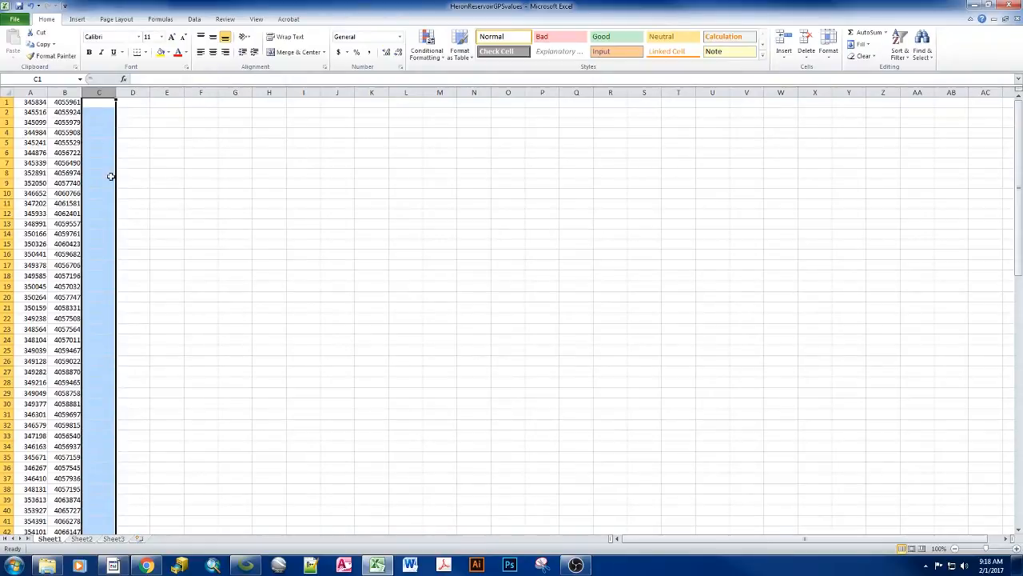
{"action": "mouse_move", "coordinate": [106, 174]}
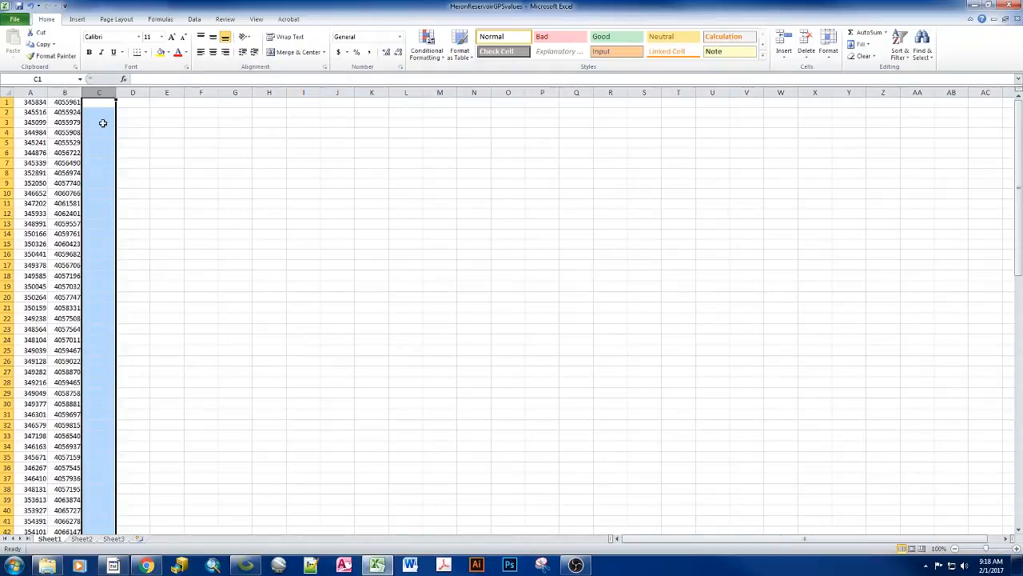
{"action": "mouse_move", "coordinate": [104, 374]}
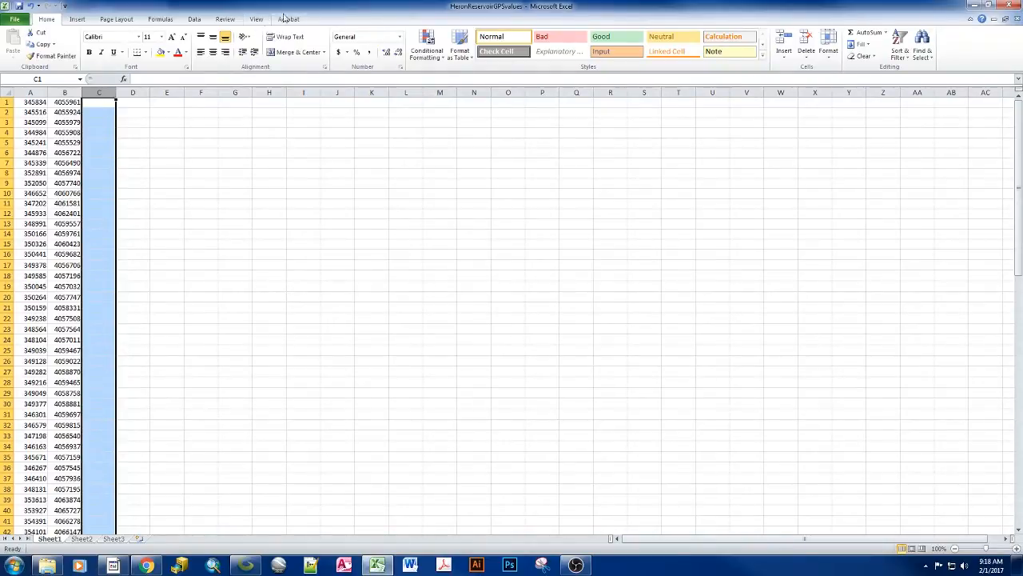
{"action": "mouse_move", "coordinate": [358, 265]}
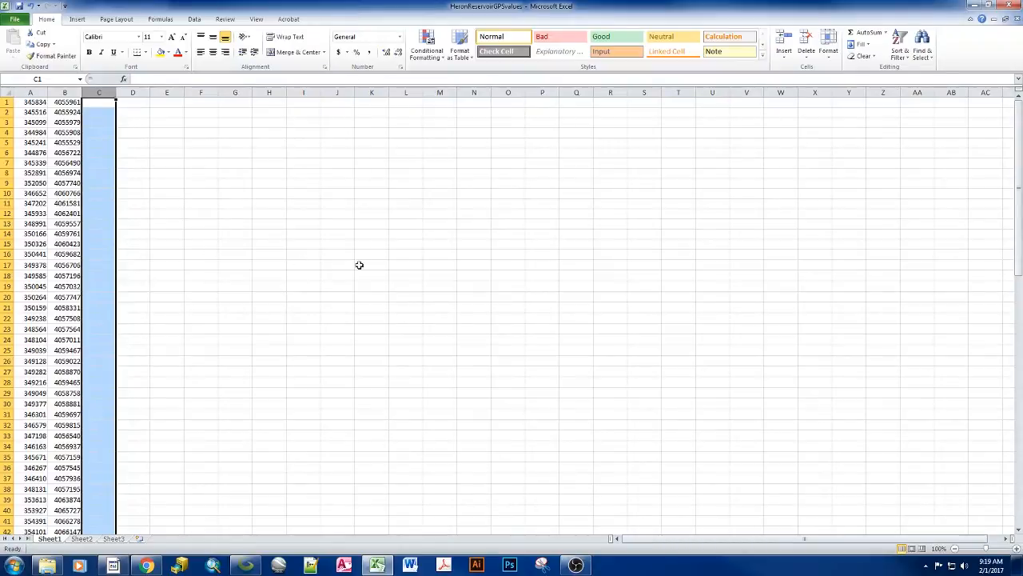
{"action": "mouse_move", "coordinate": [265, 256]}
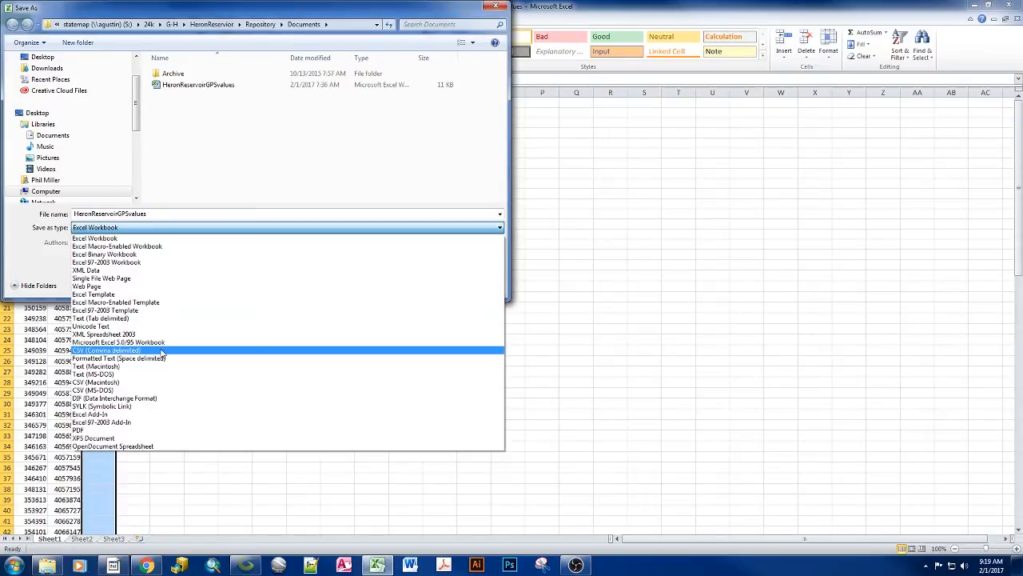
{"action": "mouse_move", "coordinate": [170, 355]}
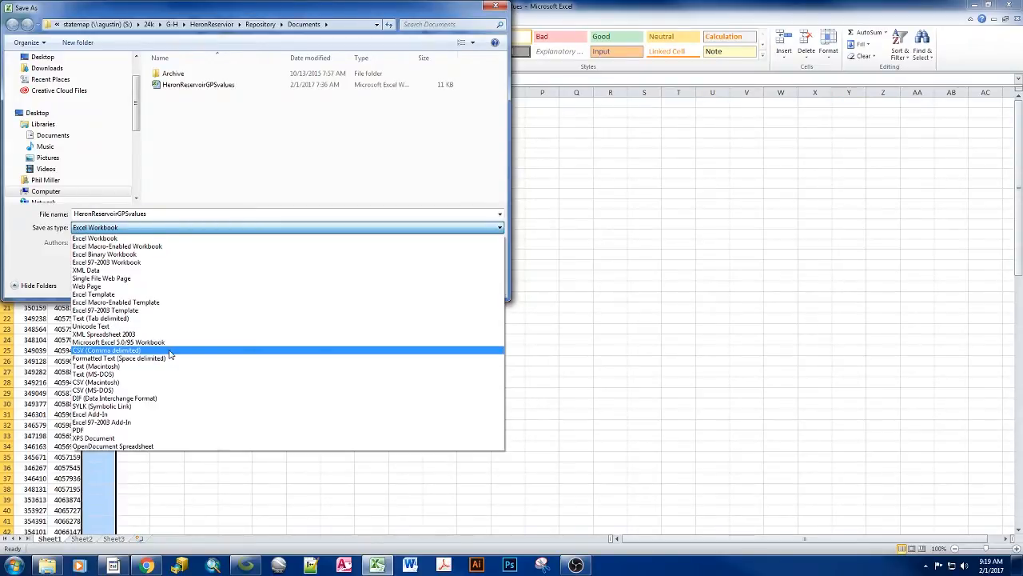
Save the GPS workbook as a CSV (Comma delimited) file in Repository Documents.
{"action": "left_click", "coordinate": [103, 350]}
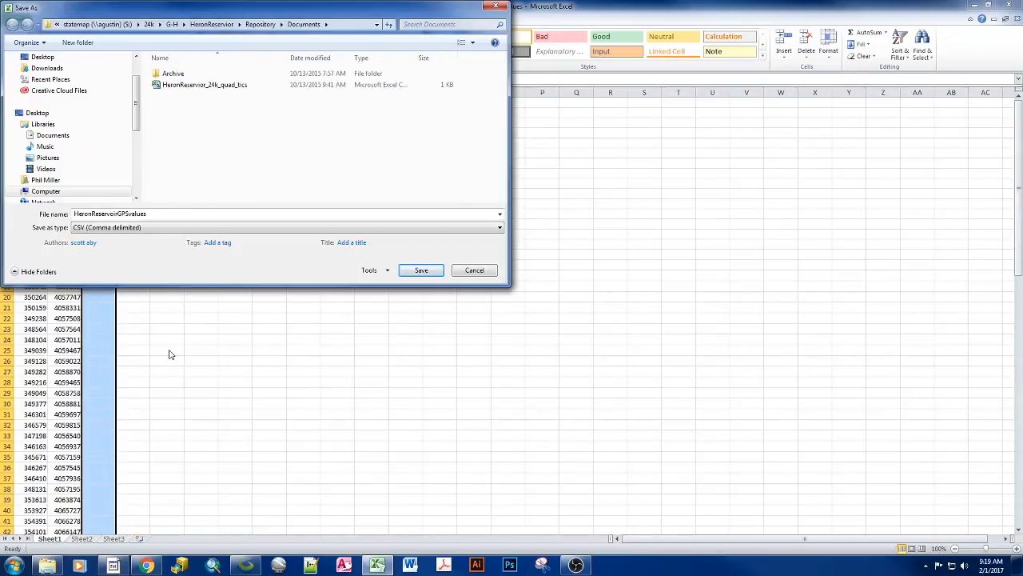
{"action": "mouse_move", "coordinate": [169, 304]}
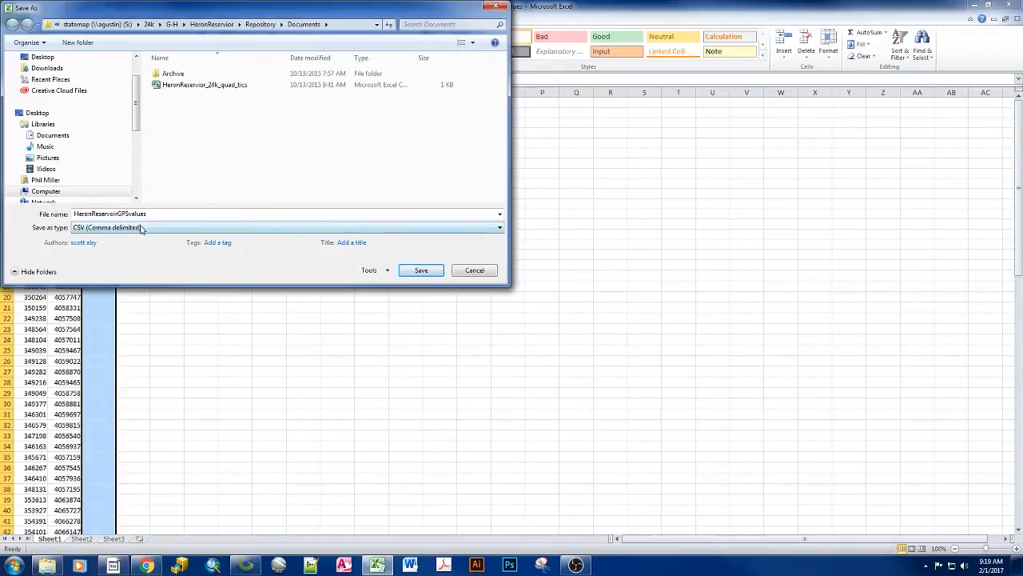
{"action": "mouse_move", "coordinate": [361, 263]}
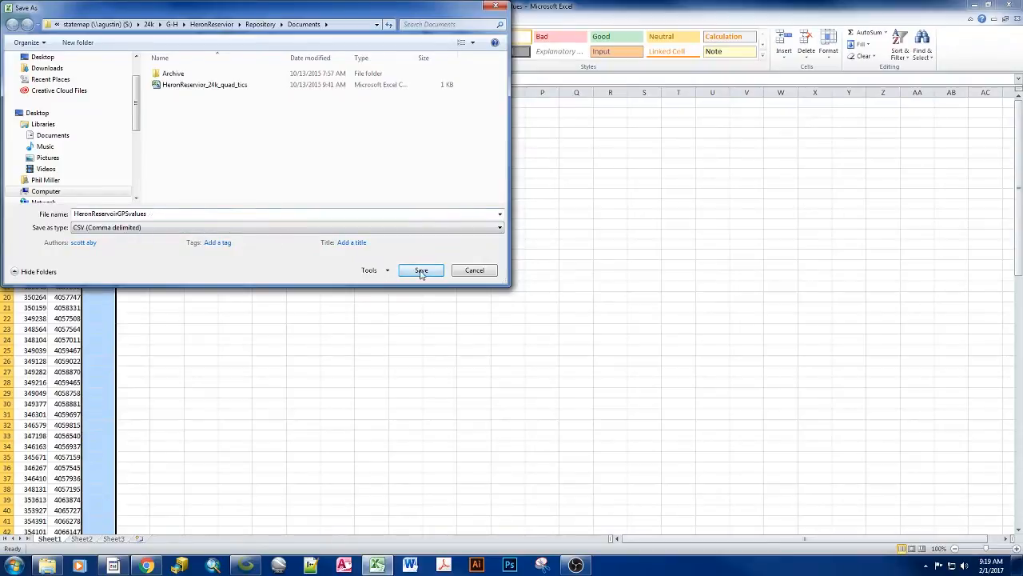
{"action": "left_click", "coordinate": [421, 269]}
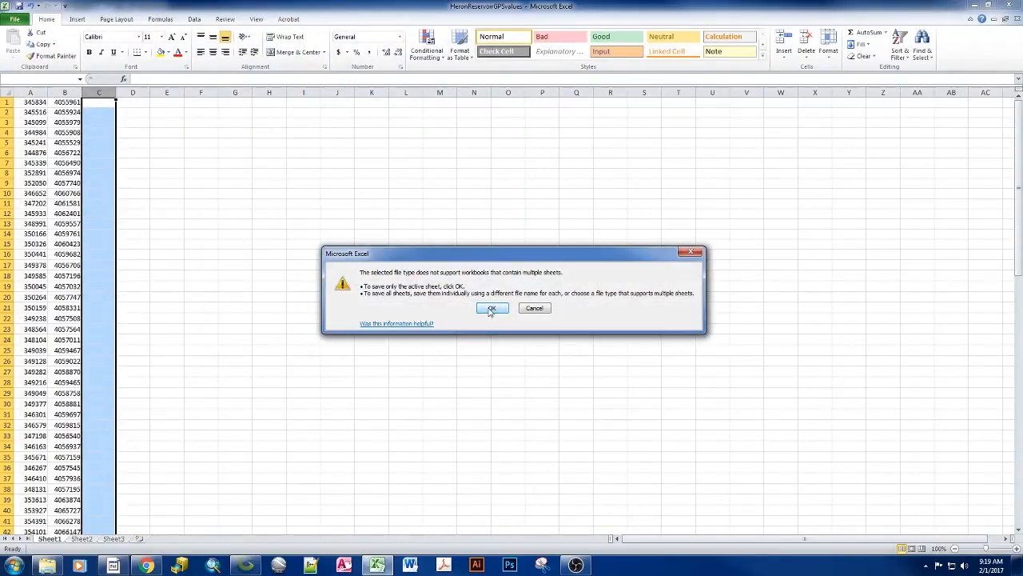
Confirm saving only the active sheet in CSV format, then close Excel without saving again.
{"action": "left_click", "coordinate": [493, 307]}
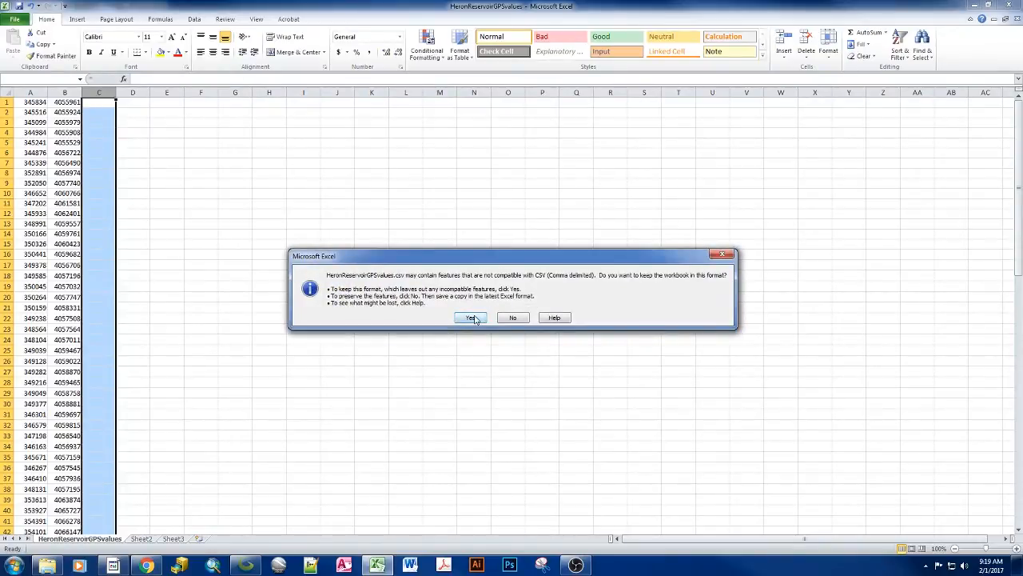
{"action": "left_click", "coordinate": [471, 317]}
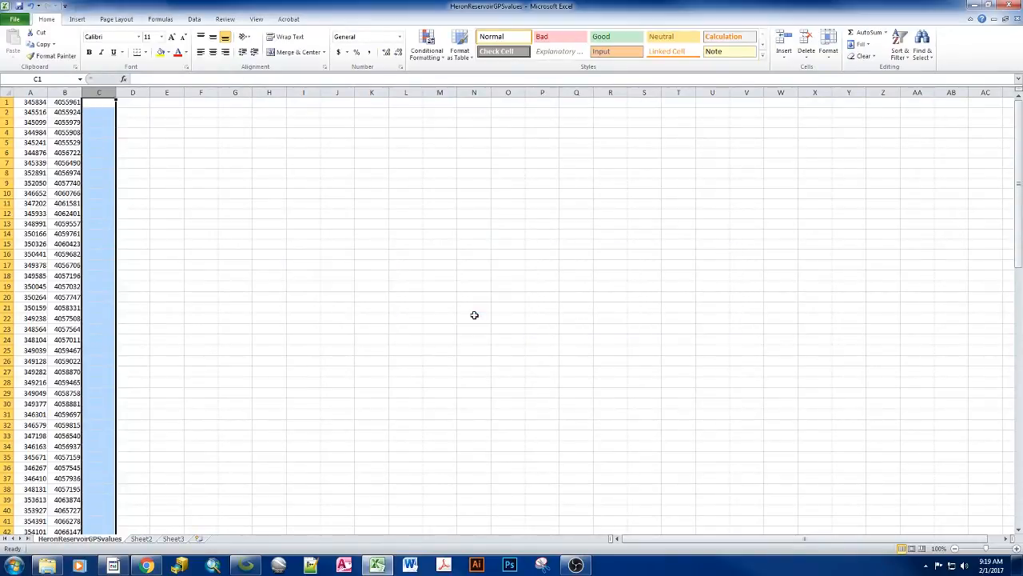
{"action": "mouse_move", "coordinate": [739, 61]}
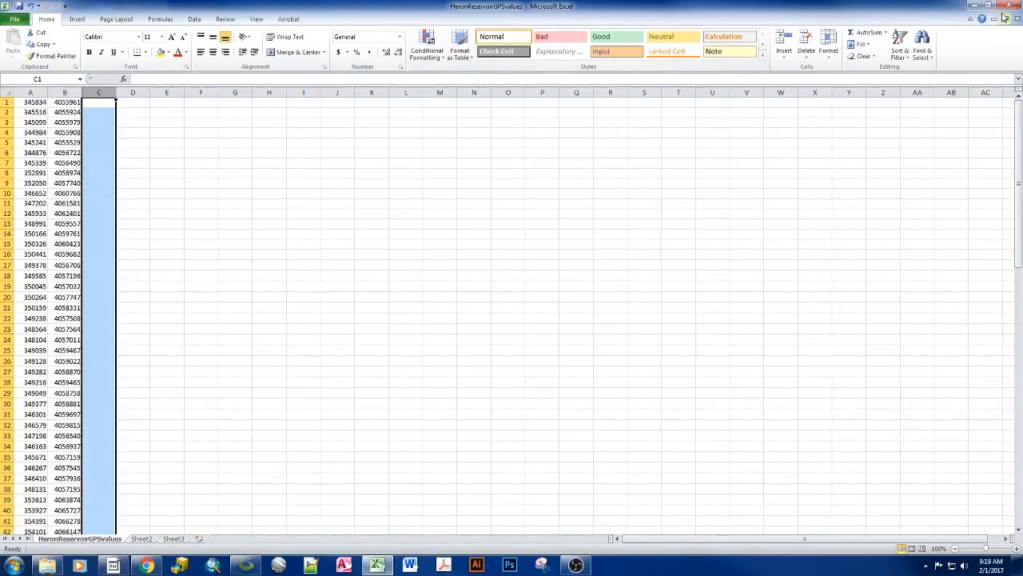
{"action": "left_click", "coordinate": [1008, 13]}
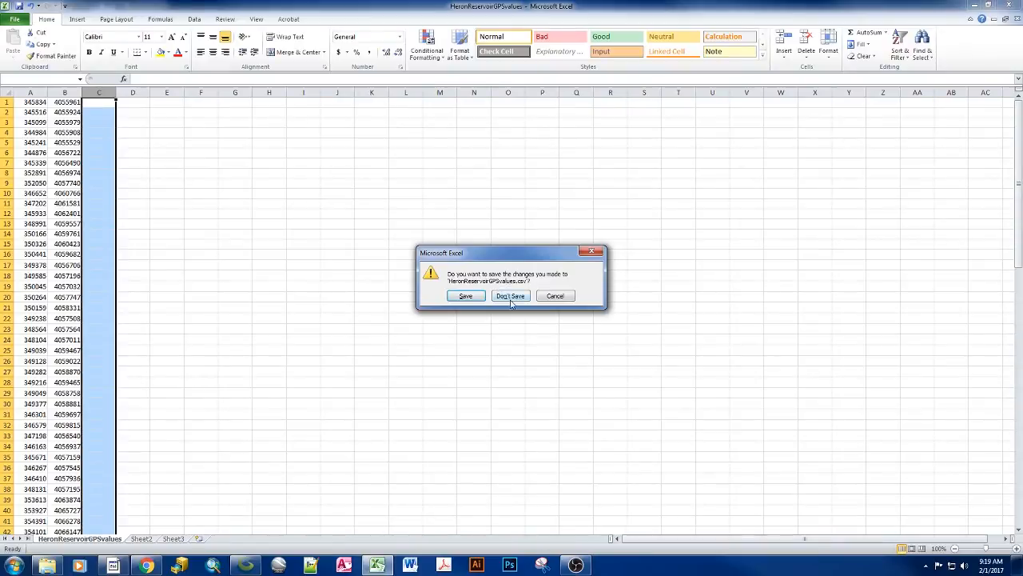
{"action": "left_click", "coordinate": [510, 296]}
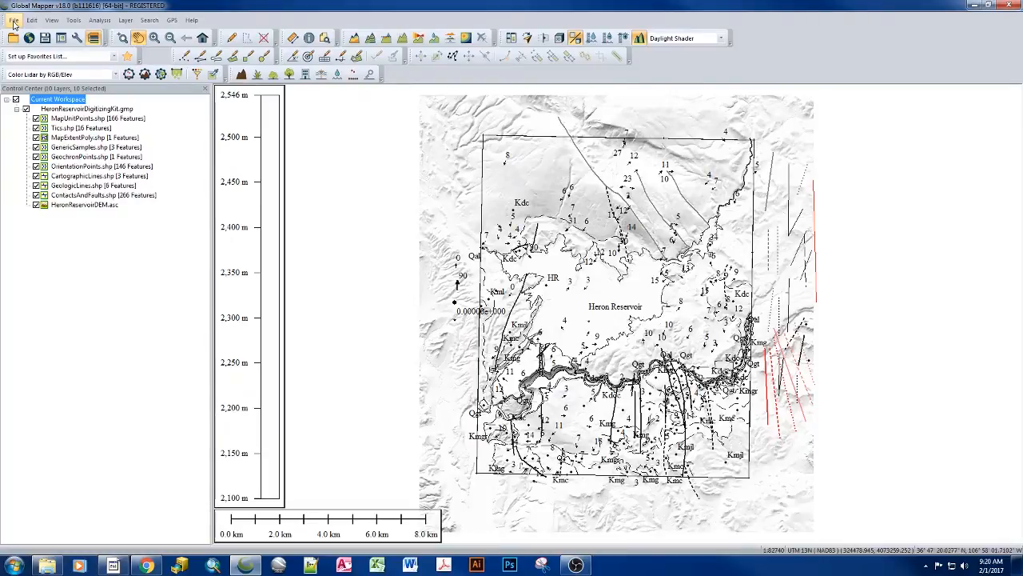
Start opening a data file in Global Mapper and browse into the Repository folder.
{"action": "left_click", "coordinate": [13, 20]}
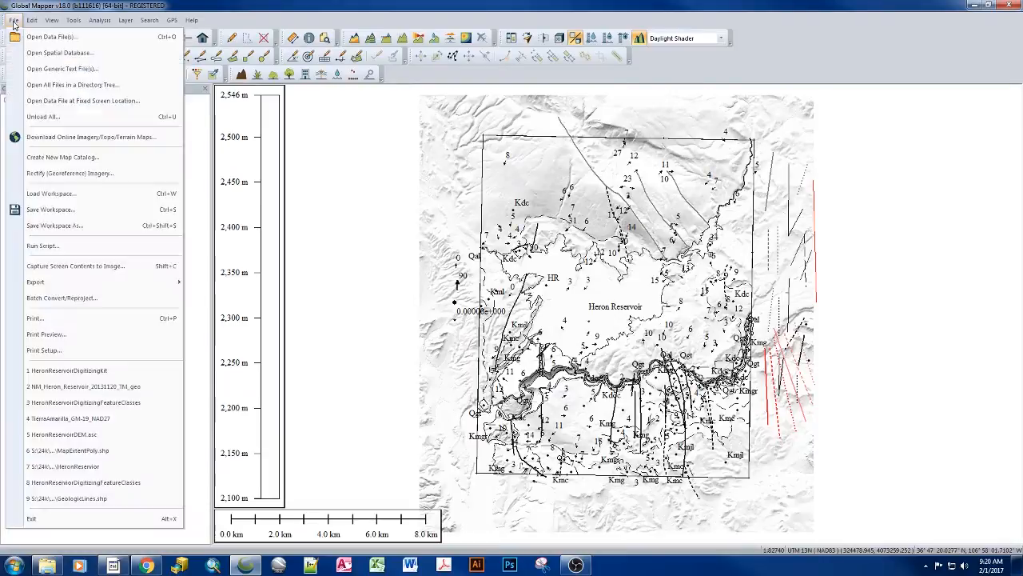
{"action": "mouse_move", "coordinate": [61, 69]}
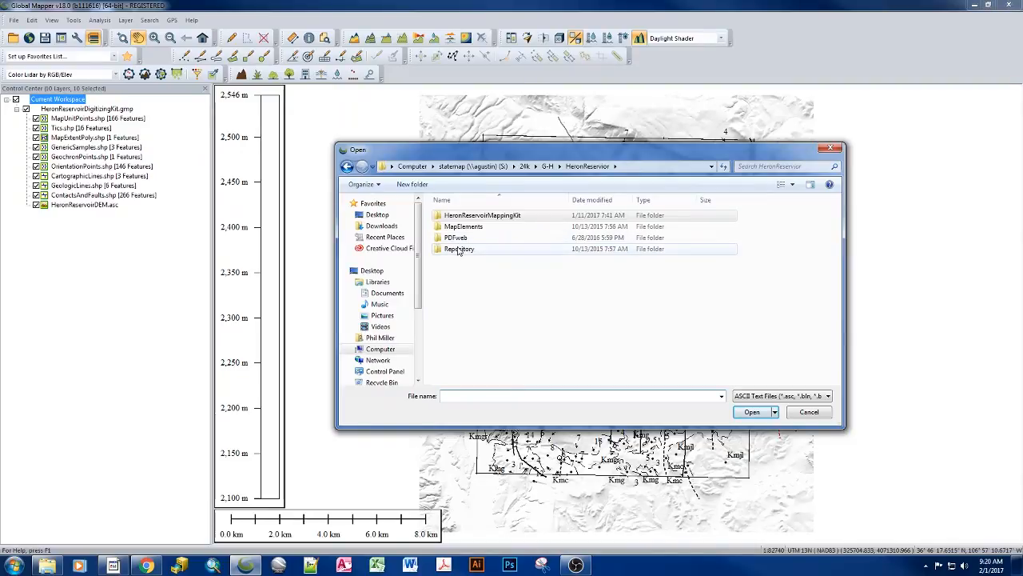
{"action": "left_click", "coordinate": [461, 249]}
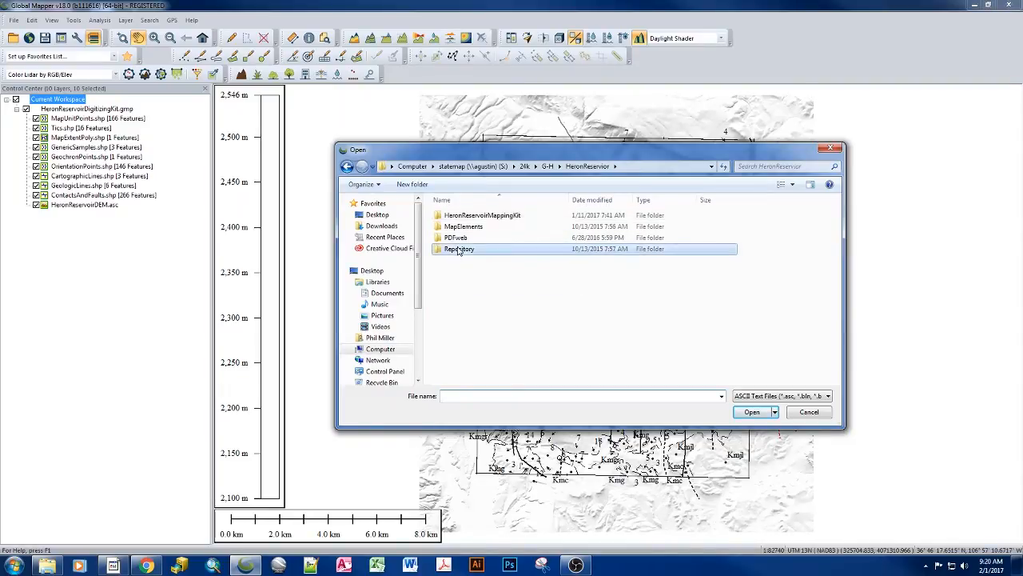
{"action": "double_click", "coordinate": [480, 237]}
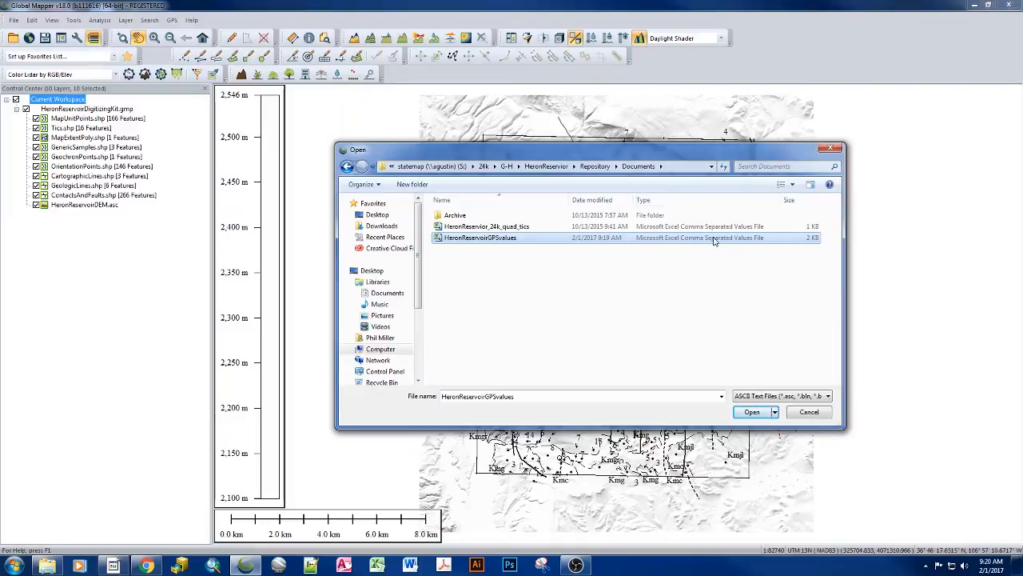
{"action": "mouse_move", "coordinate": [476, 271]}
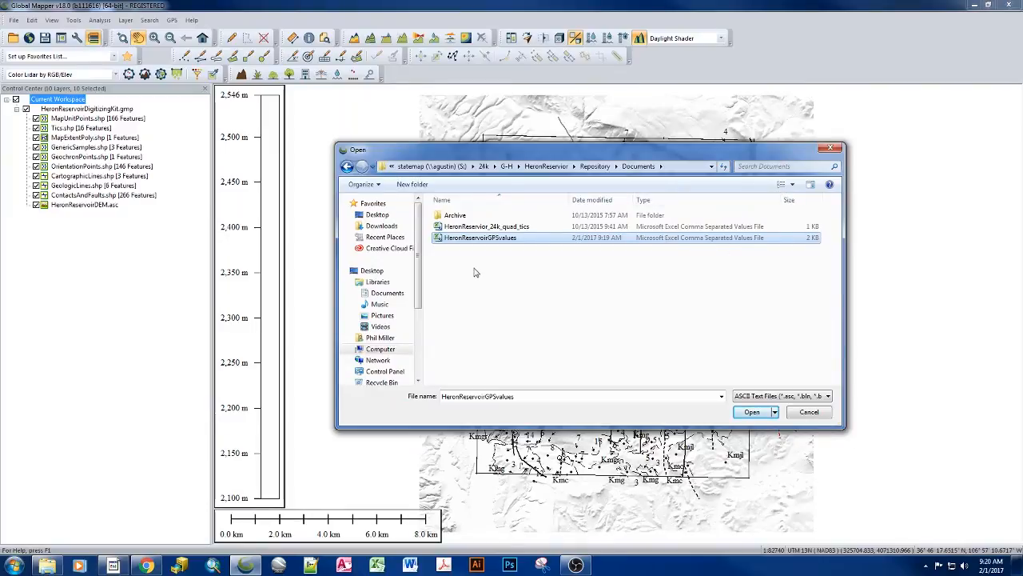
{"action": "mouse_move", "coordinate": [470, 272]}
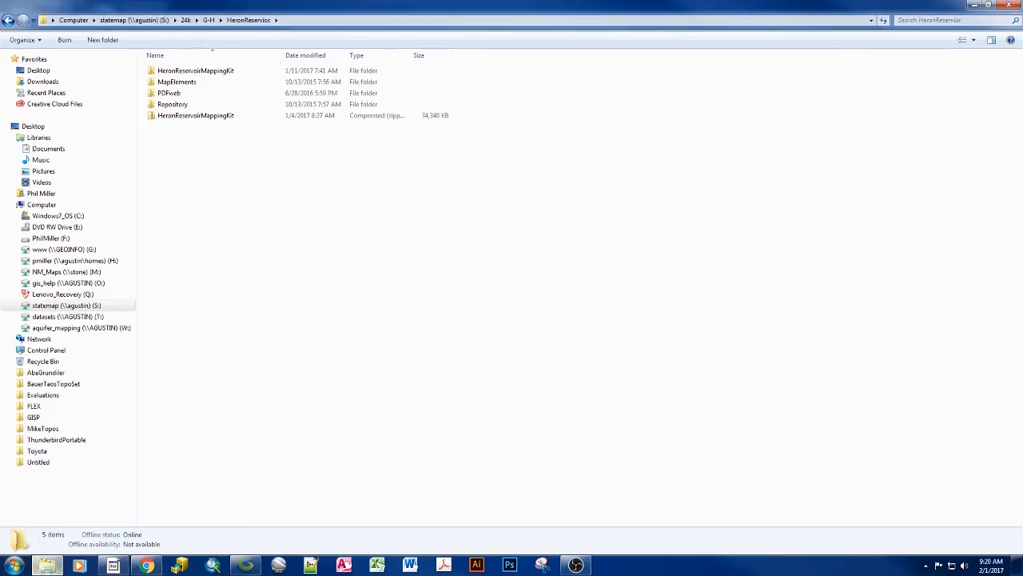
Browse Repository > Documents in Explorer and check the HeronReservoir CSV and quad tics files.
{"action": "double_click", "coordinate": [172, 104]}
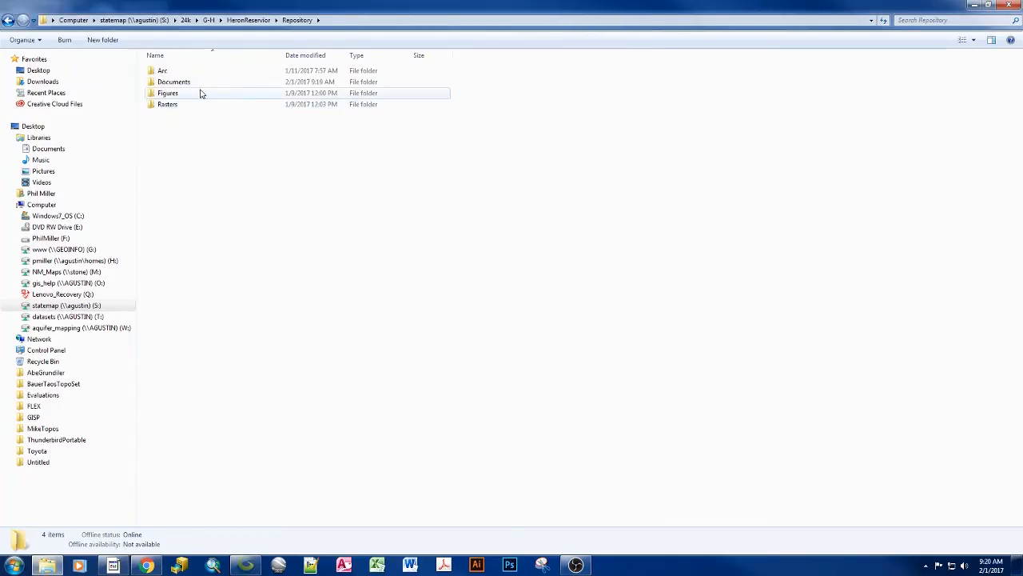
{"action": "double_click", "coordinate": [171, 80]}
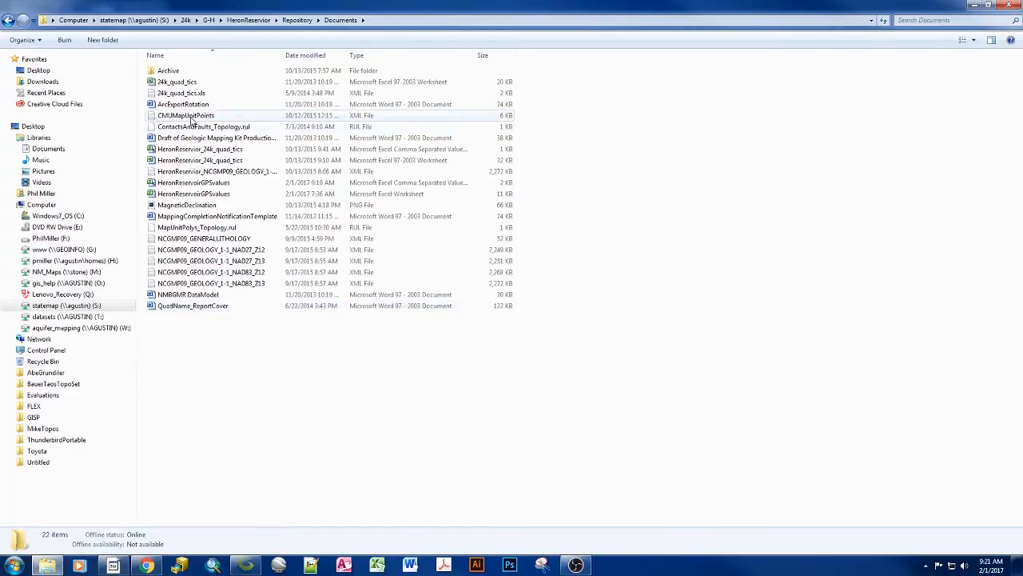
{"action": "left_click", "coordinate": [194, 182]}
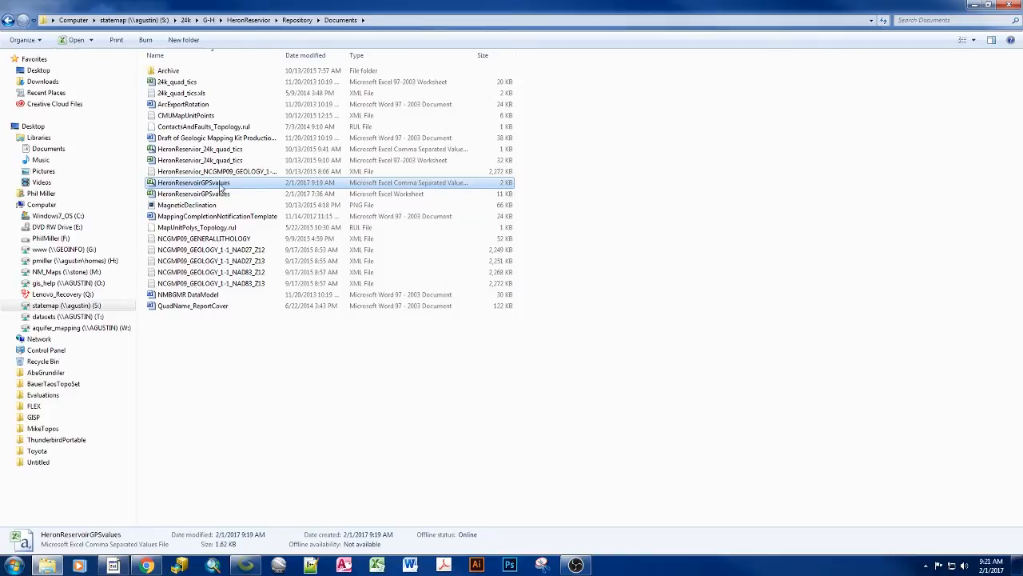
{"action": "left_click", "coordinate": [192, 193]}
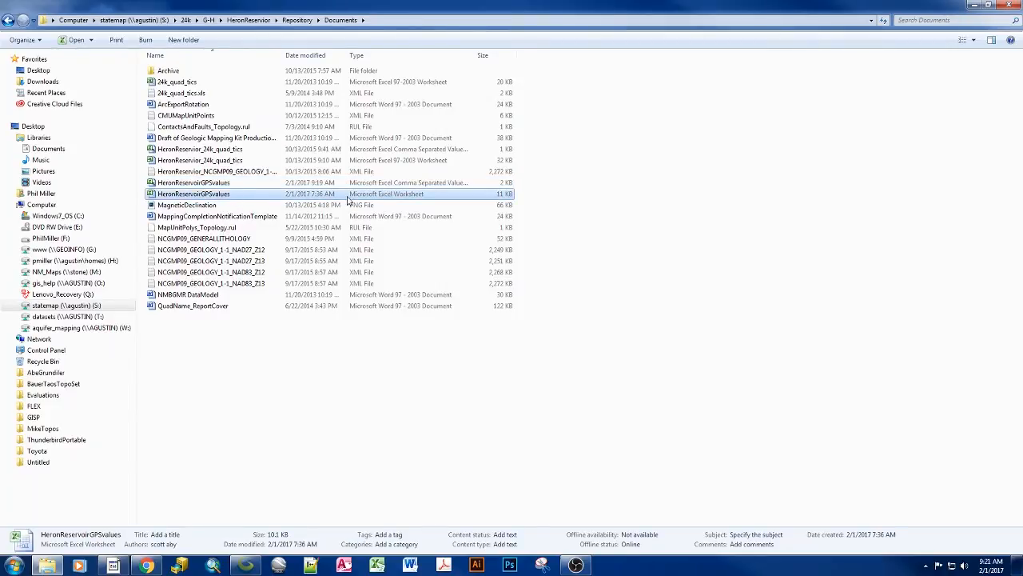
{"action": "mouse_move", "coordinate": [243, 207]}
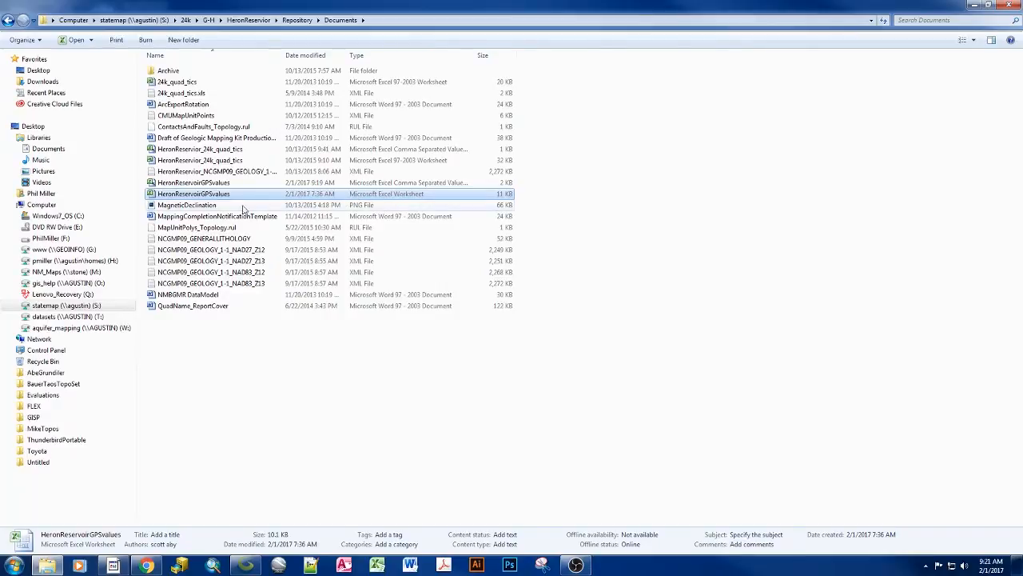
{"action": "left_click", "coordinate": [192, 182]}
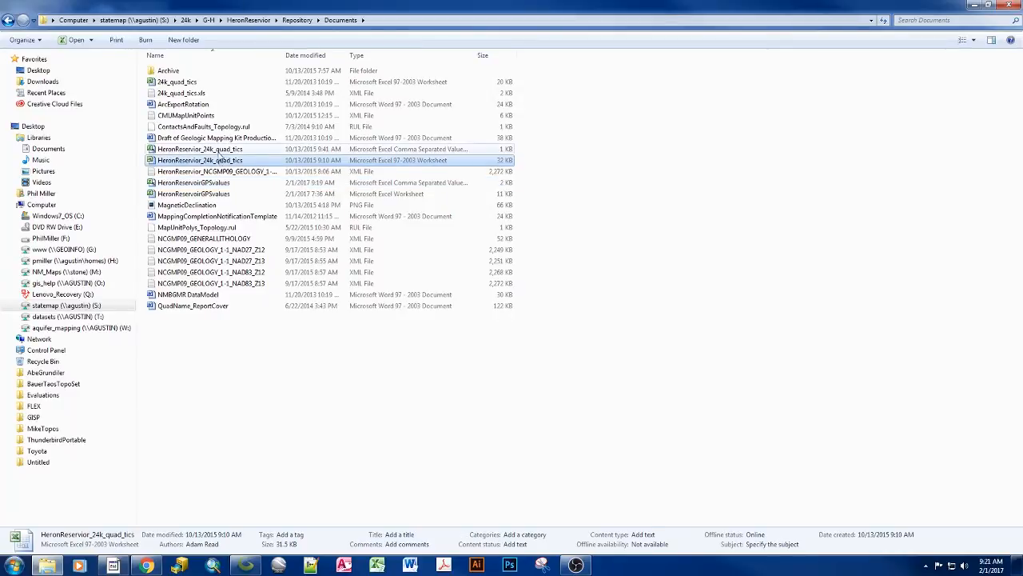
{"action": "left_click", "coordinate": [200, 149]}
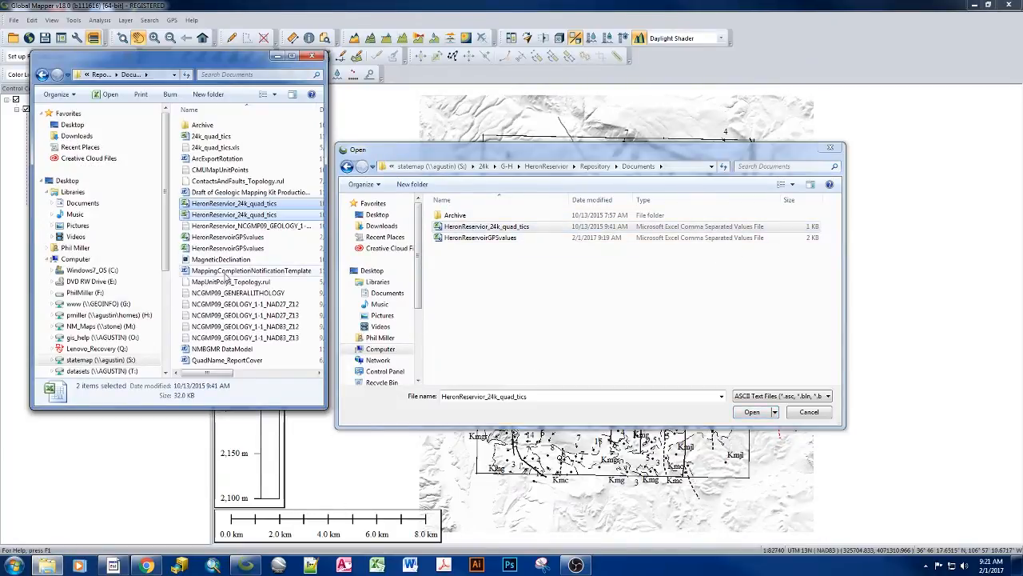
Close the Explorer window and open HeronReservoirGPSvalues.csv for import in Global Mapper.
{"action": "left_click", "coordinate": [232, 248]}
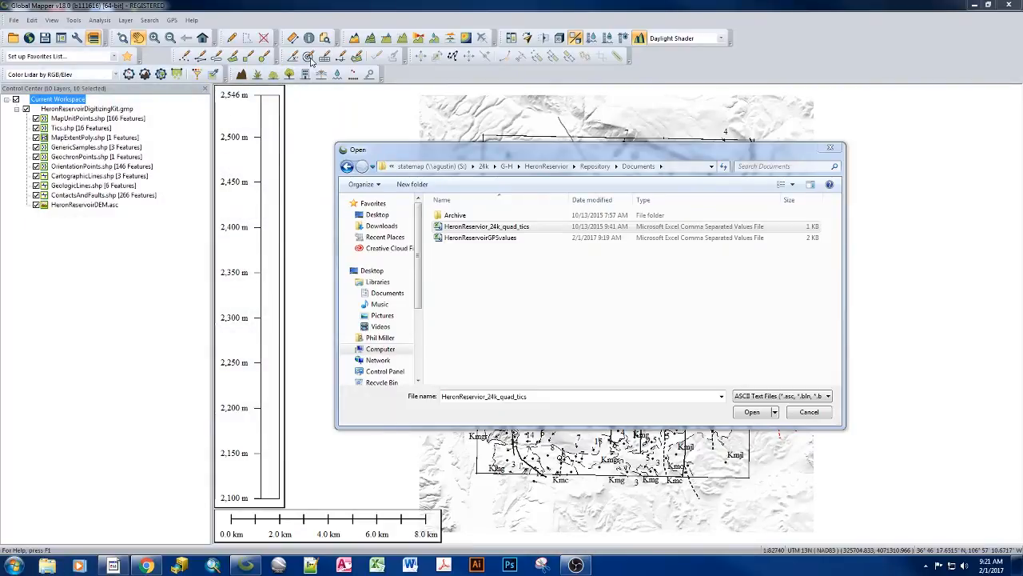
{"action": "left_click", "coordinate": [480, 236]}
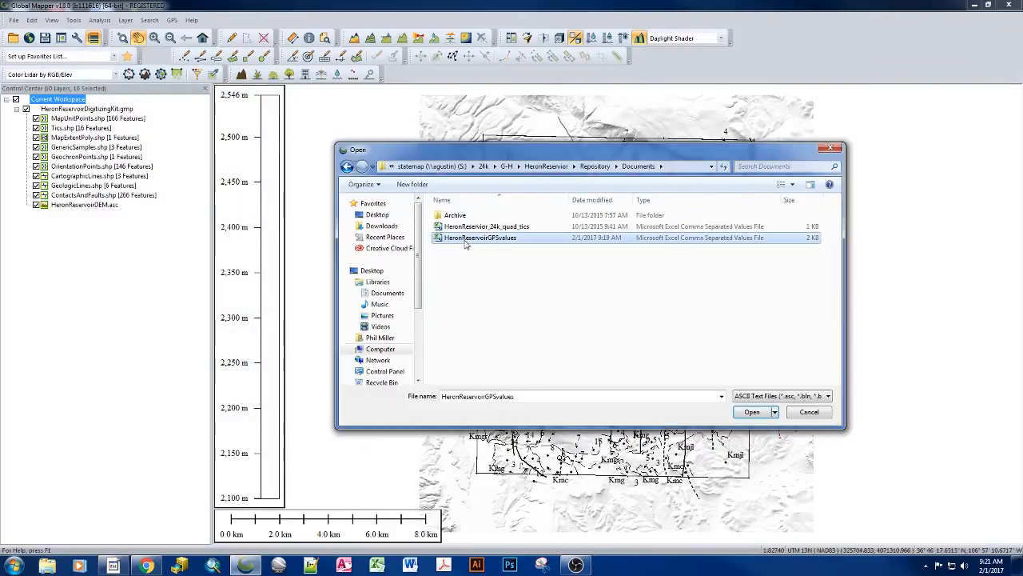
{"action": "left_click", "coordinate": [751, 412]}
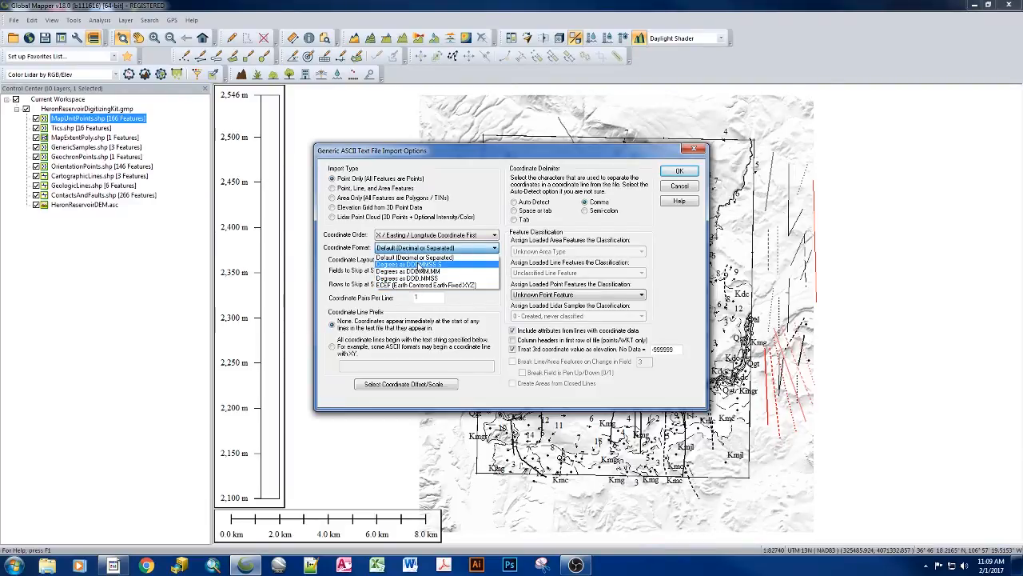
Keep Default (Decimal or Separated) as the coordinate format in the ASCII import options.
{"action": "left_click", "coordinate": [440, 258]}
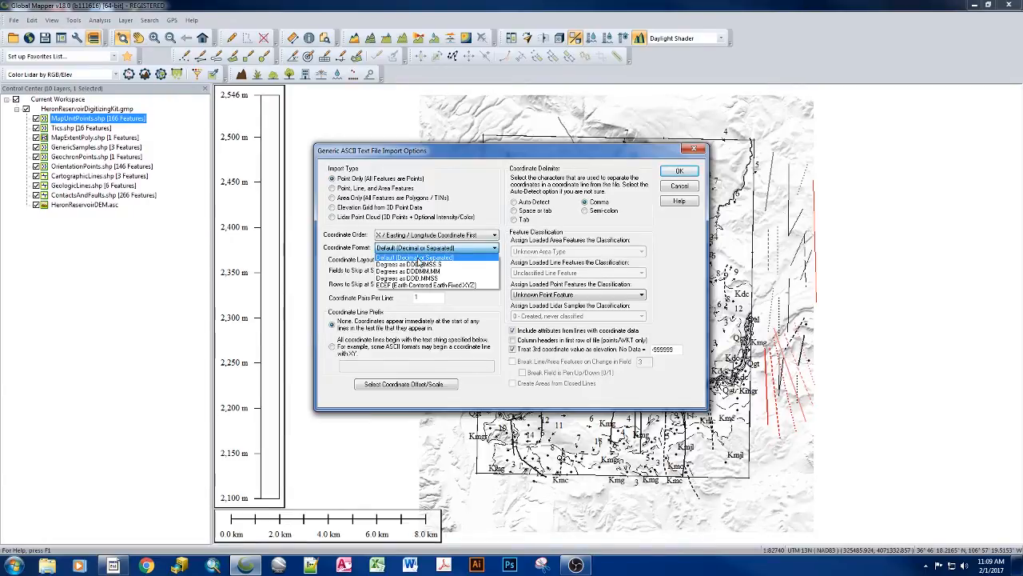
{"action": "left_click", "coordinate": [435, 246]}
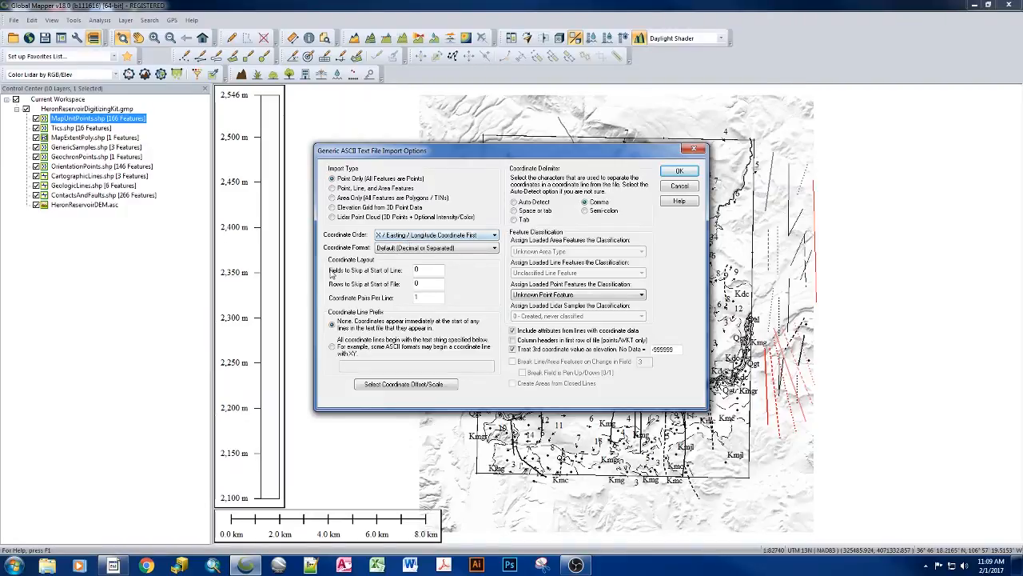
{"action": "mouse_move", "coordinate": [393, 273]}
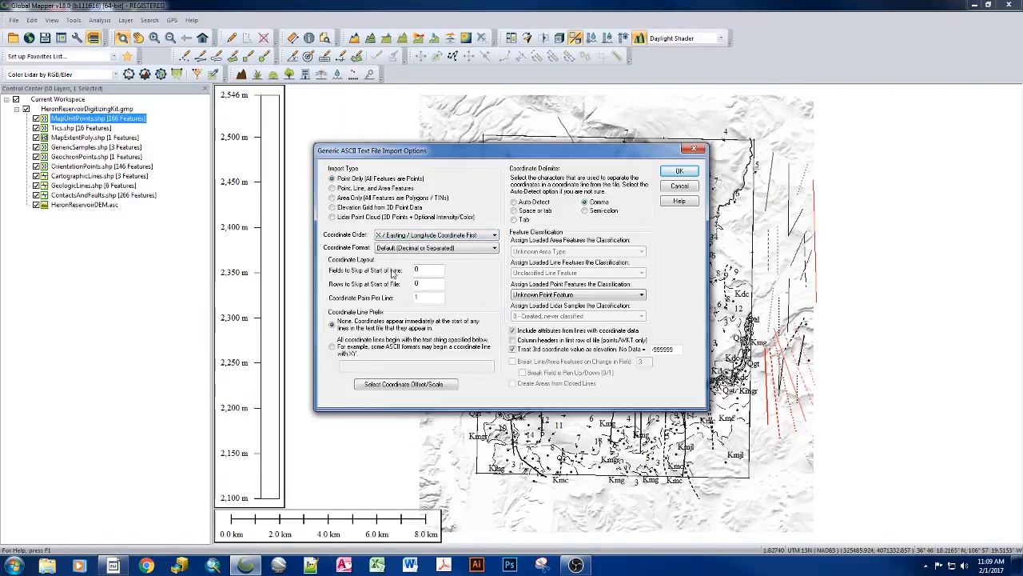
{"action": "mouse_move", "coordinate": [400, 286]}
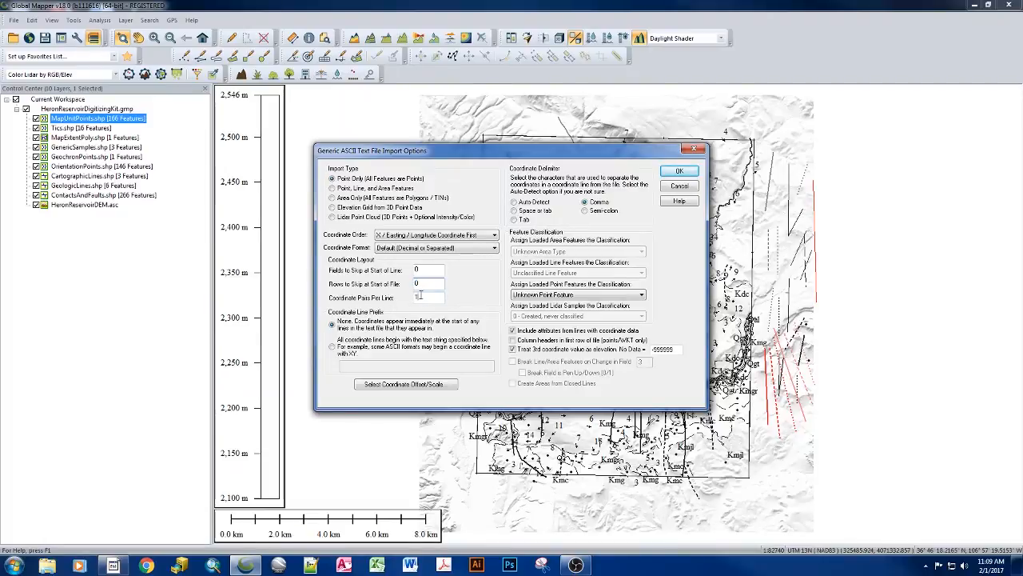
{"action": "left_click", "coordinate": [422, 298]}
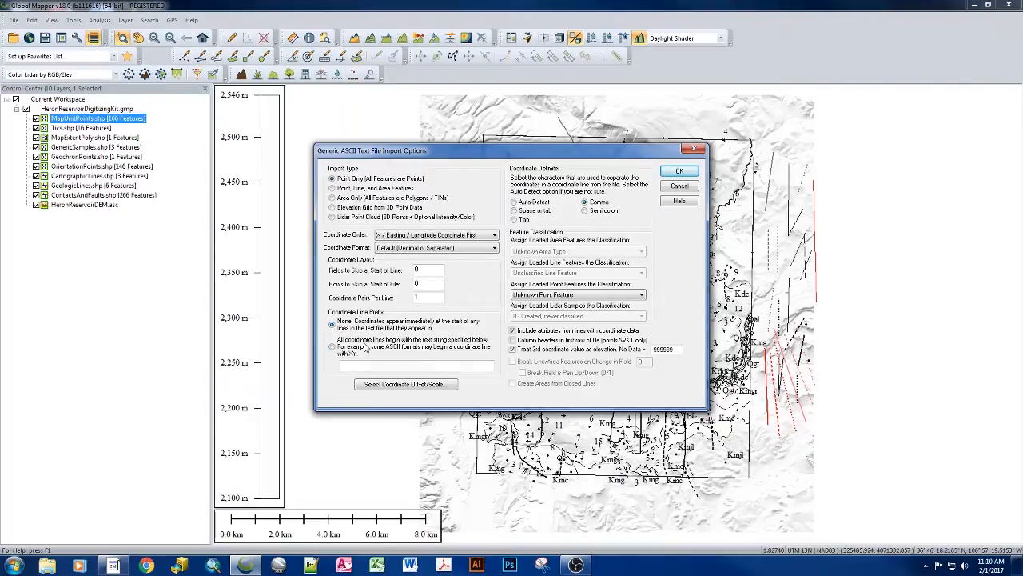
{"action": "left_click", "coordinate": [333, 347]}
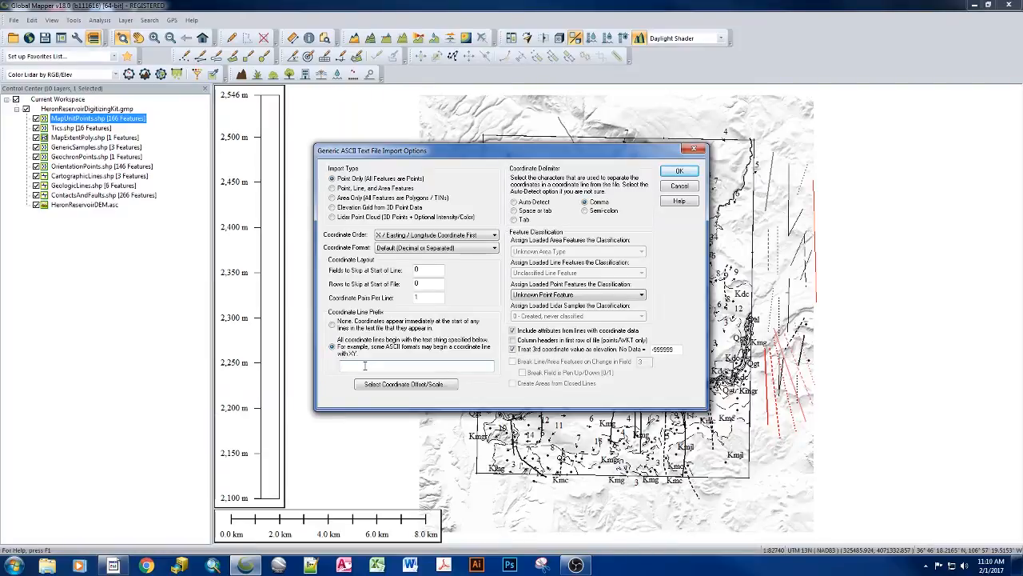
{"action": "type", "text": "138"}
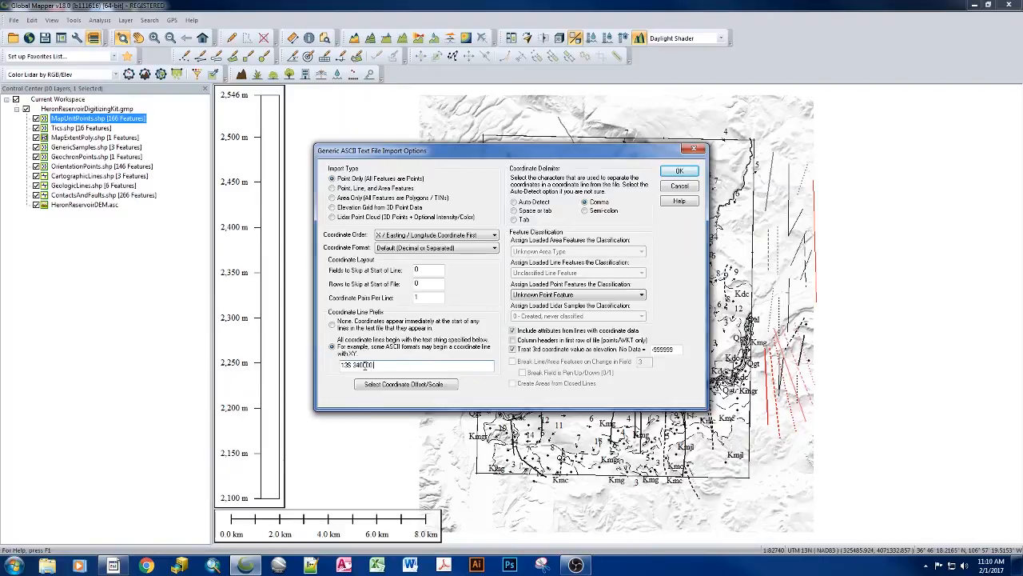
{"action": "type", "text": "4200000"}
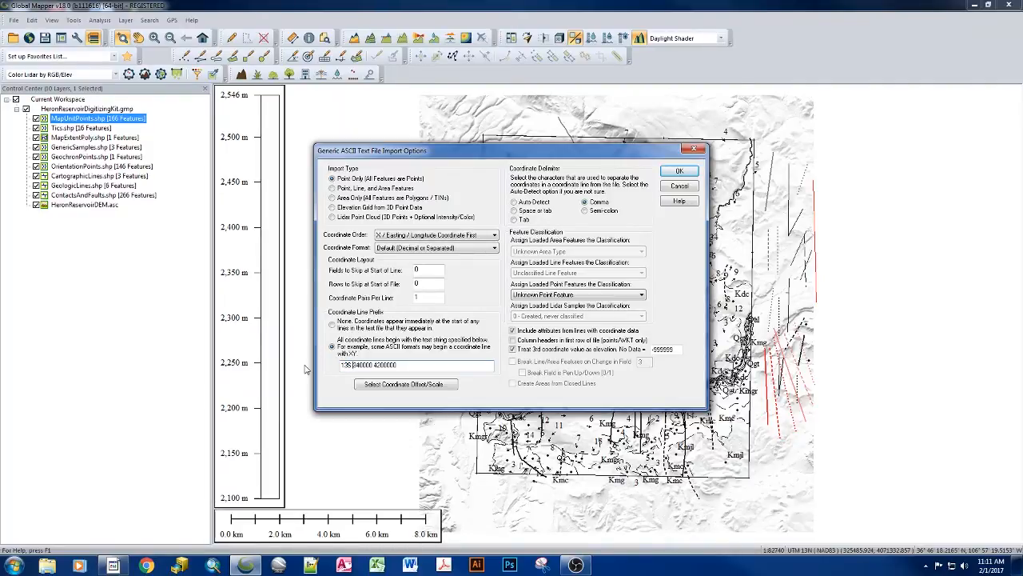
{"action": "double_click", "coordinate": [387, 364]}
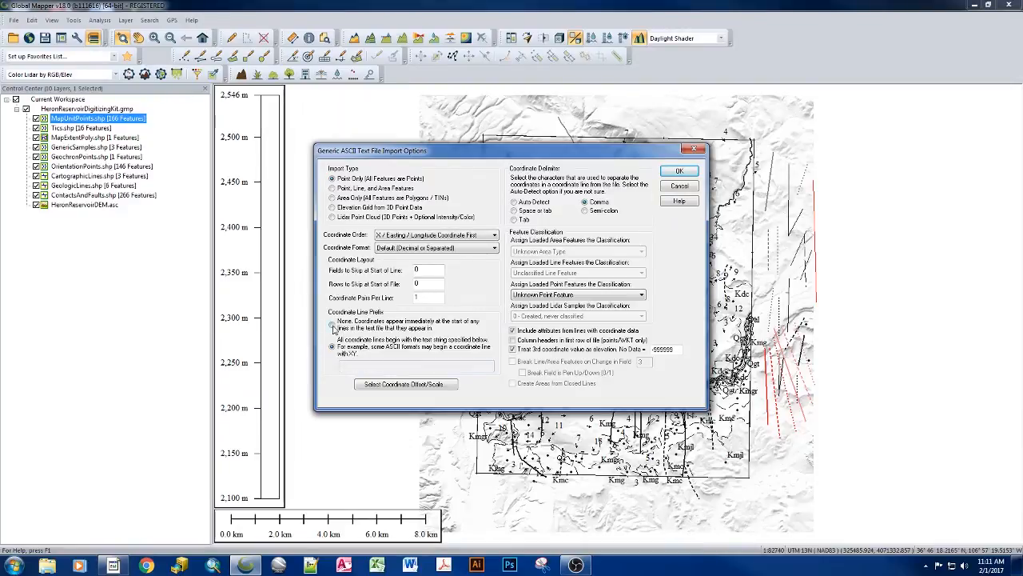
{"action": "left_click", "coordinate": [331, 324]}
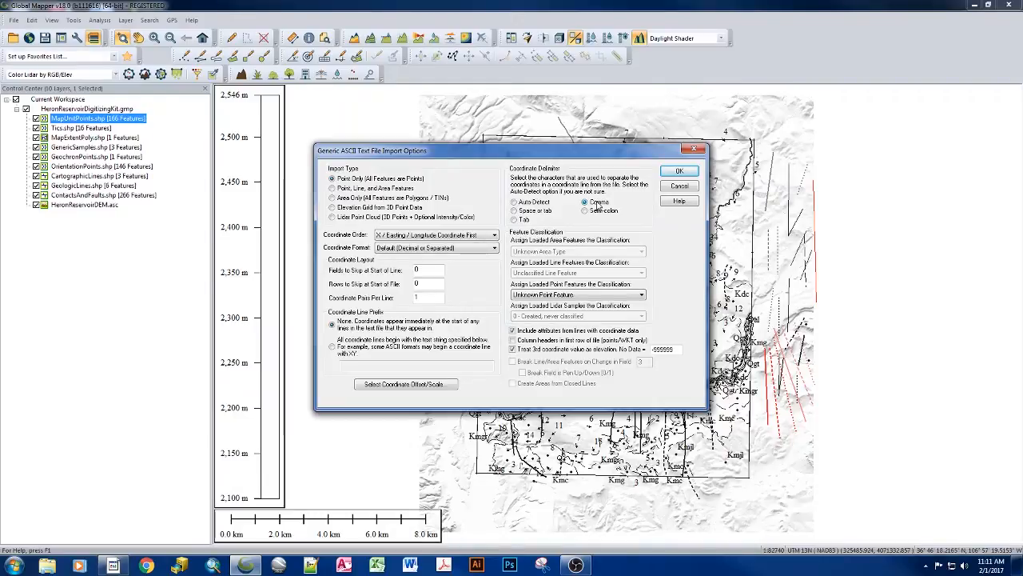
{"action": "left_click", "coordinate": [578, 294]}
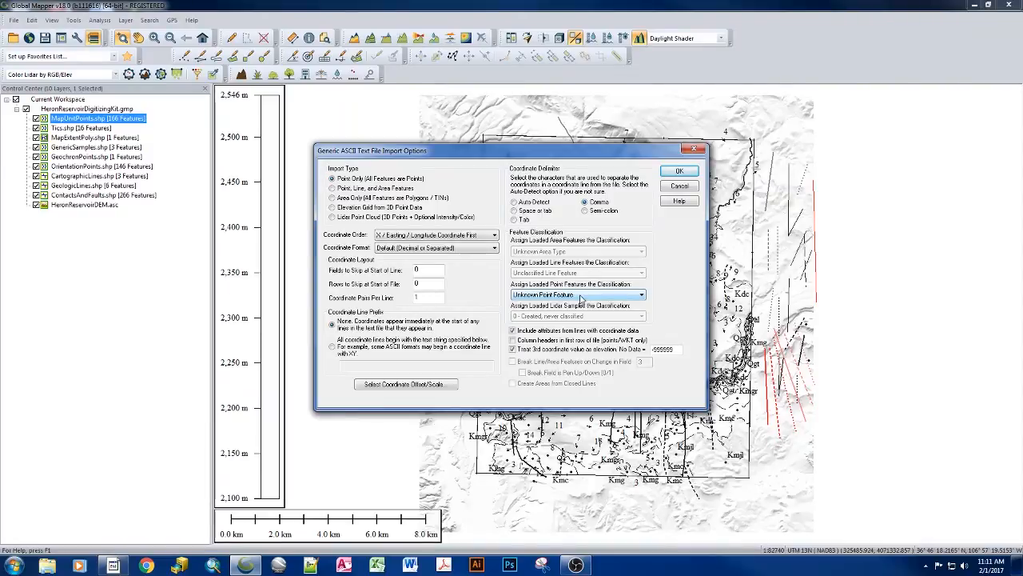
{"action": "left_click", "coordinate": [640, 294]}
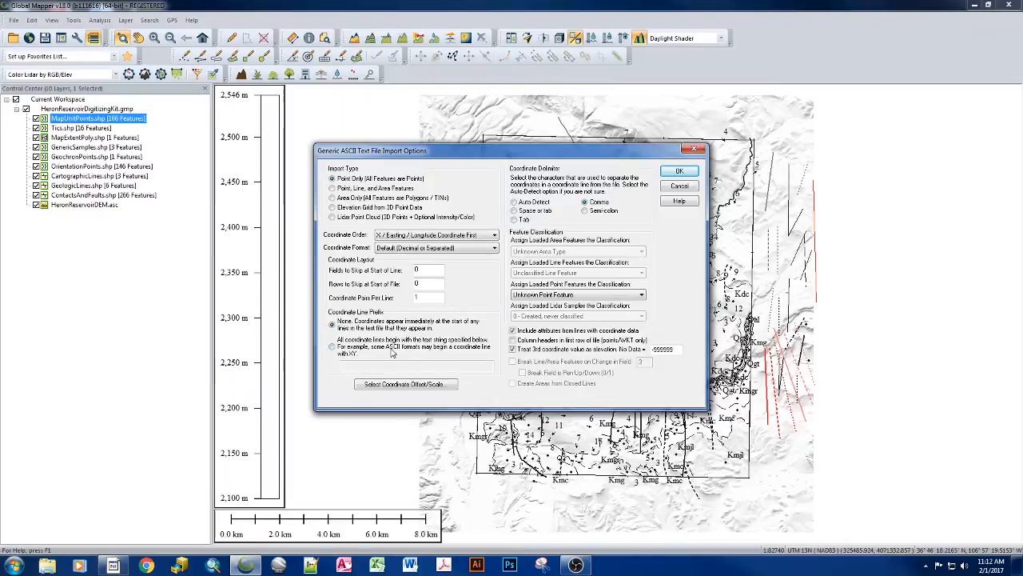
{"action": "mouse_move", "coordinate": [366, 368]}
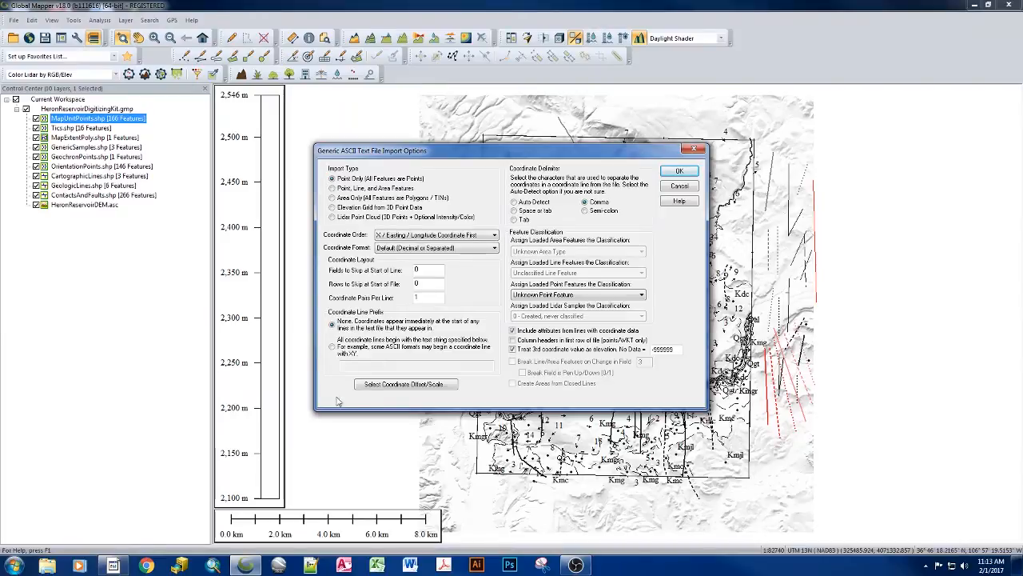
{"action": "mouse_move", "coordinate": [507, 156]}
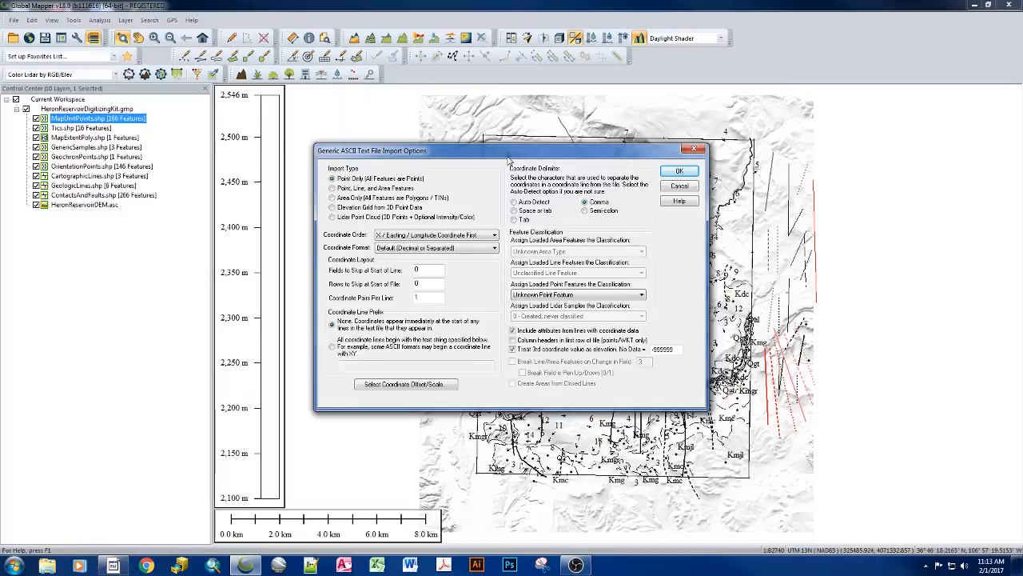
{"action": "mouse_move", "coordinate": [358, 504]}
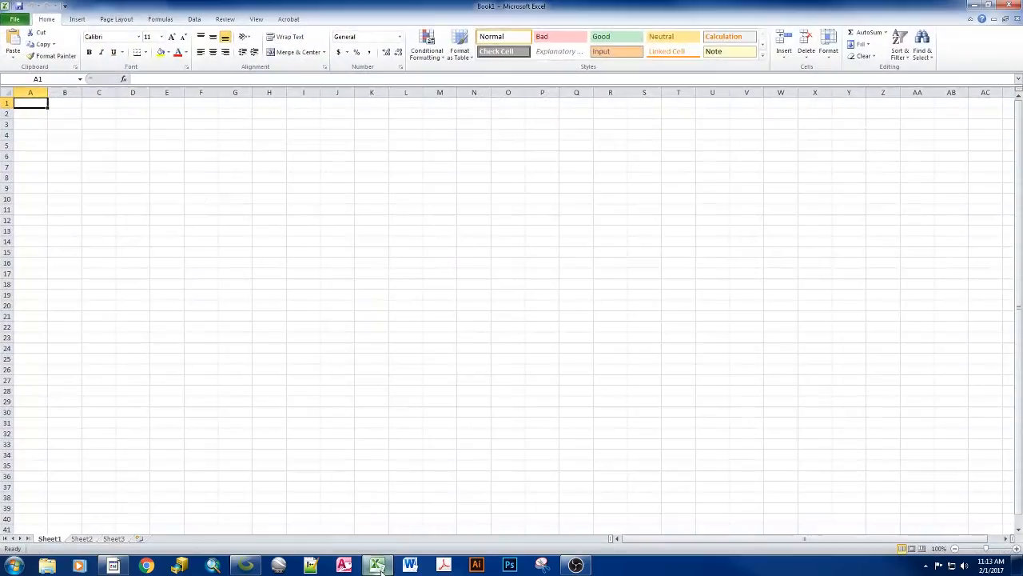
Open the HeronReservoirGPSvalues CSV in Excel showing the easting and northing columns.
{"action": "left_click", "coordinate": [19, 19]}
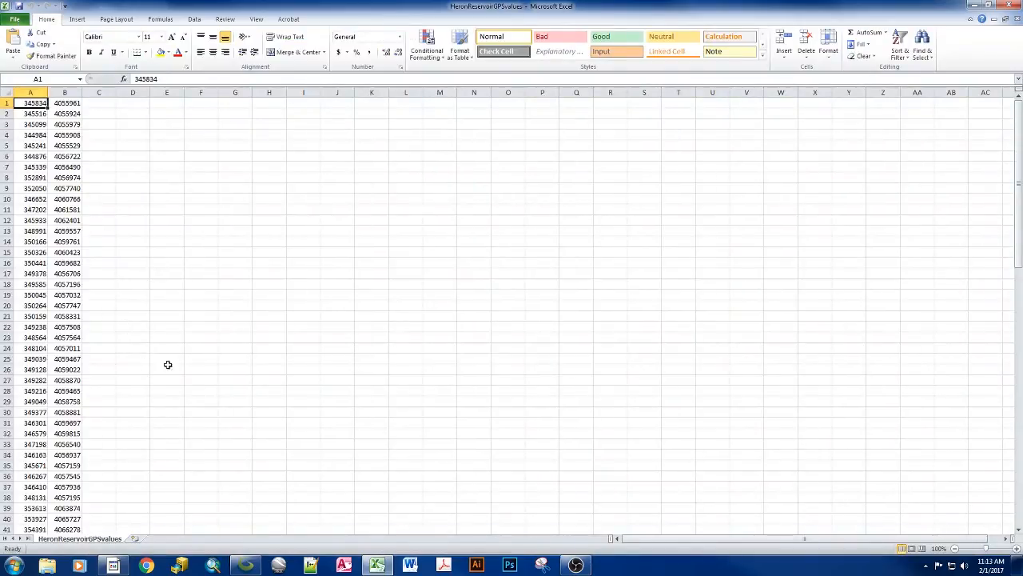
{"action": "mouse_move", "coordinate": [214, 291]}
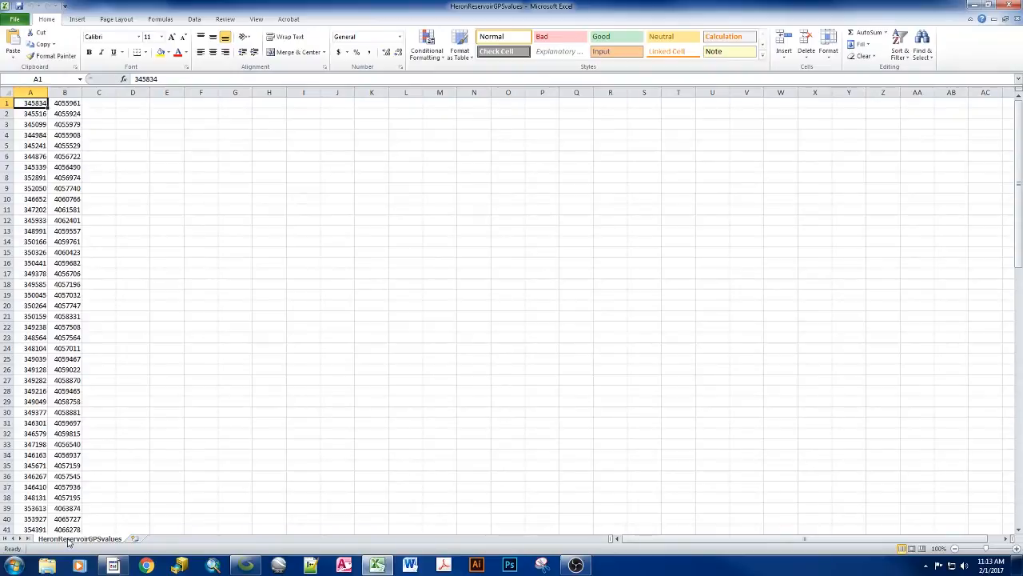
Start renaming the coordinates worksheet from its sheet-tab menu.
{"action": "right_click", "coordinate": [80, 538]}
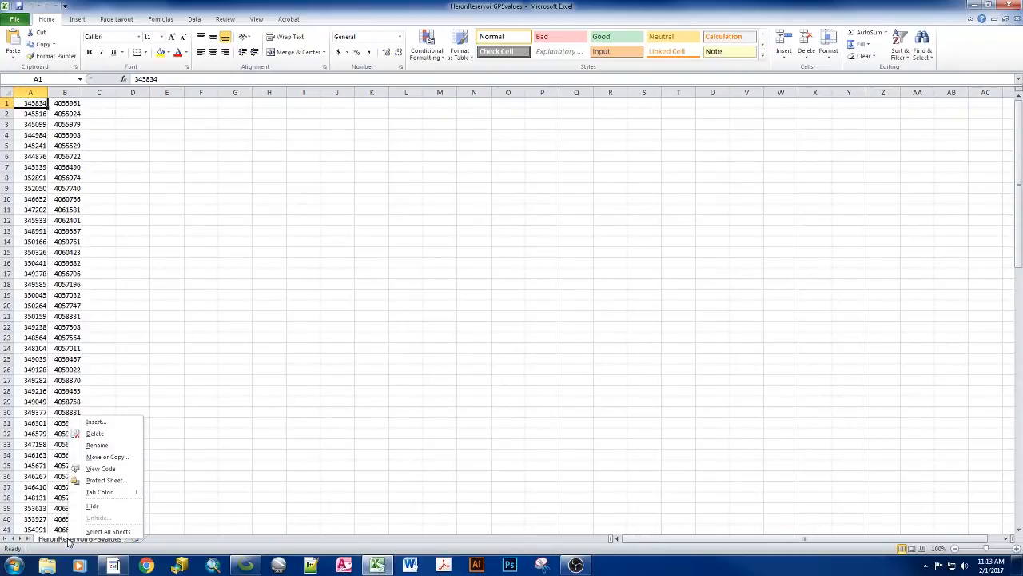
{"action": "mouse_move", "coordinate": [96, 445]}
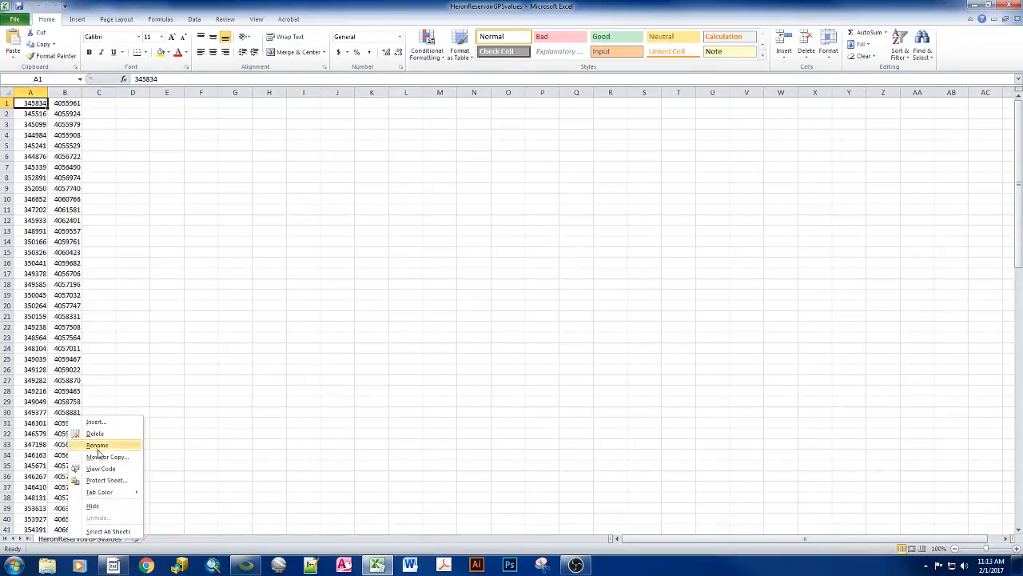
{"action": "left_click", "coordinate": [96, 445]}
{"action": "type", "text": "UTM NAD83"}
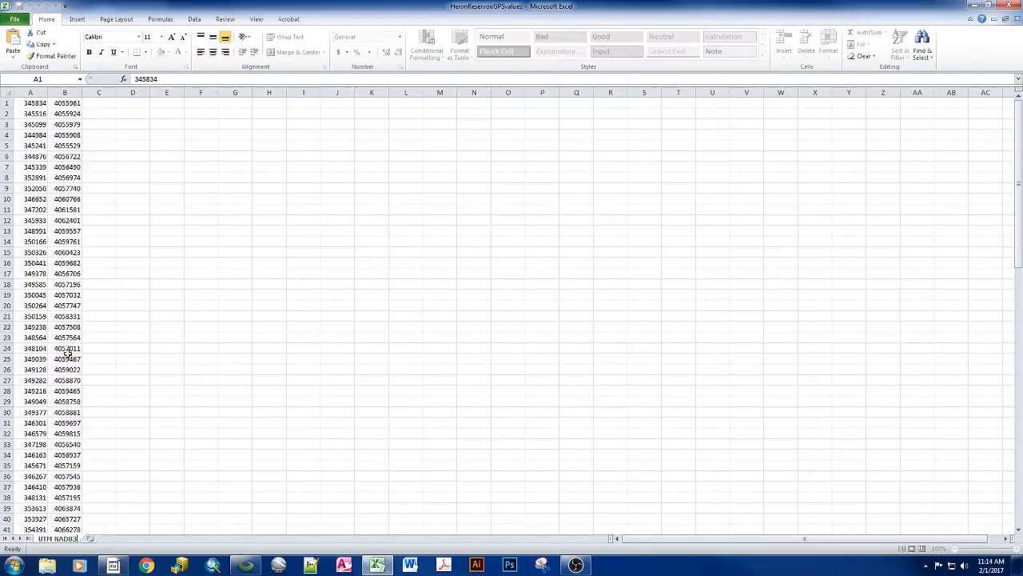
{"action": "mouse_move", "coordinate": [12, 316]}
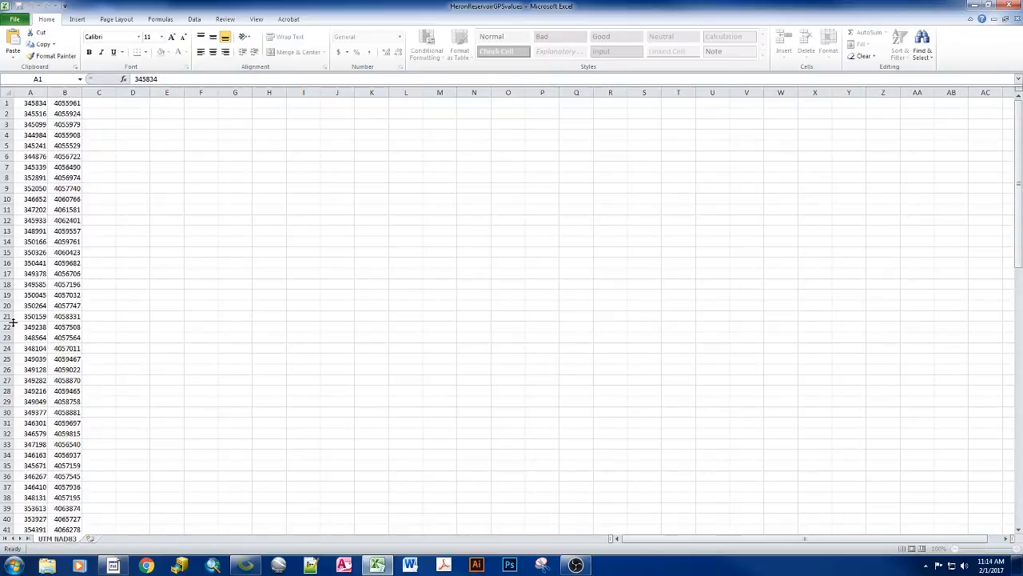
{"action": "mouse_move", "coordinate": [9, 349]}
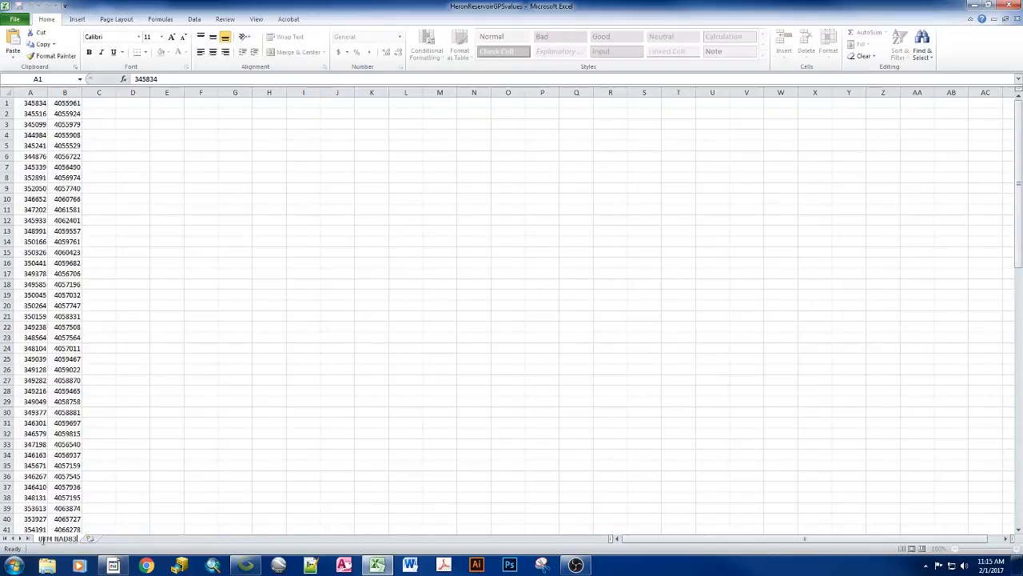
{"action": "mouse_move", "coordinate": [38, 540]}
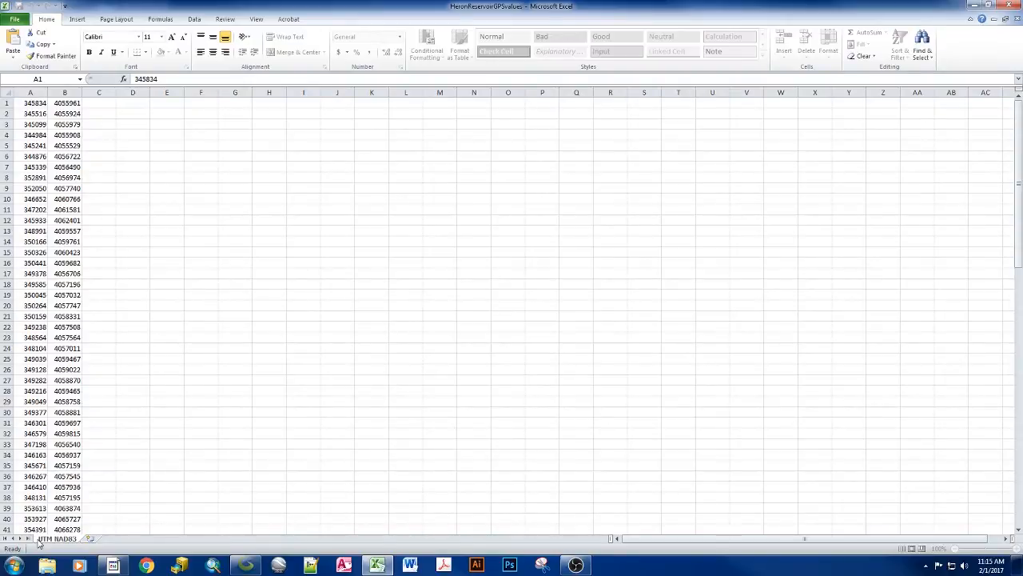
Commit the worksheet's new name by clicking back into the sheet.
{"action": "left_click", "coordinate": [32, 106]}
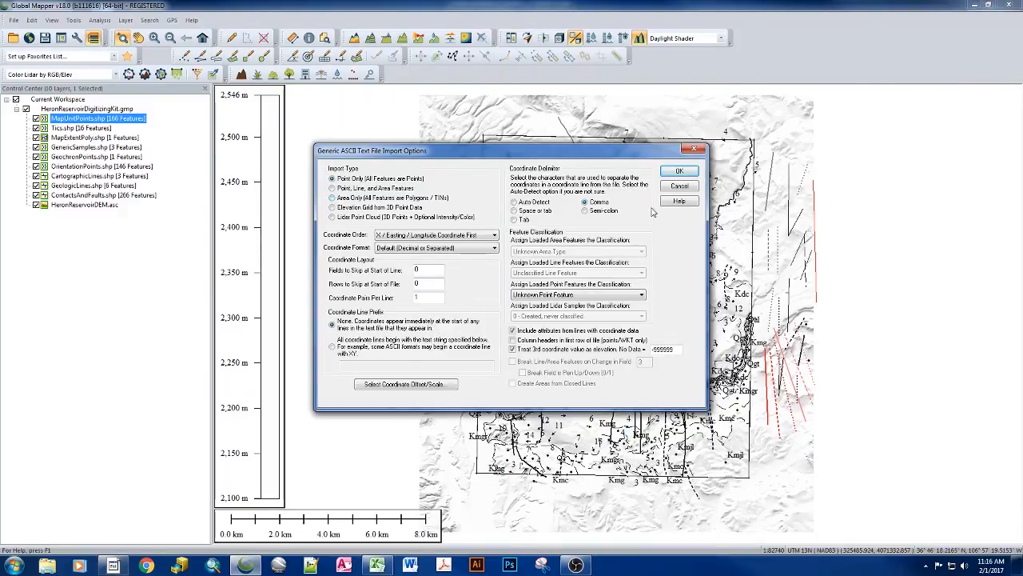
{"action": "mouse_move", "coordinate": [677, 252]}
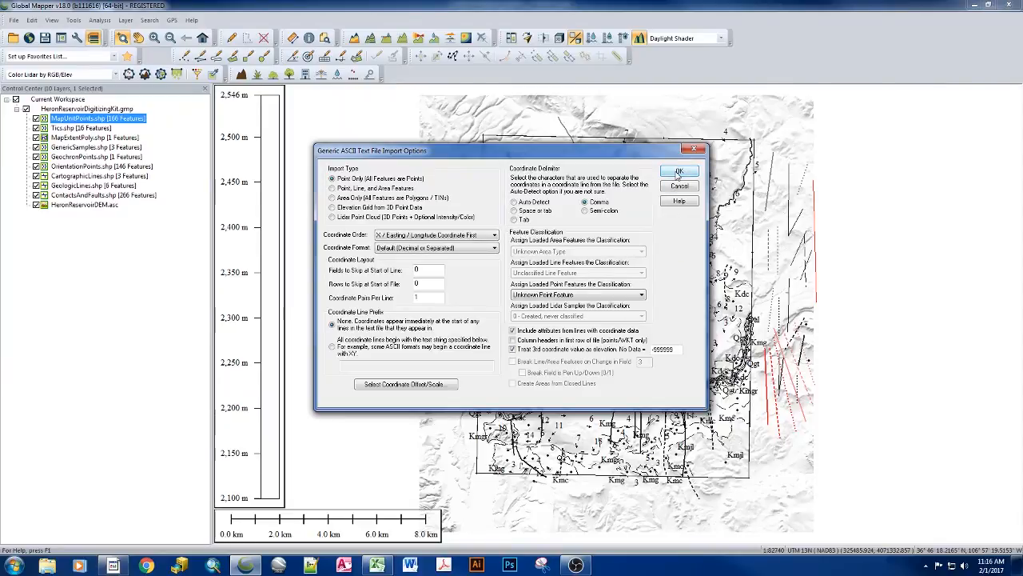
Attempt the ASCII import, which fails because the GPS values CSV cannot be opened.
{"action": "left_click", "coordinate": [678, 170]}
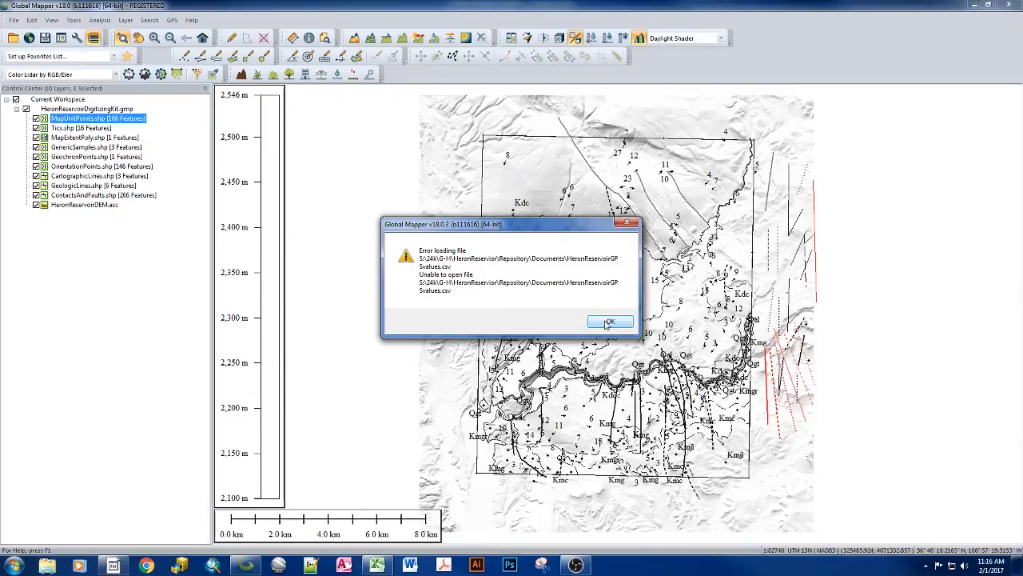
Dismiss the load error and reopen the GPS CSV to bring back the ASCII import options.
{"action": "left_click", "coordinate": [611, 321]}
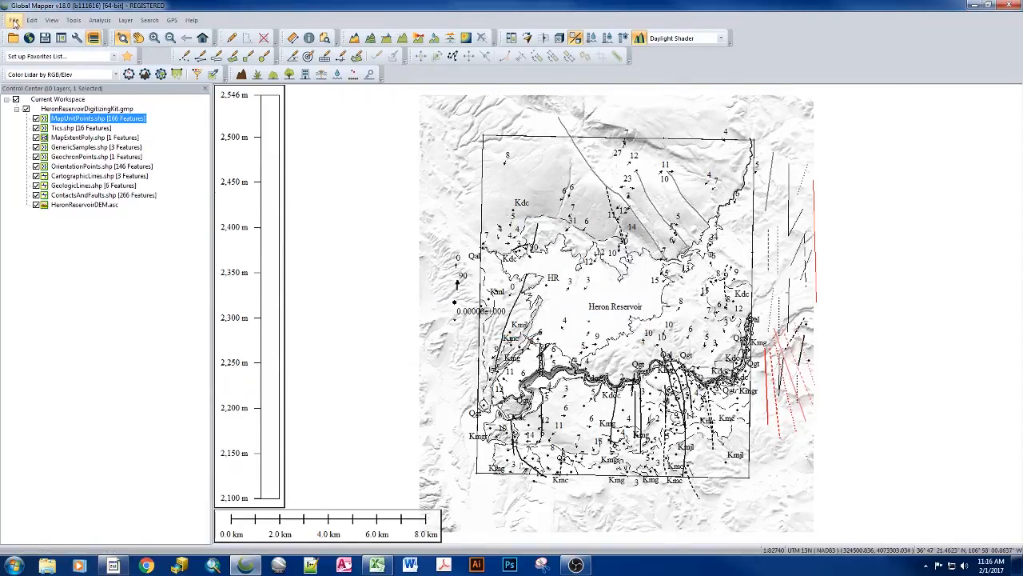
{"action": "left_click", "coordinate": [9, 21]}
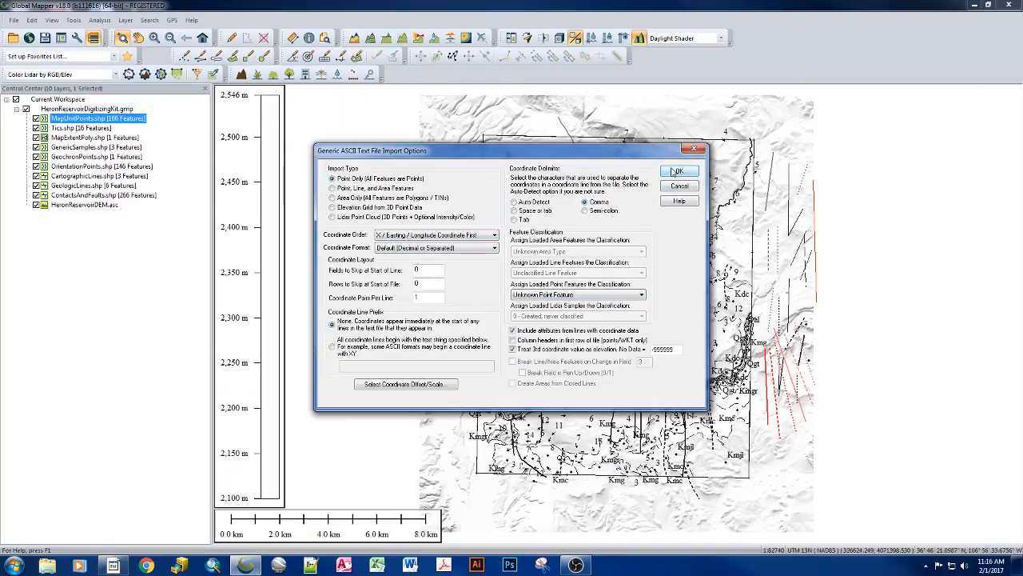
Accept the point import settings and acknowledge the unknown-projection warning.
{"action": "left_click", "coordinate": [678, 169]}
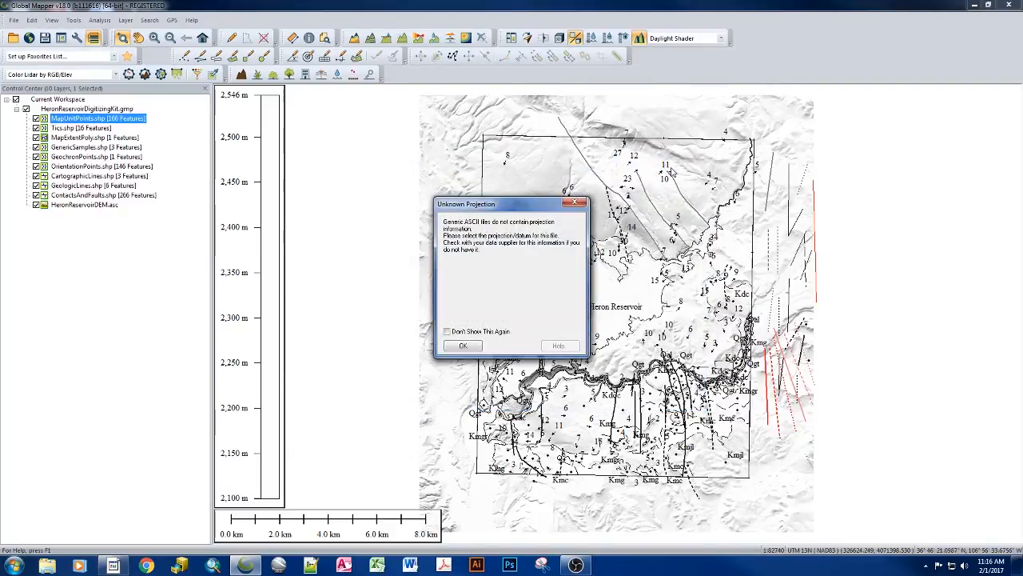
{"action": "mouse_move", "coordinate": [473, 268]}
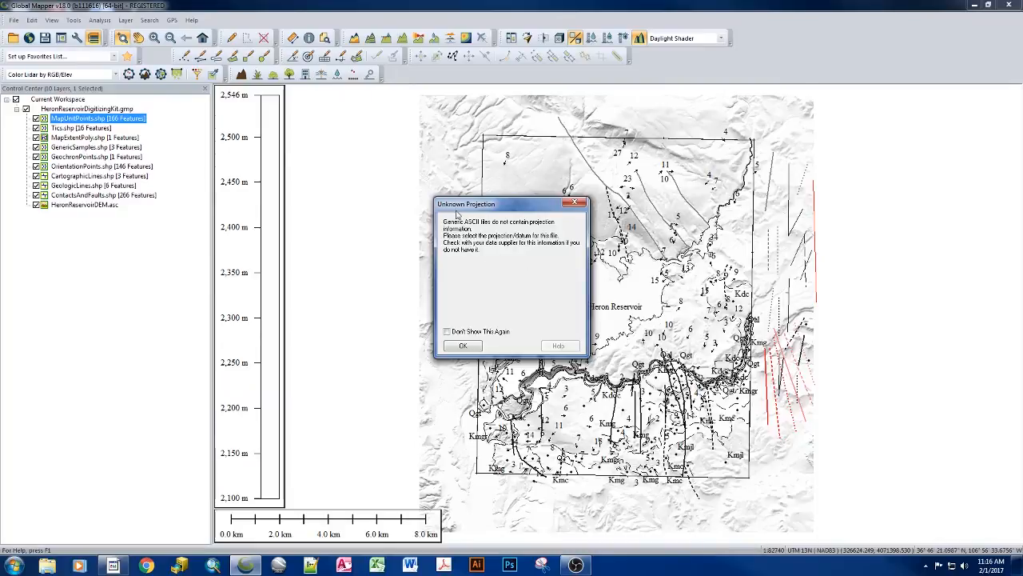
{"action": "mouse_move", "coordinate": [524, 249]}
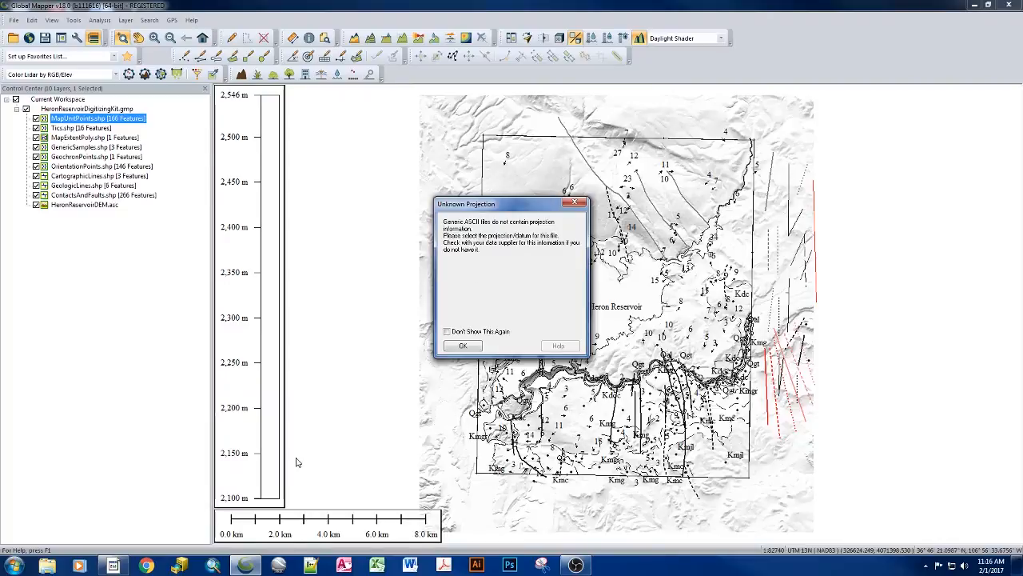
{"action": "mouse_move", "coordinate": [195, 417]}
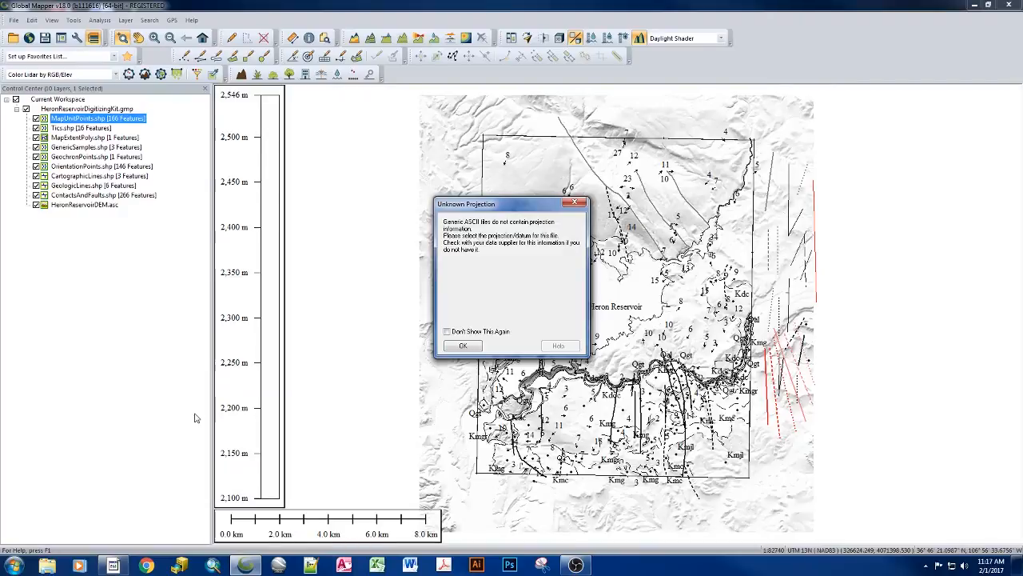
{"action": "mouse_move", "coordinate": [496, 278]}
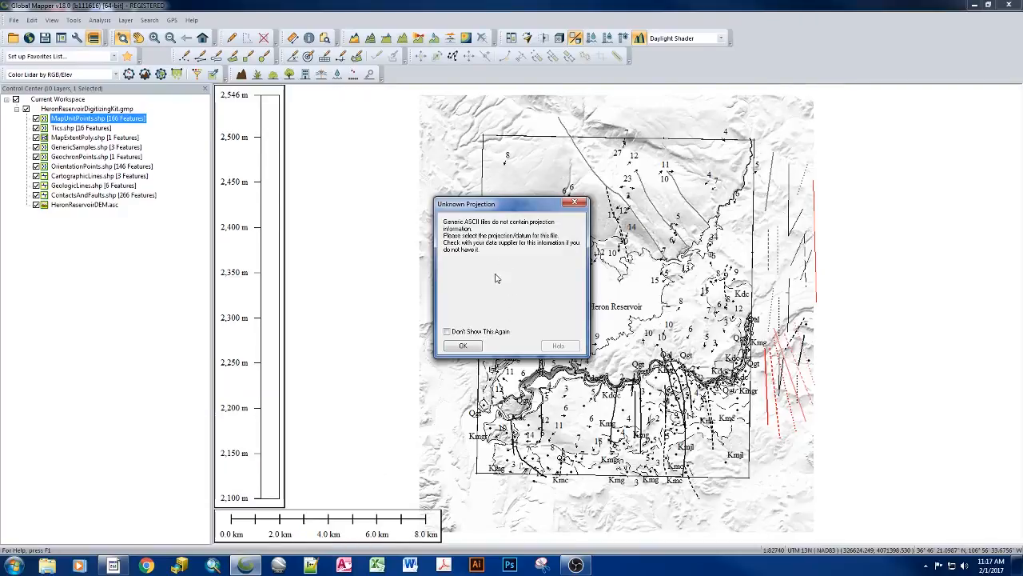
{"action": "left_click", "coordinate": [462, 345]}
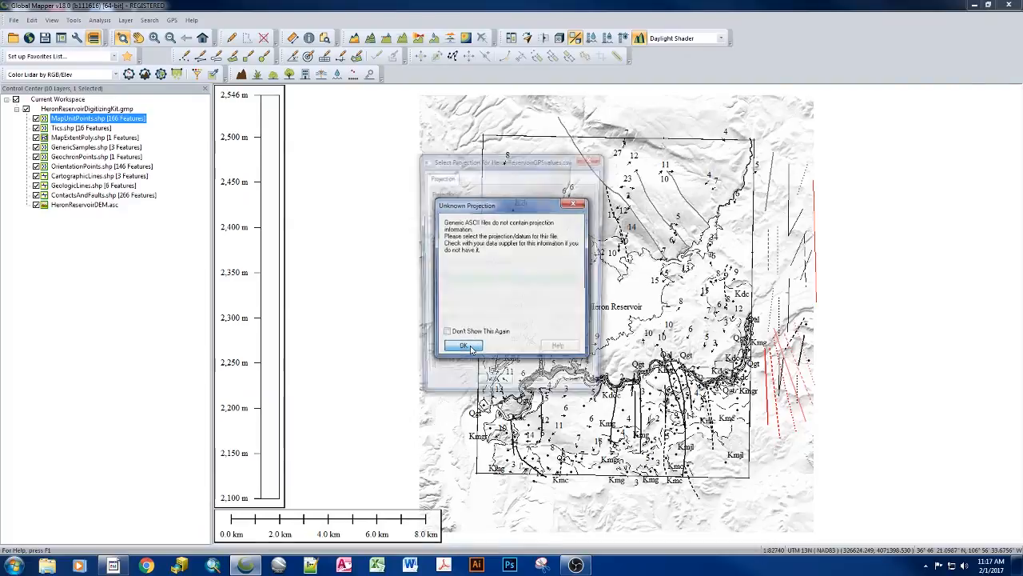
Browse the projection list down toward the Transverse Mercator and UTM entries.
{"action": "left_click", "coordinate": [461, 346]}
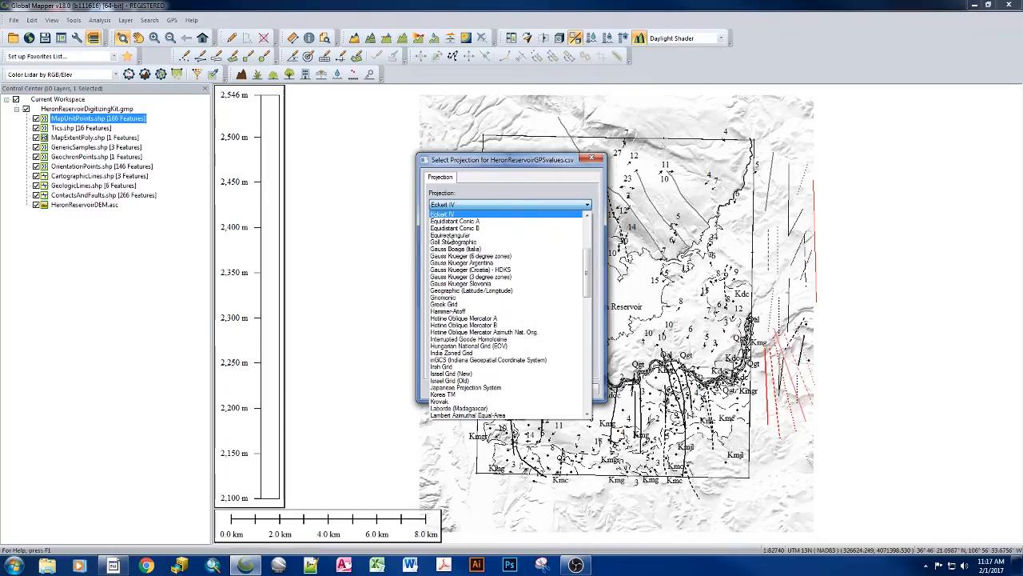
{"action": "left_click", "coordinate": [473, 291]}
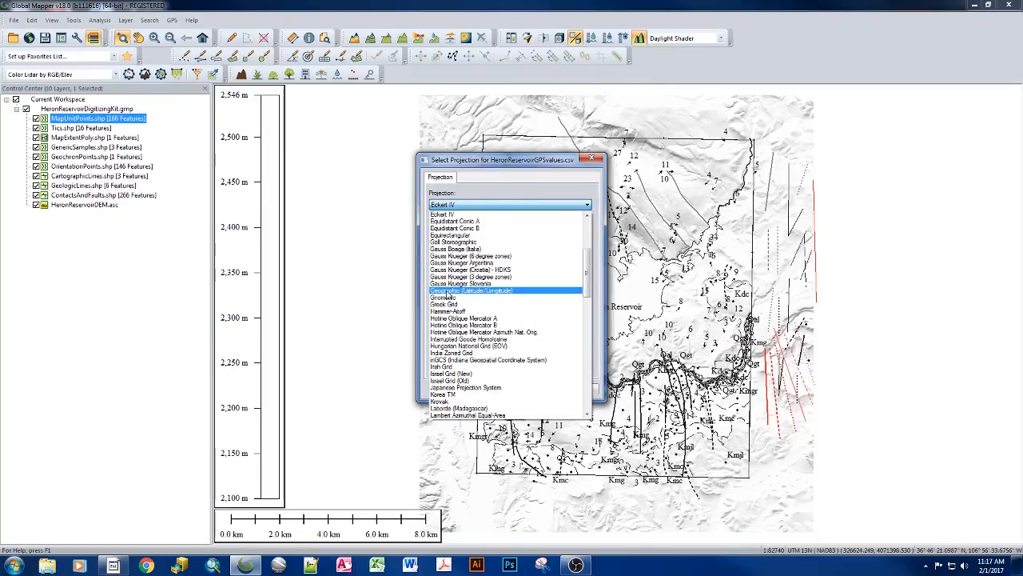
{"action": "mouse_move", "coordinate": [520, 294]}
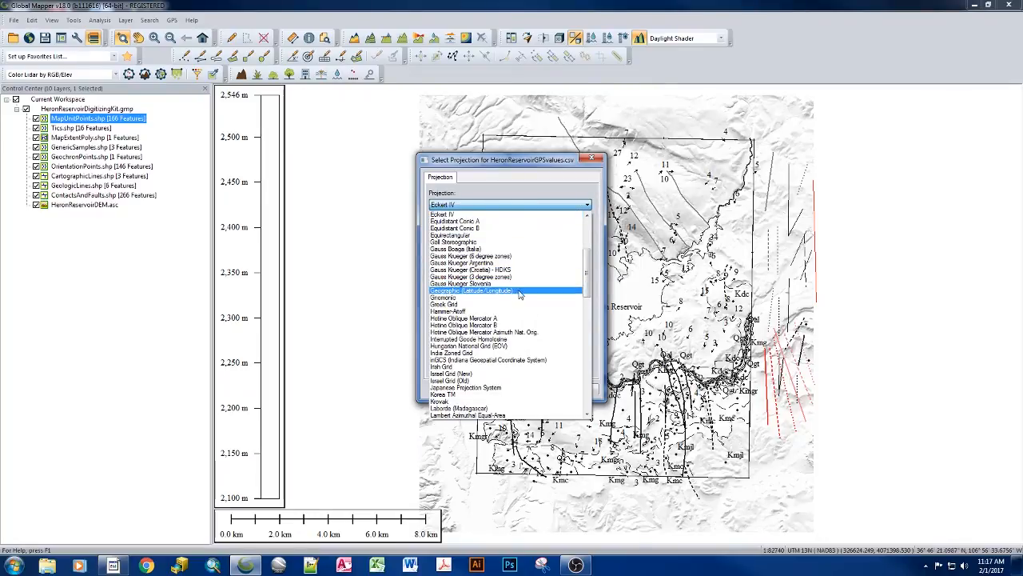
{"action": "left_click", "coordinate": [448, 296]}
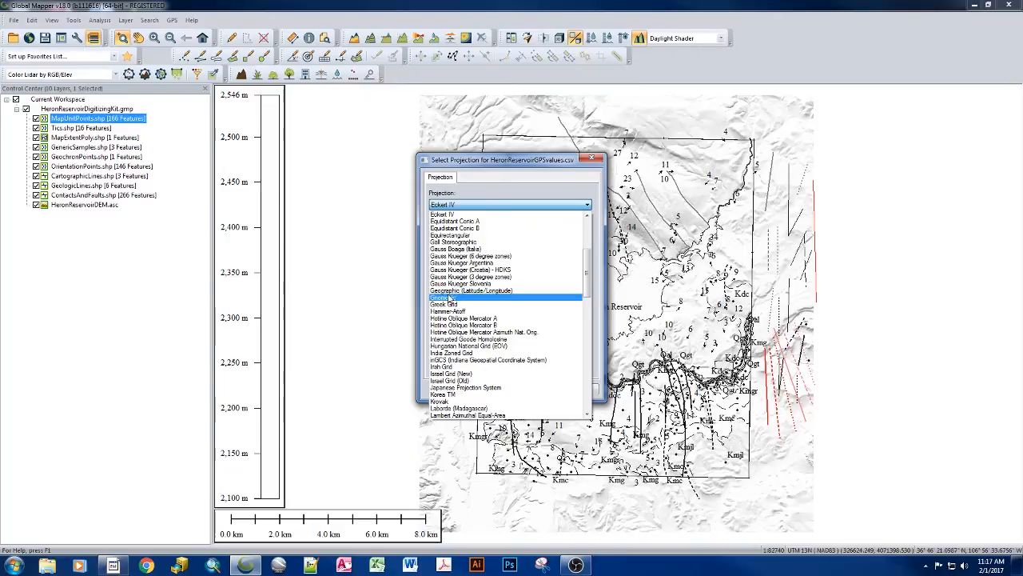
{"action": "left_click", "coordinate": [480, 289]}
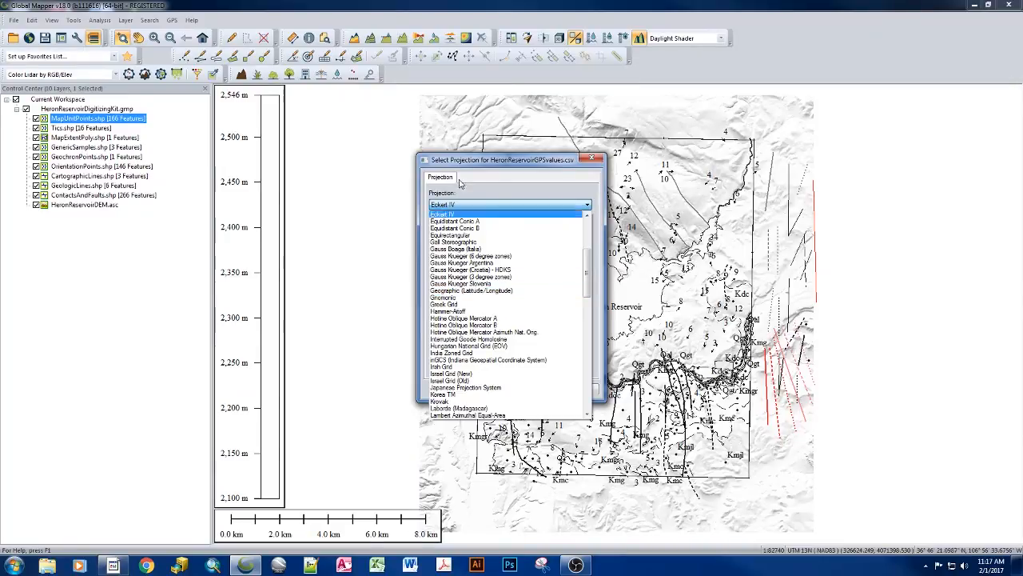
{"action": "left_click", "coordinate": [470, 256]}
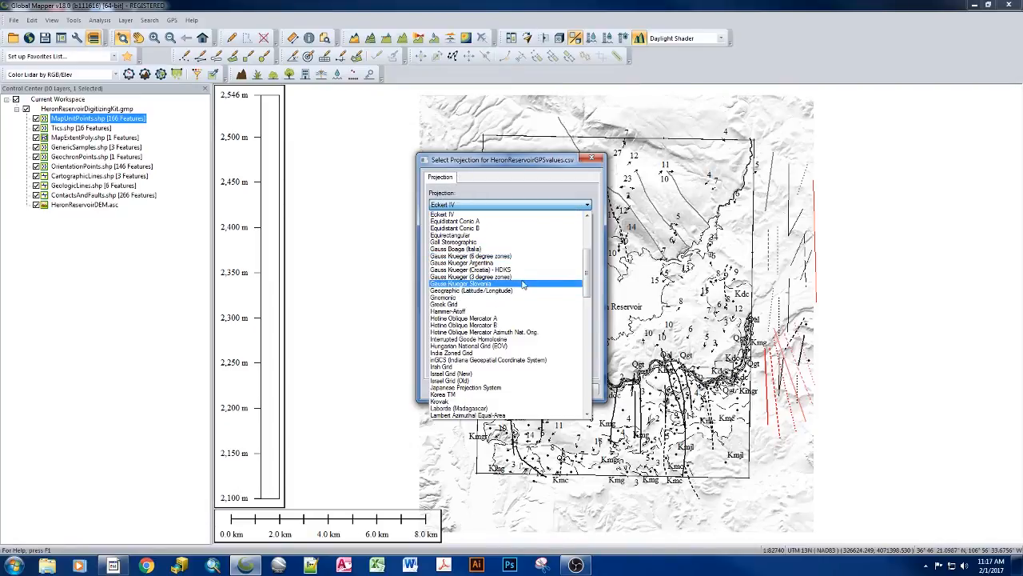
{"action": "left_click", "coordinate": [472, 291]}
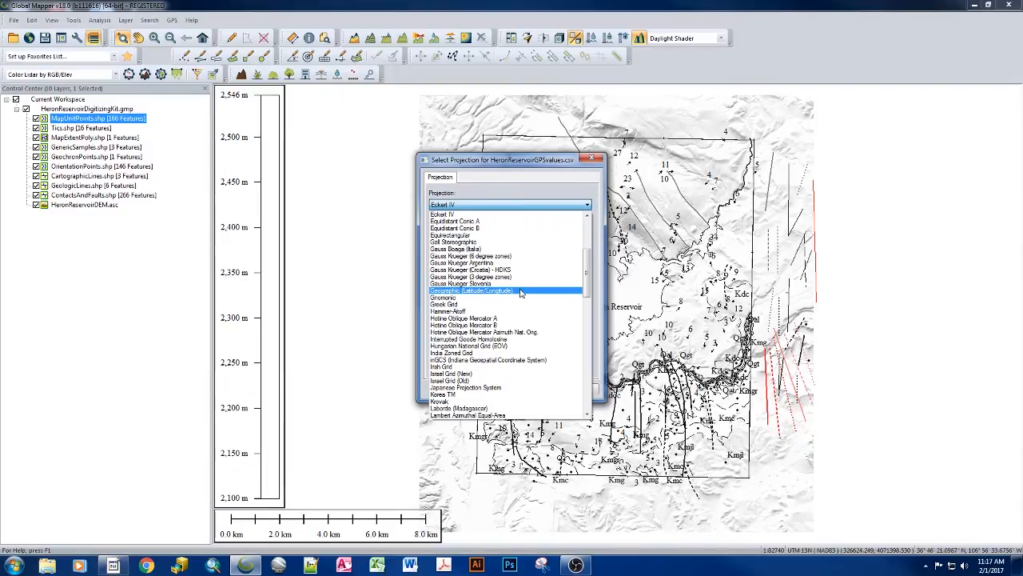
{"action": "left_click", "coordinate": [469, 284]}
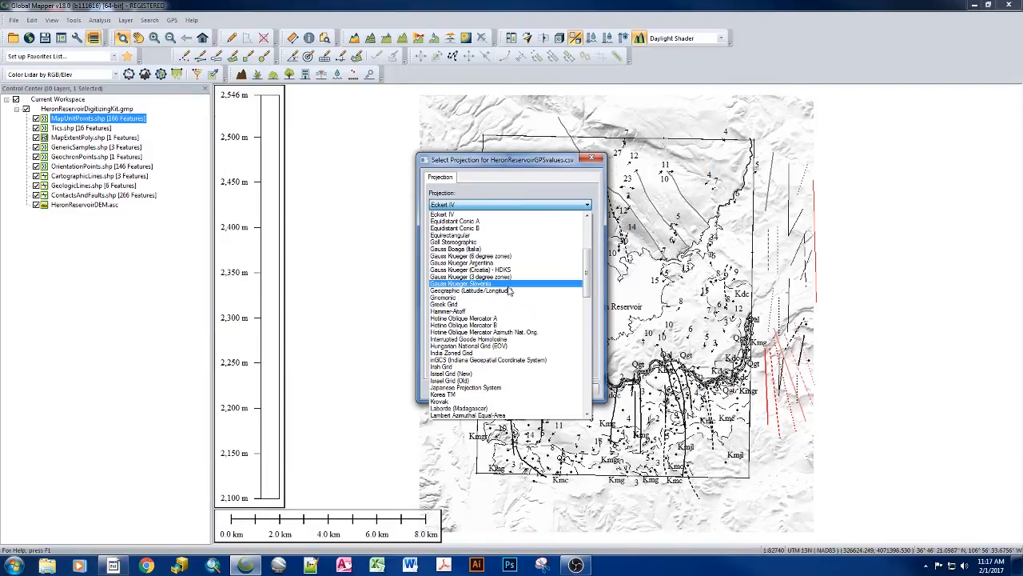
{"action": "left_click", "coordinate": [472, 291]}
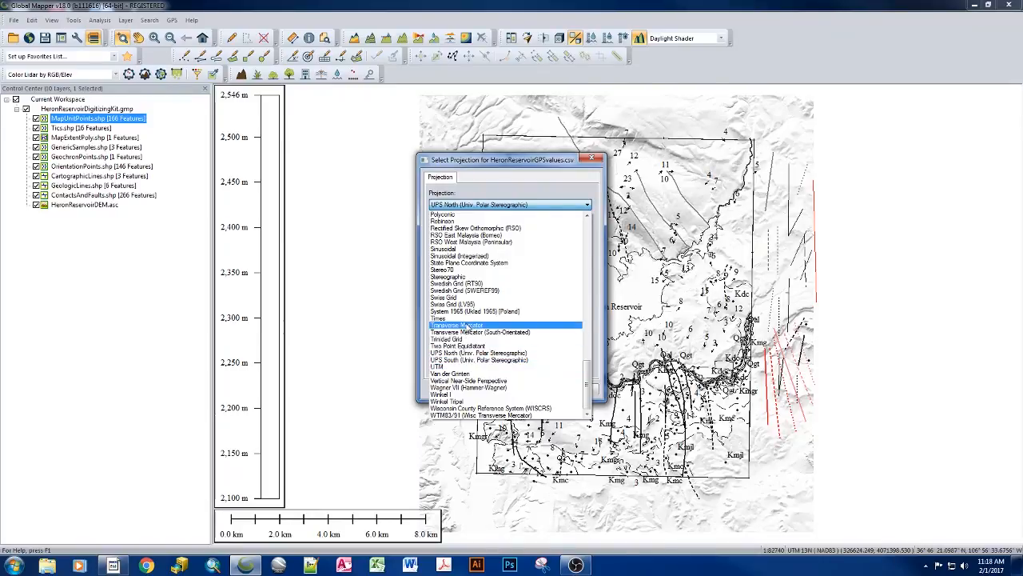
Choose UTM as the projection, keeping zone 13 Northern Hemisphere, NAD83 datum and meters.
{"action": "left_click", "coordinate": [463, 324]}
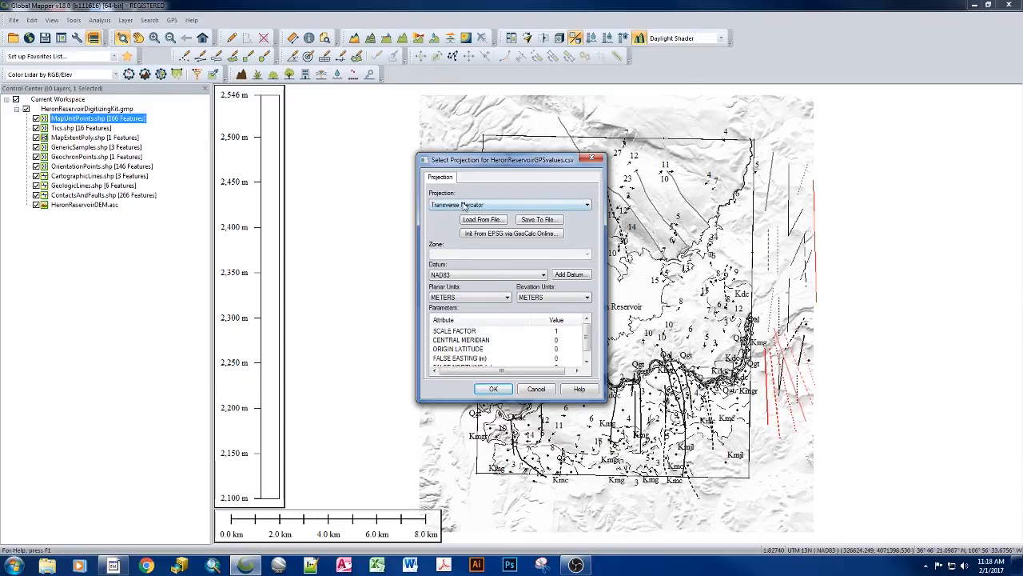
{"action": "mouse_move", "coordinate": [440, 215]}
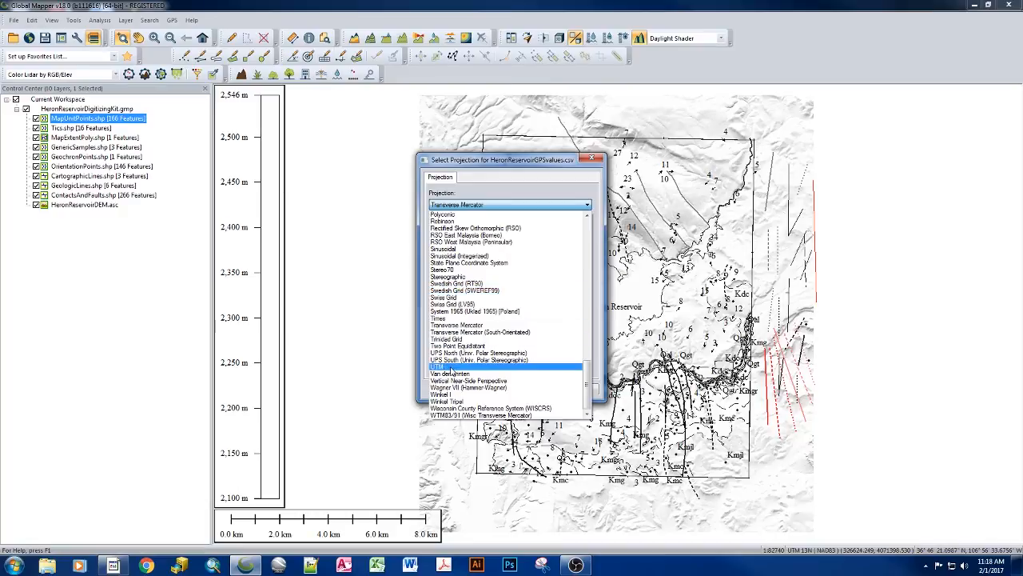
{"action": "left_click", "coordinate": [445, 366]}
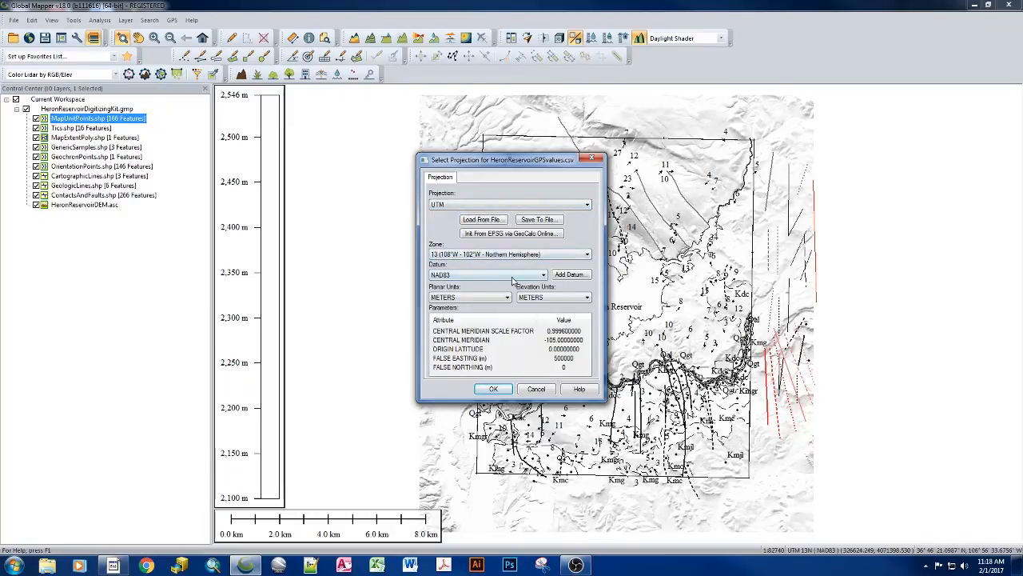
{"action": "mouse_move", "coordinate": [454, 348]}
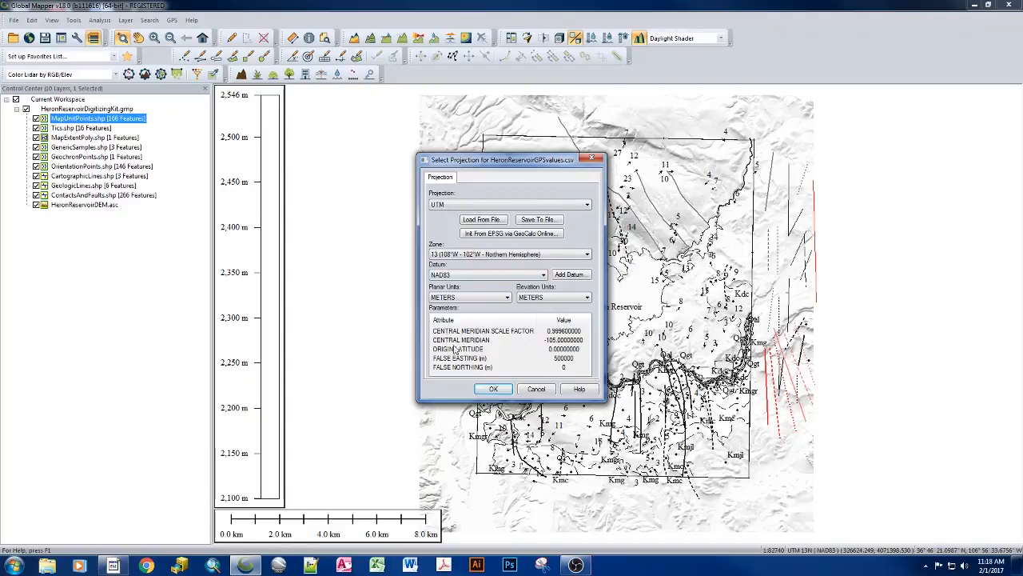
{"action": "mouse_move", "coordinate": [448, 206]}
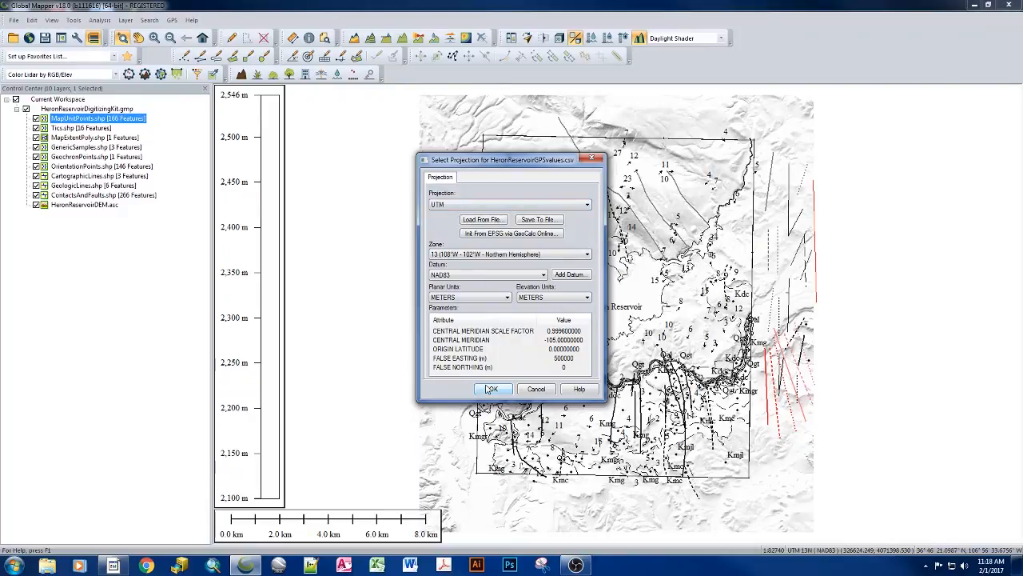
Load the GPS CSV as a 208-feature point layer over the geologic map and select a point.
{"action": "left_click", "coordinate": [492, 389]}
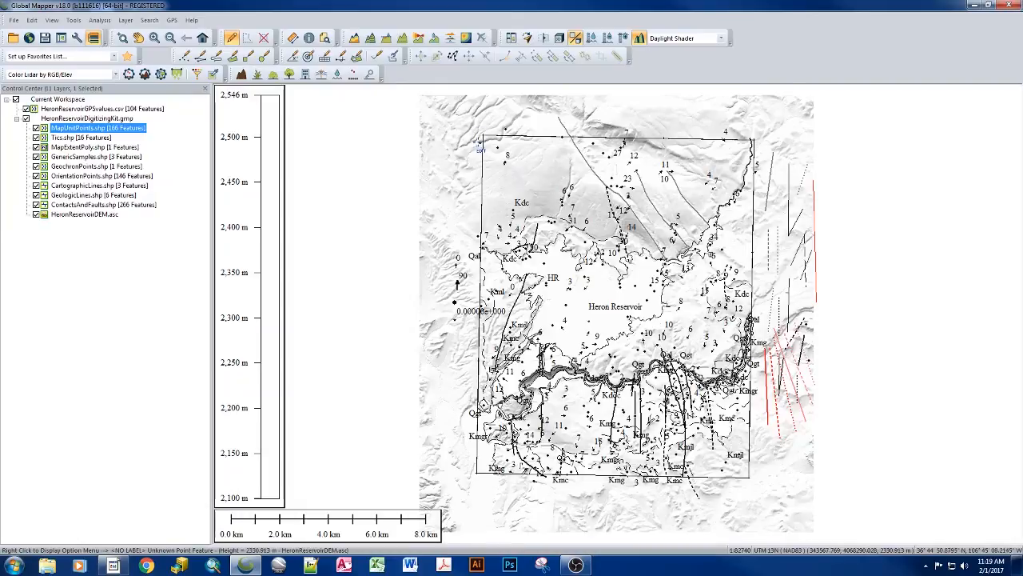
{"action": "left_click", "coordinate": [483, 136]}
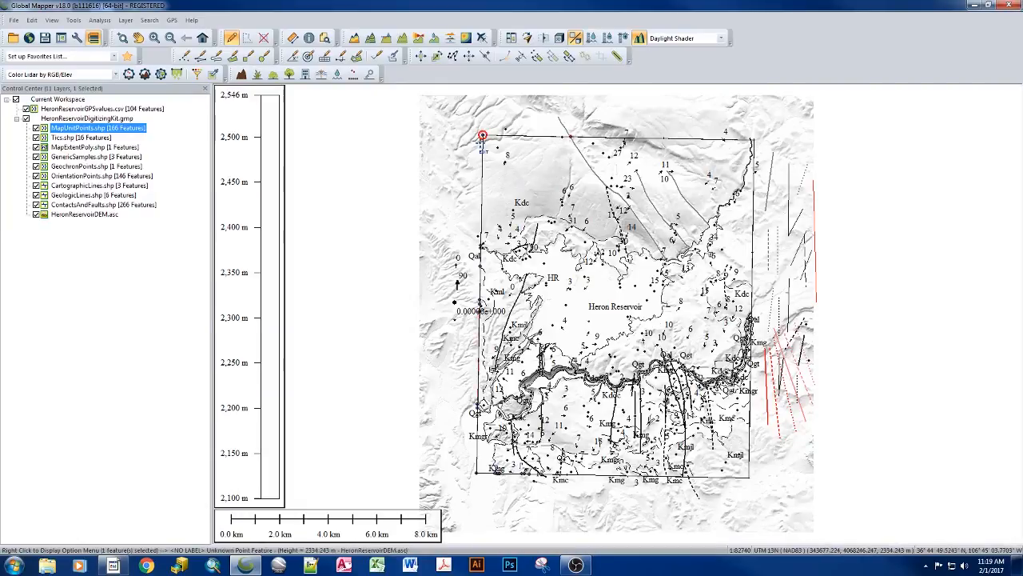